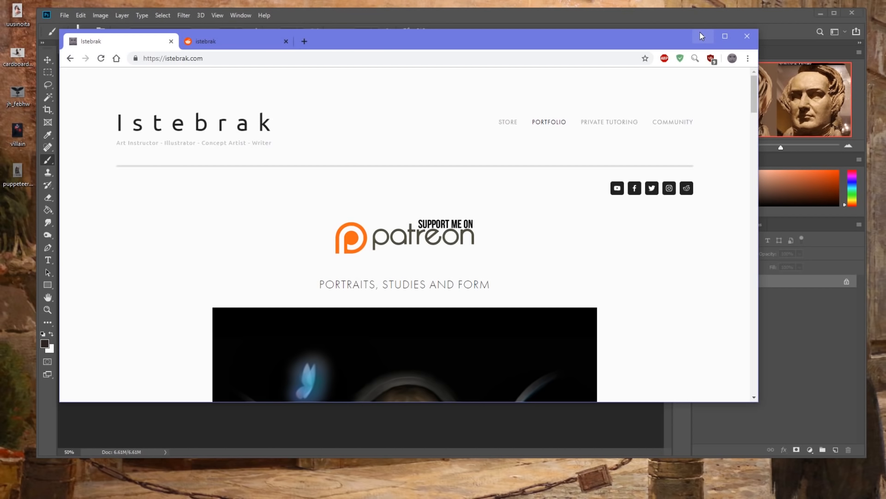
# Load istebrak.com from the bookmark in a fresh tab next to the subreddit
pyautogui.click(226, 40)
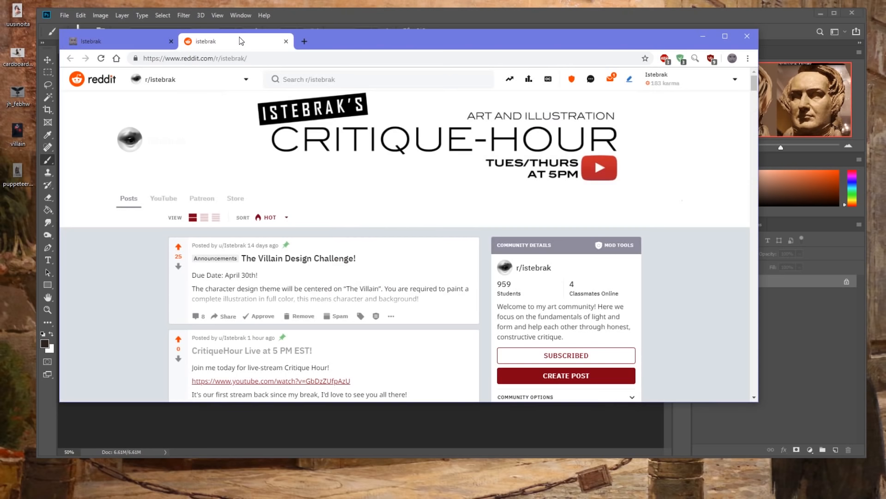
pyautogui.moveTo(507, 261)
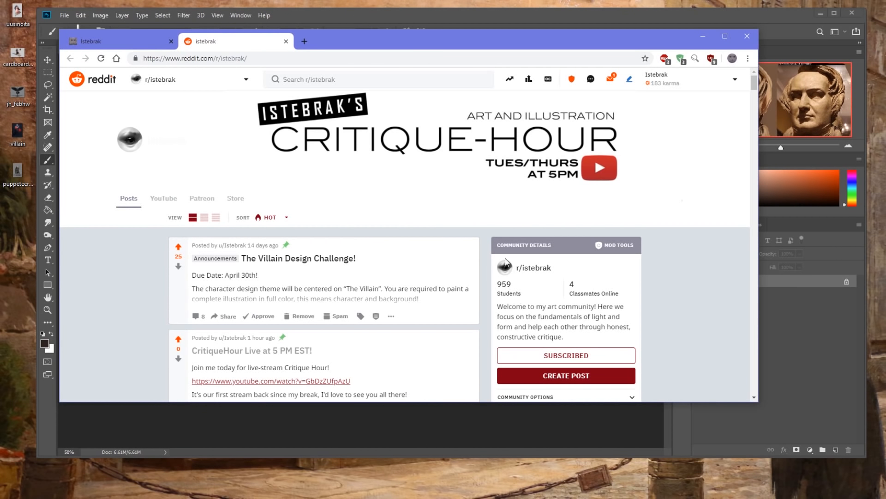
pyautogui.moveTo(447, 186)
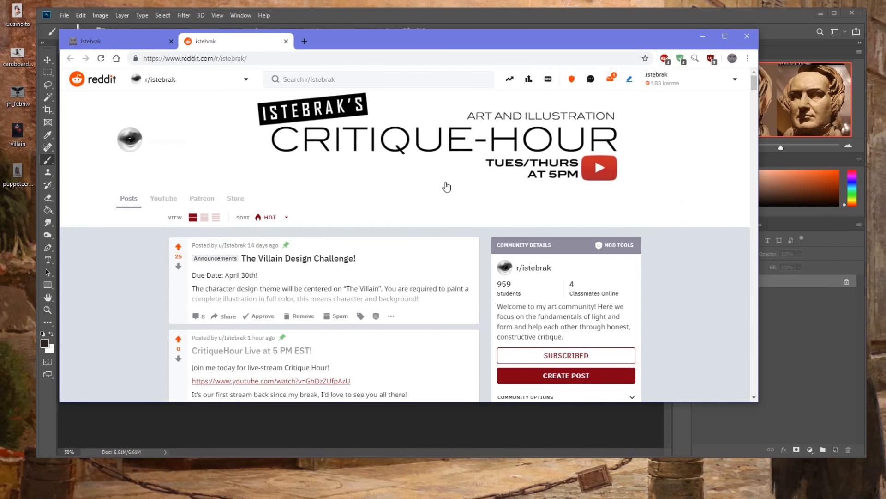
pyautogui.click(304, 41)
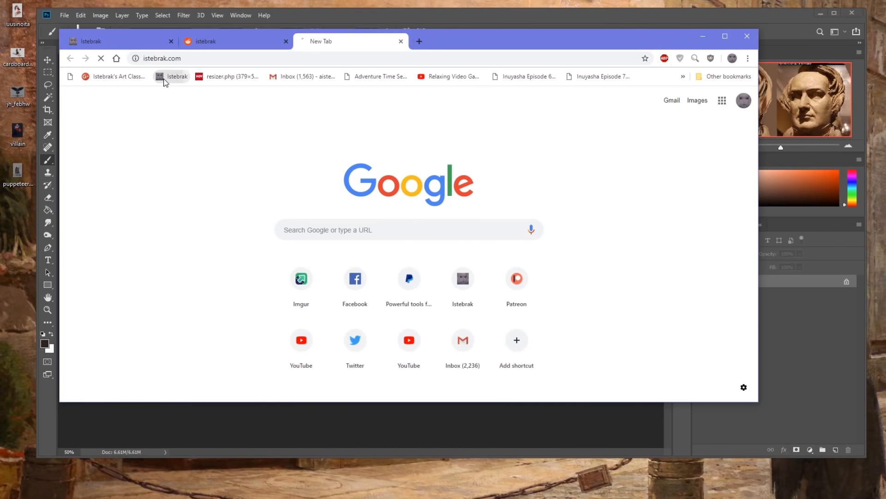
pyautogui.click(177, 76)
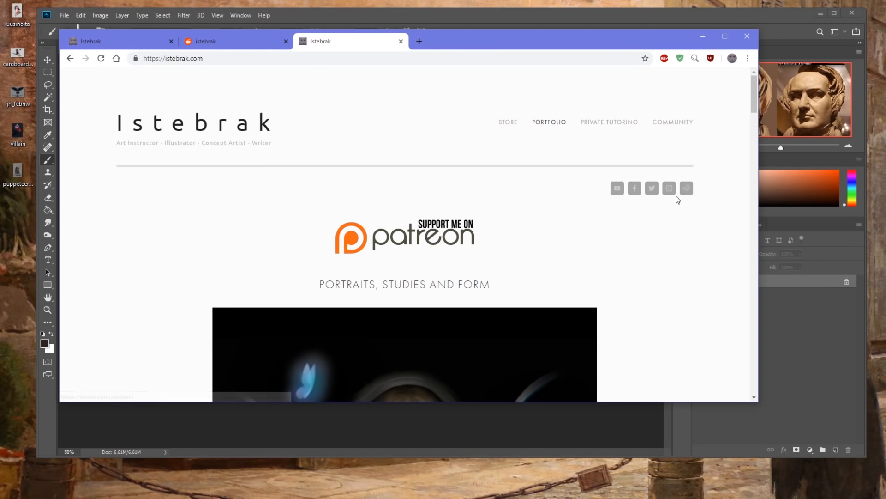
pyautogui.moveTo(686, 188)
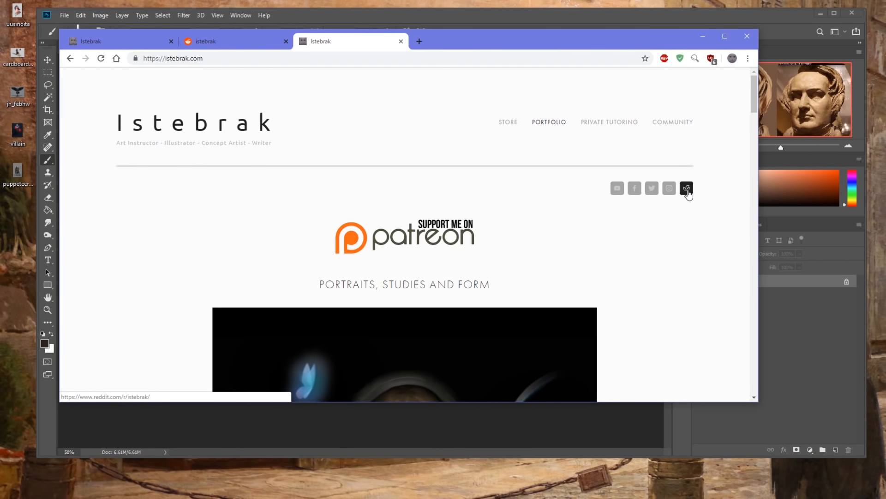
pyautogui.moveTo(252, 41)
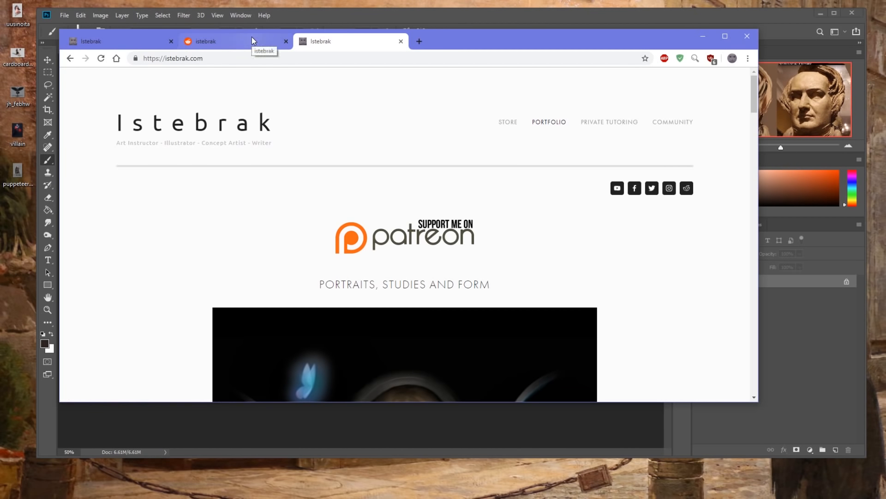
# Browse down the r/istebrak feed and sidebar, then back up to the pinned announcements
pyautogui.click(204, 40)
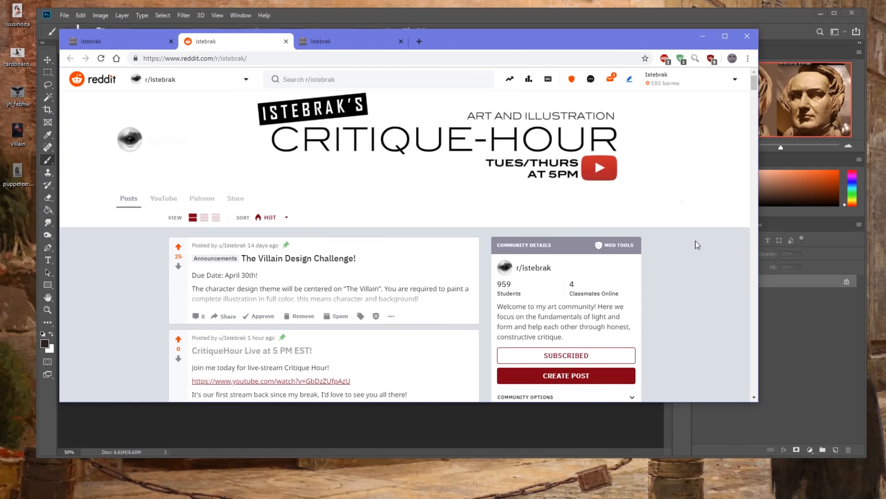
pyautogui.scroll(-3)
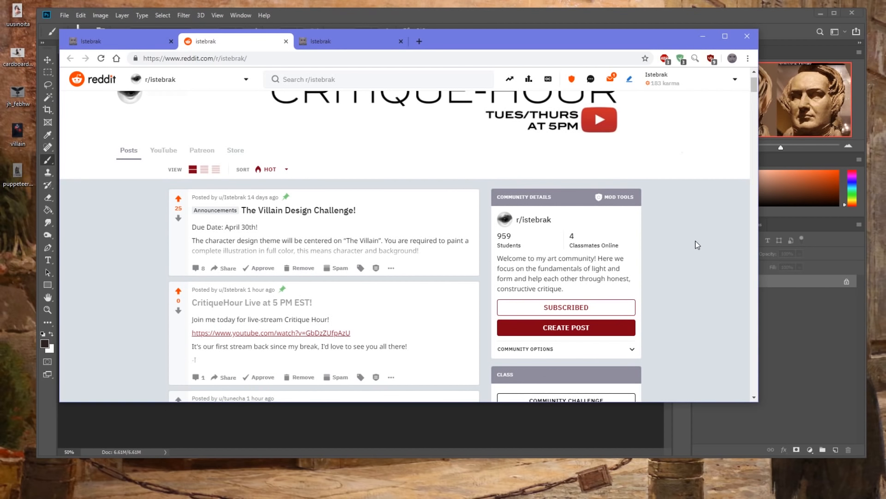
pyautogui.moveTo(698, 213)
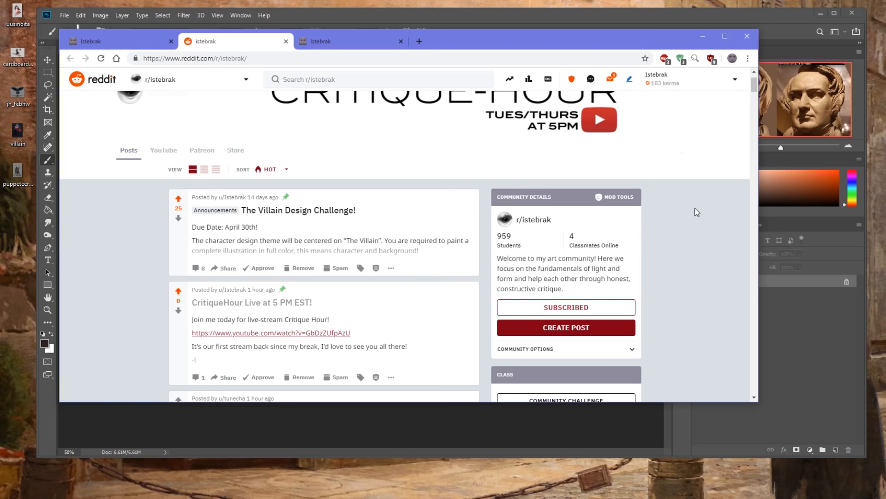
pyautogui.scroll(-3)
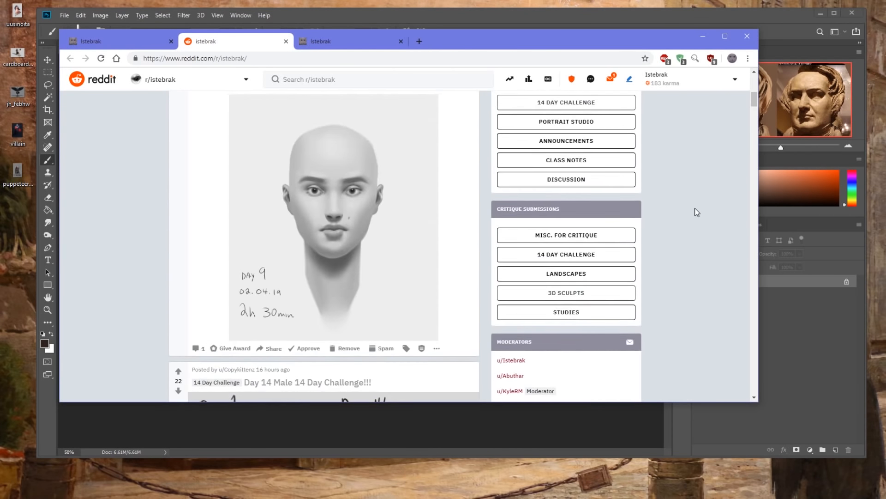
pyautogui.scroll(3)
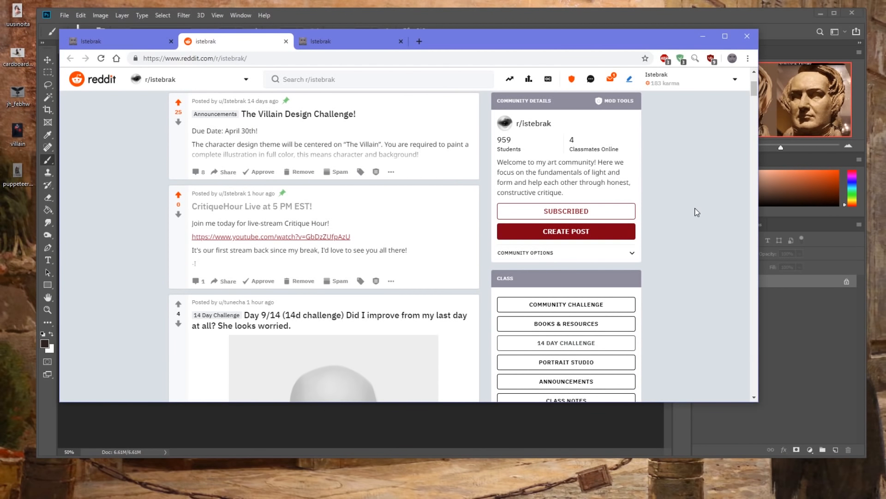
pyautogui.scroll(3)
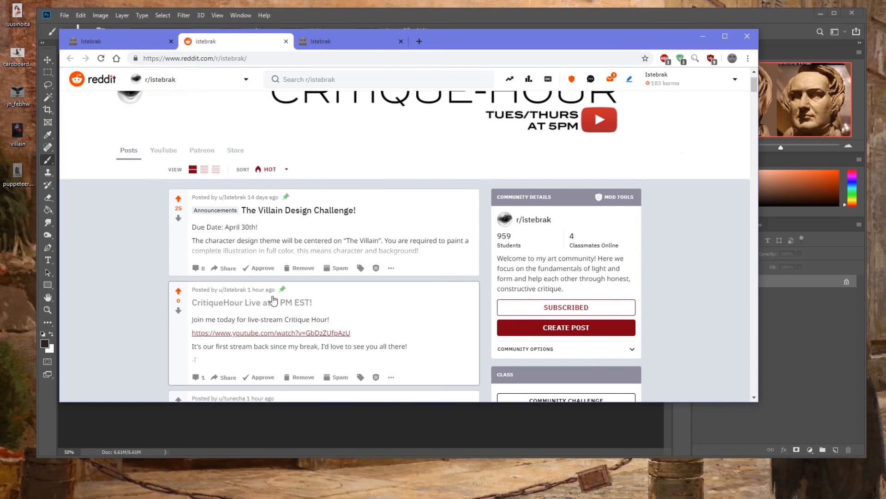
pyautogui.moveTo(323, 290)
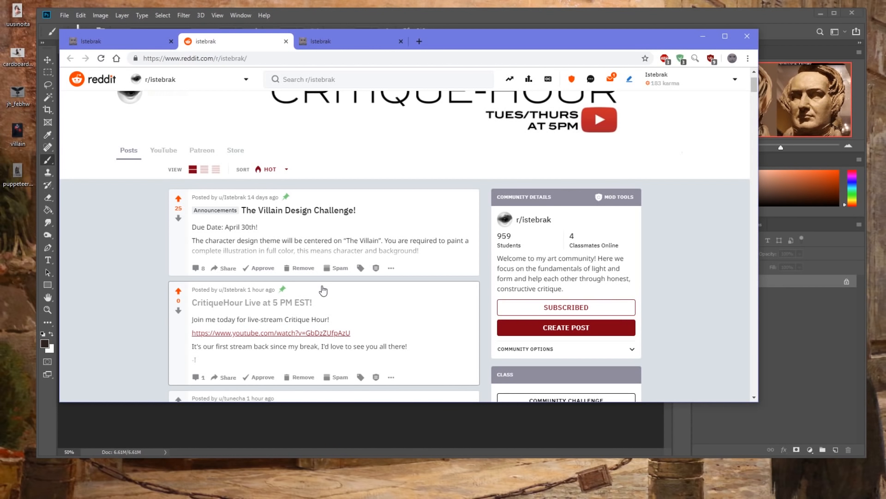
pyautogui.moveTo(321, 293)
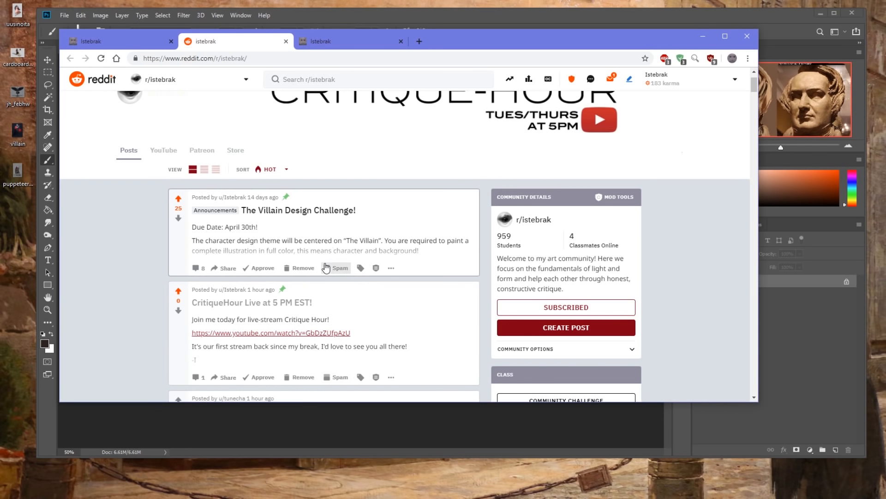
pyautogui.moveTo(488, 290)
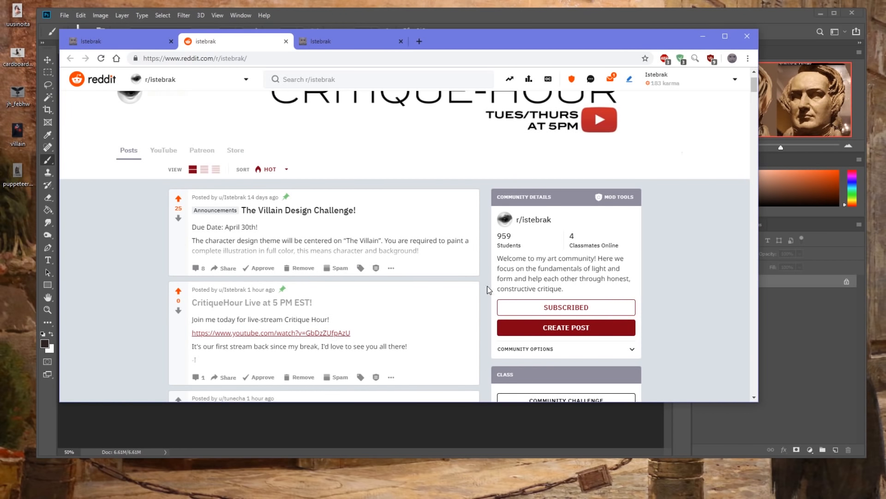
pyautogui.moveTo(488, 274)
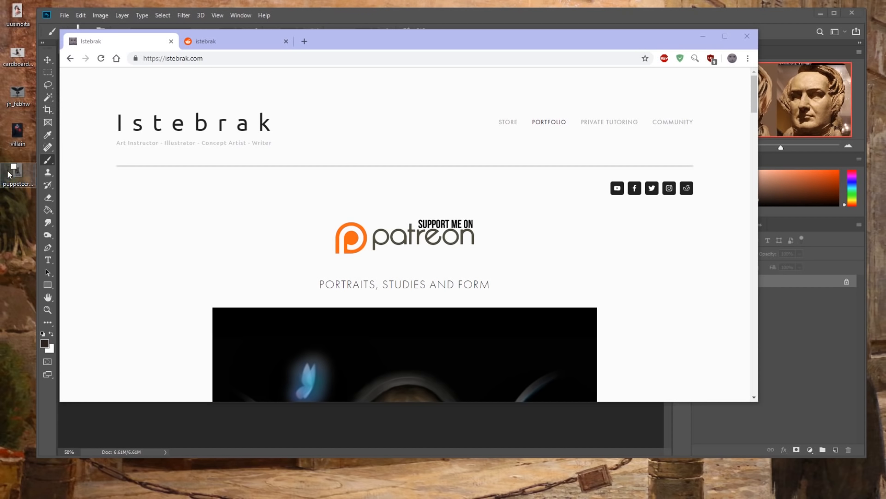
pyautogui.moveTo(10, 243)
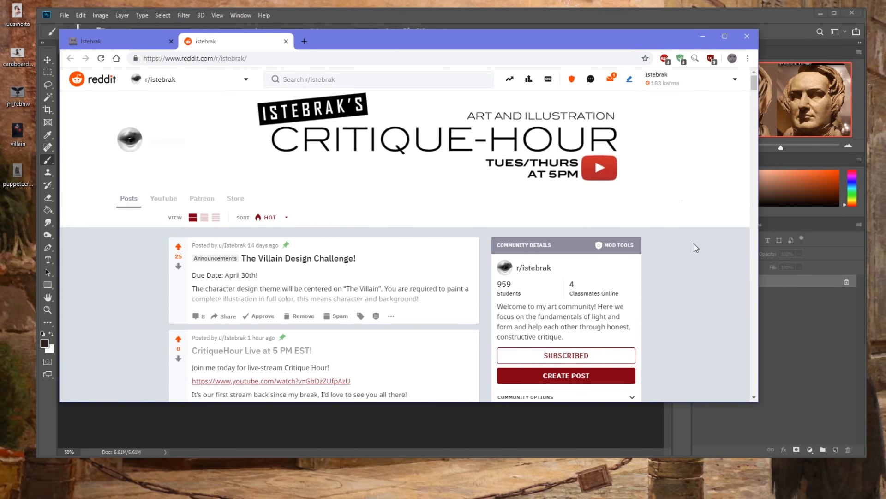
pyautogui.scroll(-3)
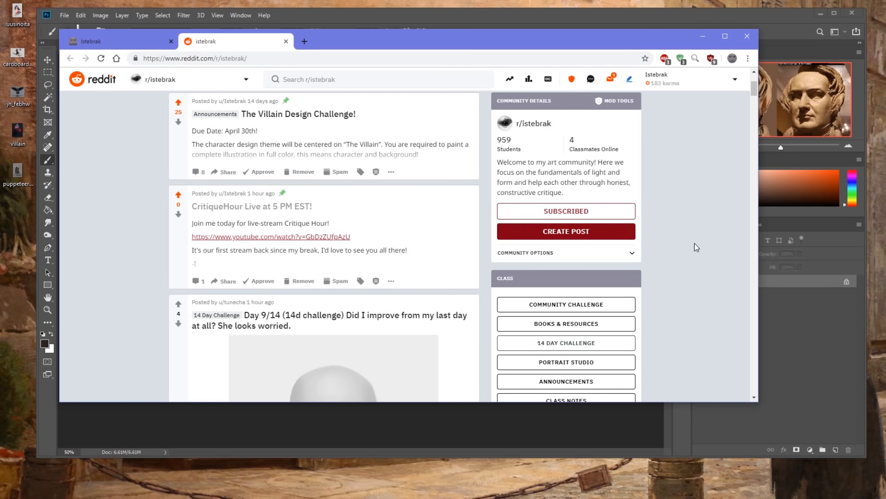
pyautogui.scroll(-3)
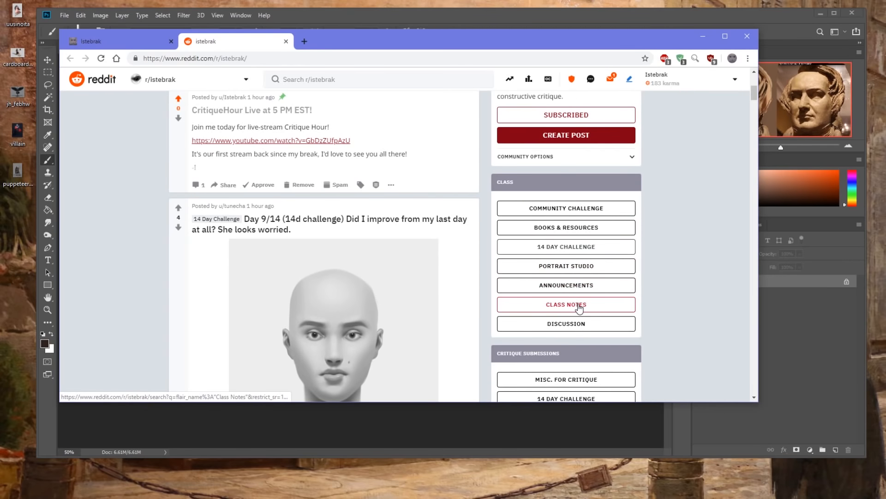
pyautogui.moveTo(670, 306)
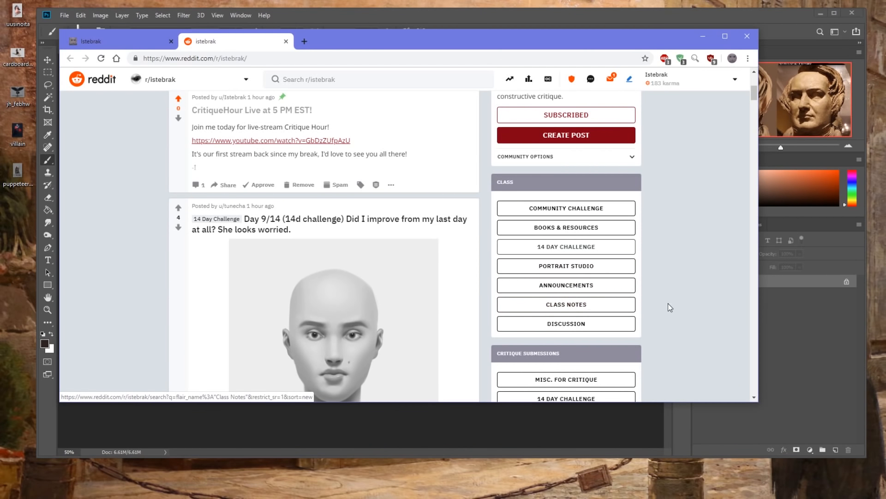
pyautogui.scroll(3)
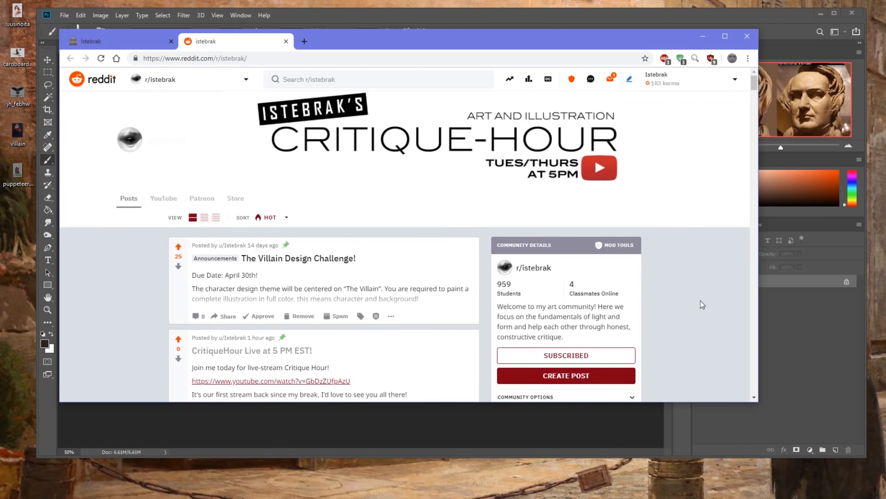
pyautogui.moveTo(696, 289)
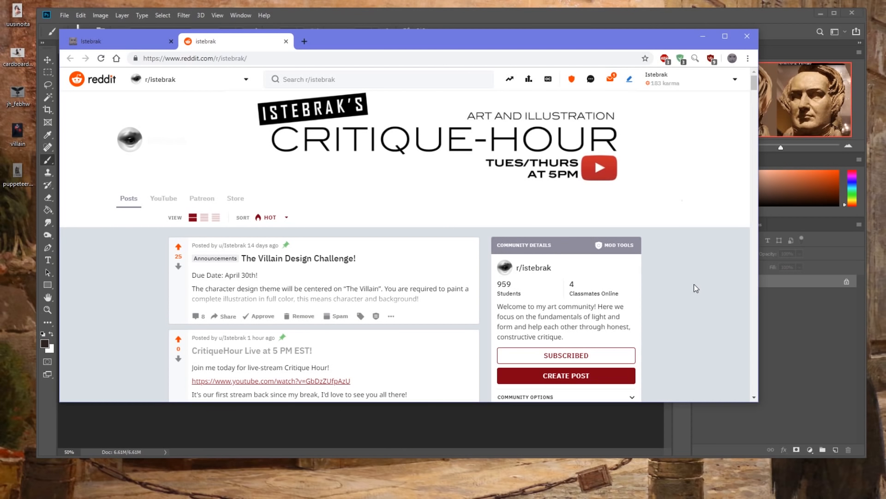
pyautogui.moveTo(670, 40)
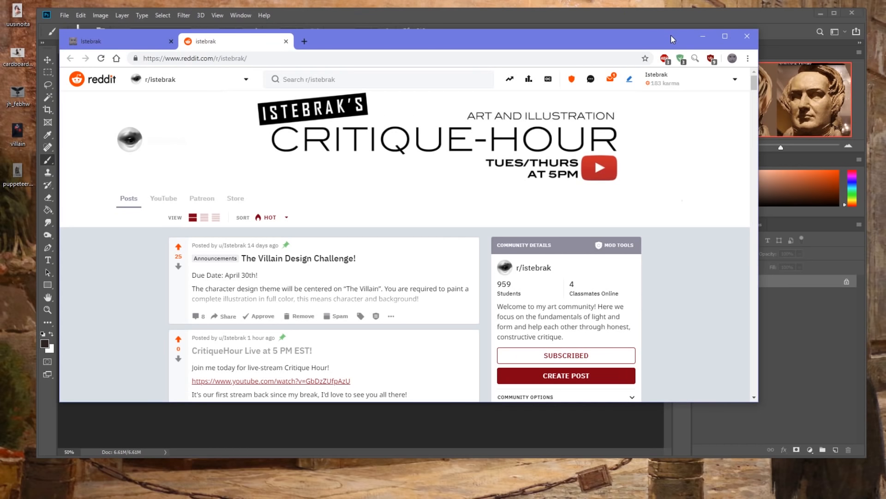
pyautogui.moveTo(694, 37)
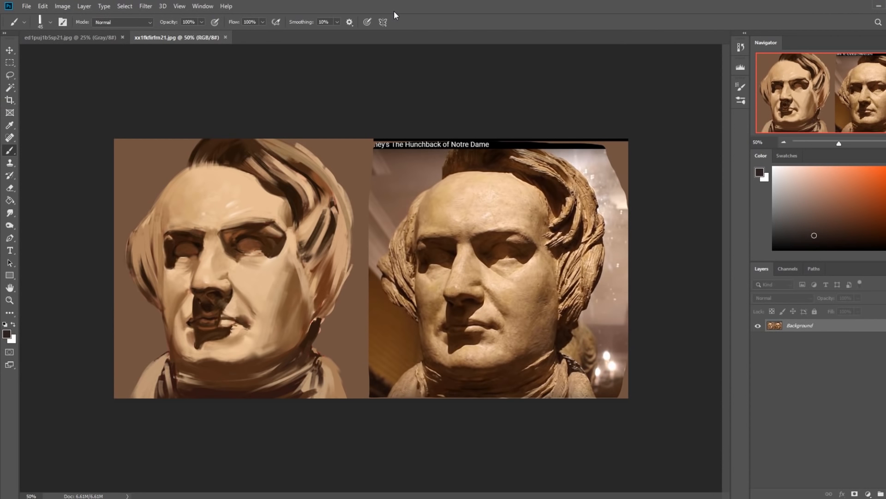
pyautogui.moveTo(224, 168)
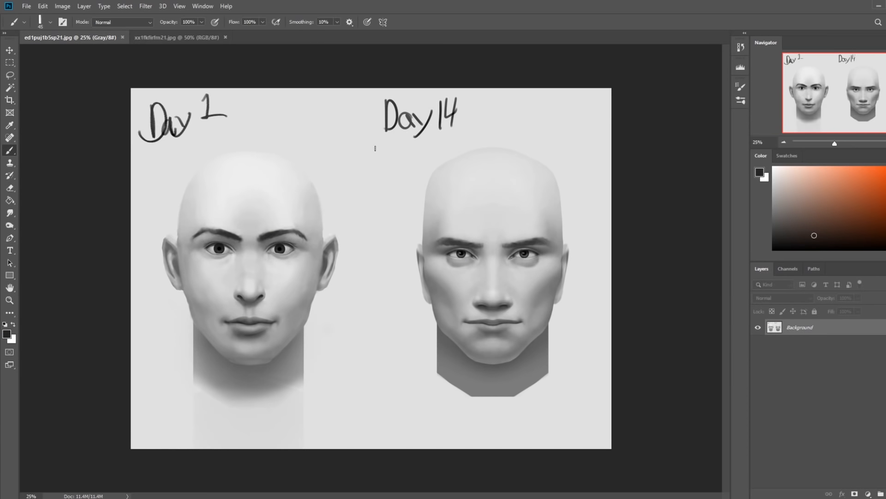
pyautogui.moveTo(172, 37)
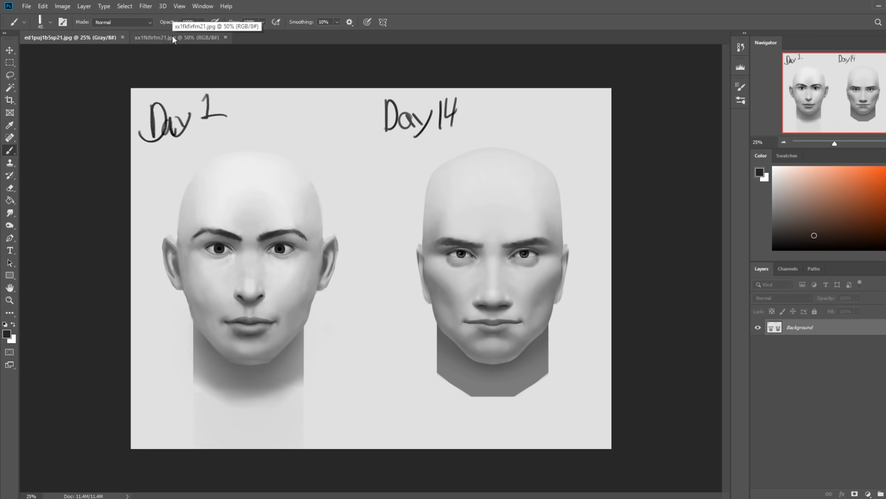
# Switch to the document showing the bust paint-over beside its reference photo
pyautogui.click(176, 36)
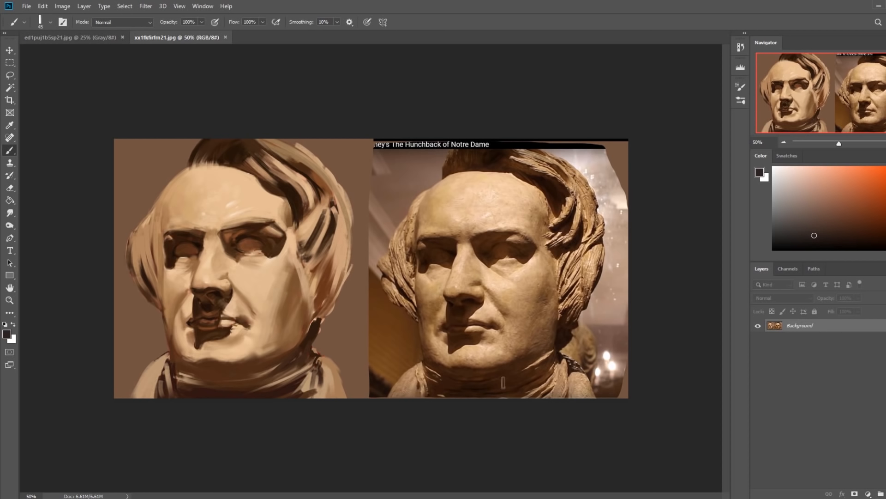
pyautogui.moveTo(484, 218)
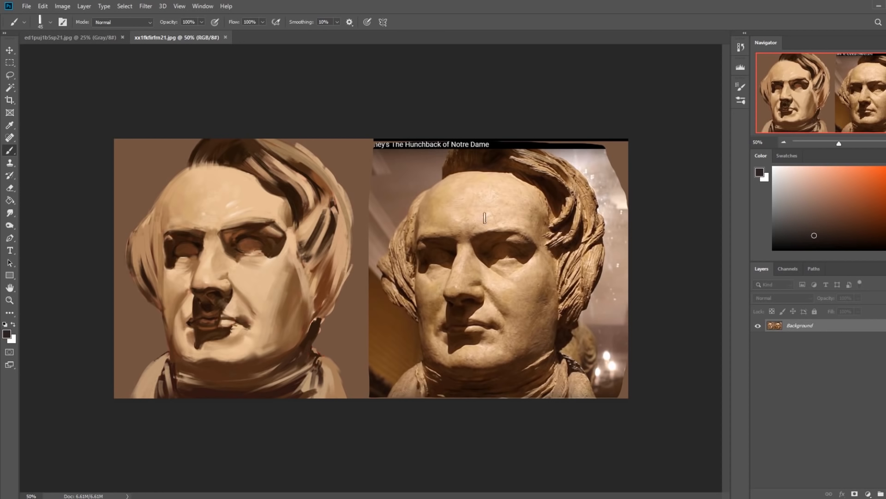
pyautogui.moveTo(485, 202)
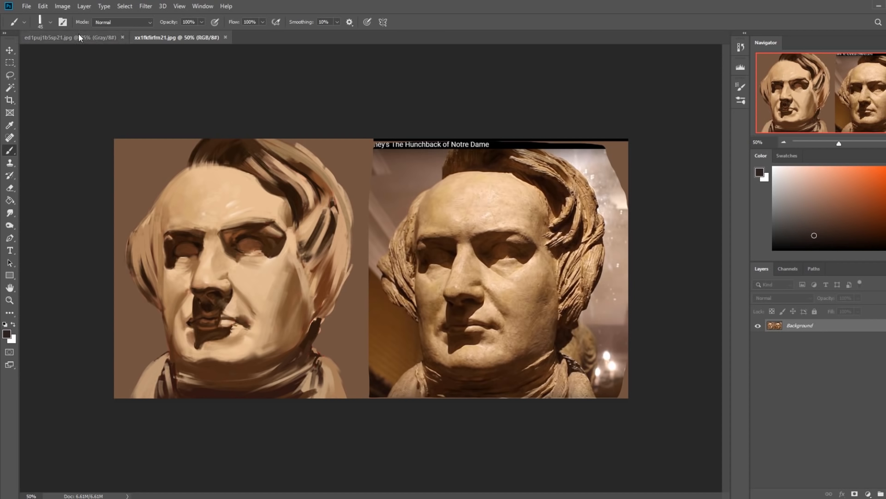
# Switch back to the Day 1 / Day 14 grayscale face comparison document
pyautogui.click(51, 37)
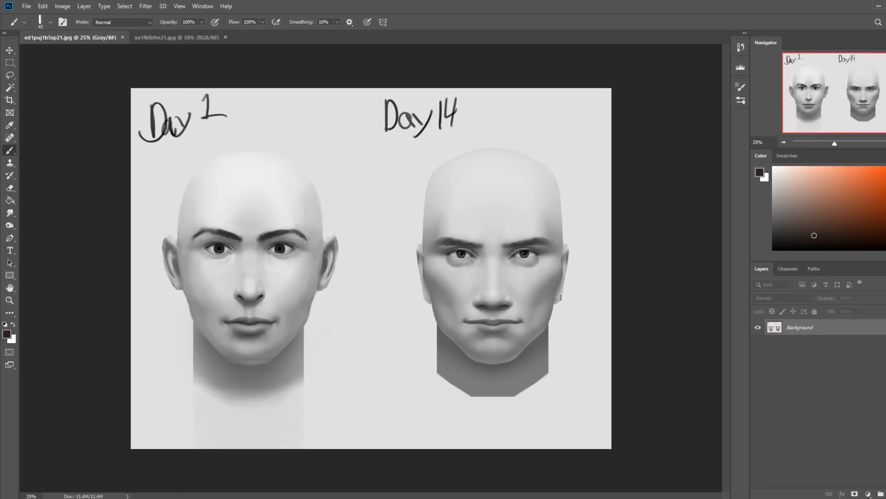
pyautogui.moveTo(620, 274)
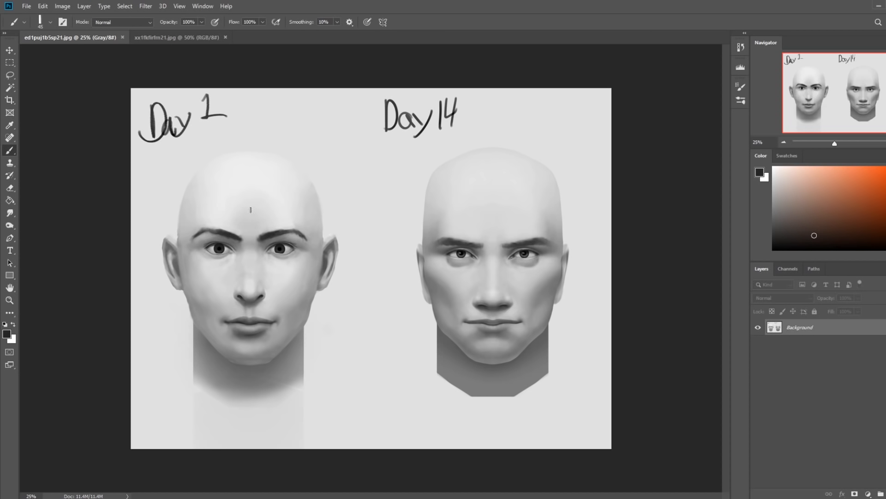
pyautogui.moveTo(233, 228)
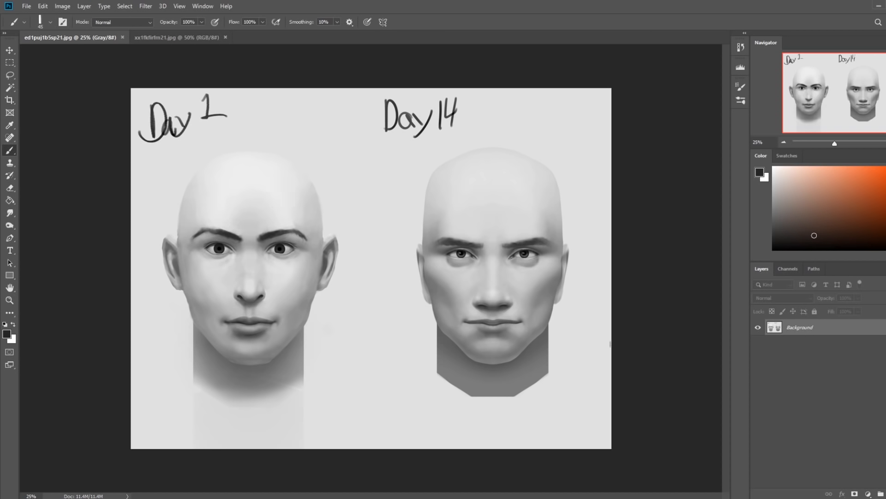
pyautogui.moveTo(574, 359)
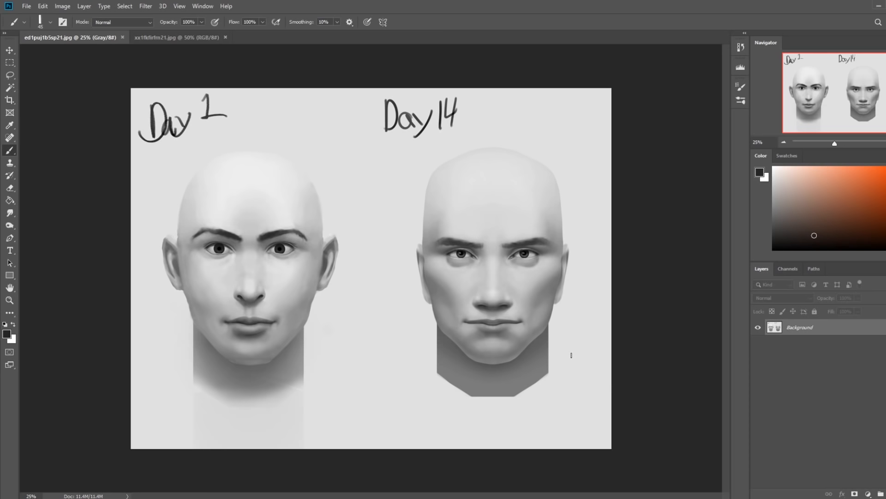
pyautogui.moveTo(145, 7)
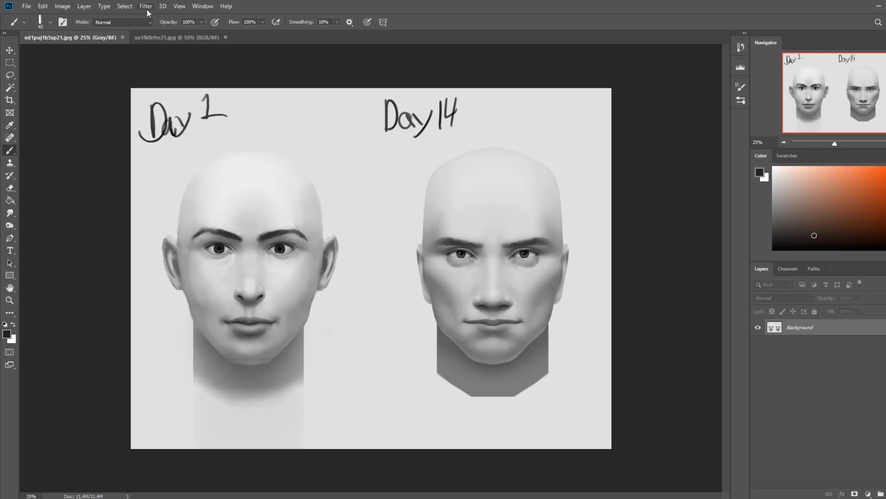
# Launch Liquify on the face comparison and dismiss the graphics processor notice
pyautogui.click(145, 6)
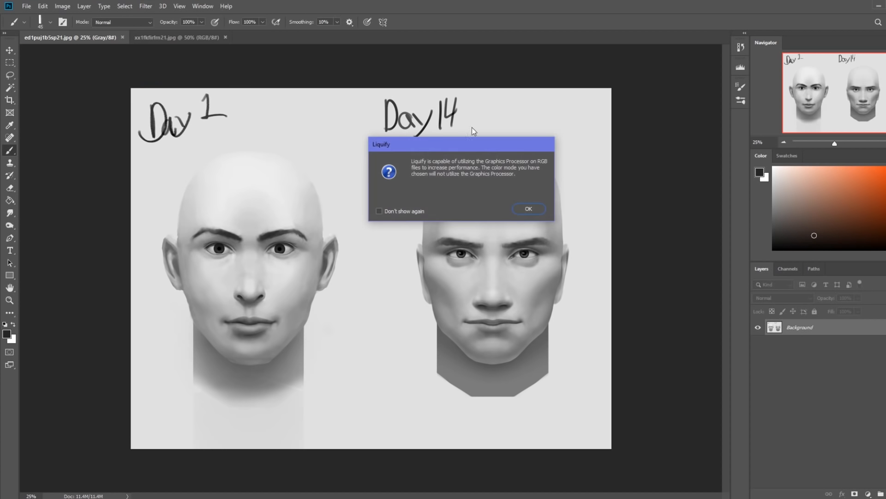
pyautogui.moveTo(333, 200)
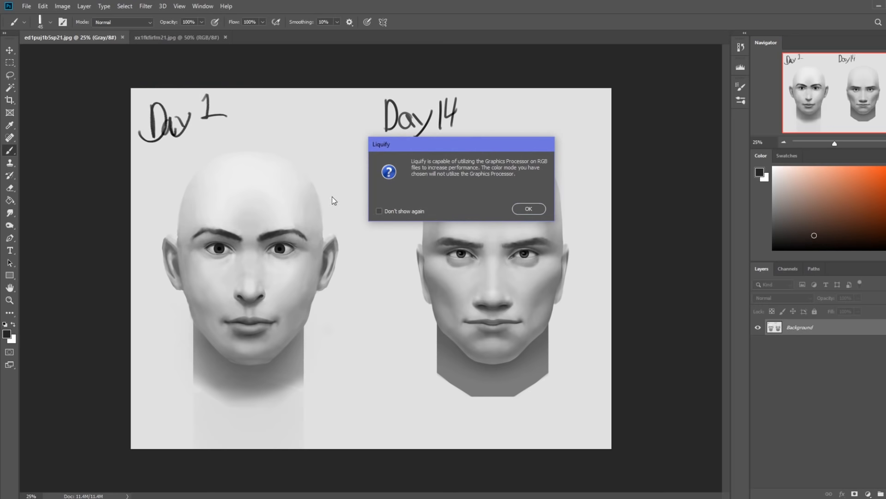
pyautogui.click(527, 209)
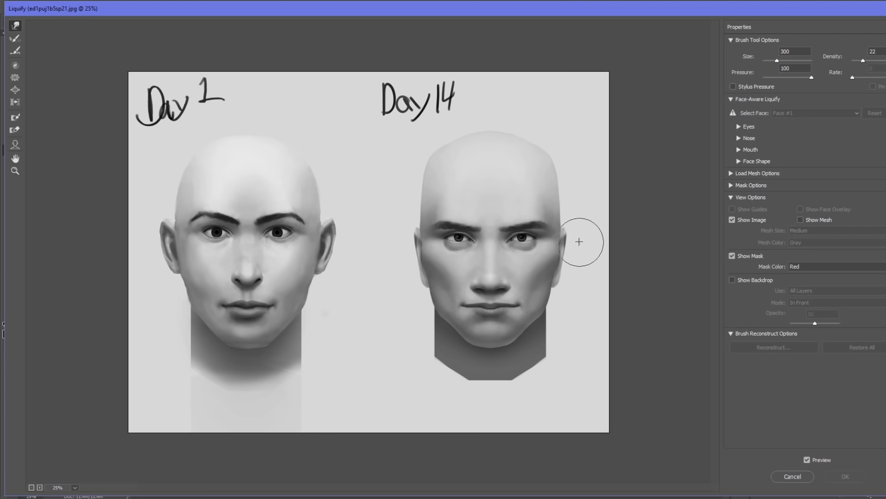
pyautogui.moveTo(566, 246)
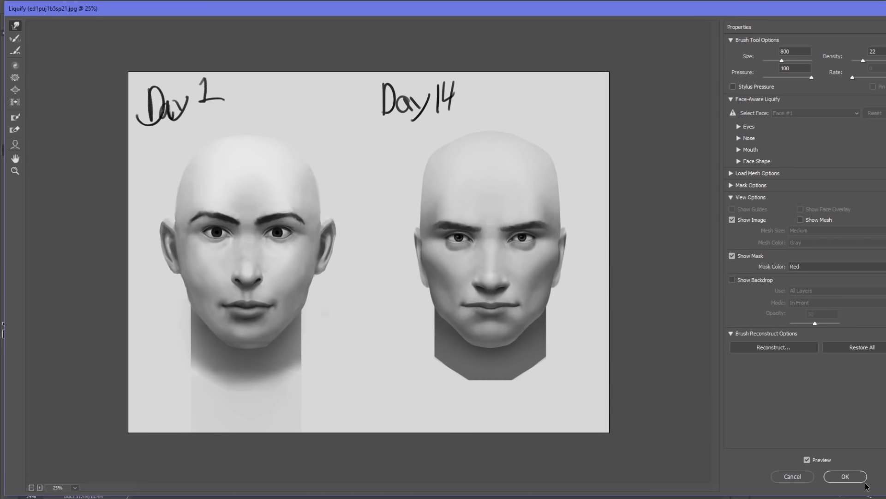
# Apply the Liquify warp and paste a copy as Layer 1 above the background
pyautogui.click(844, 476)
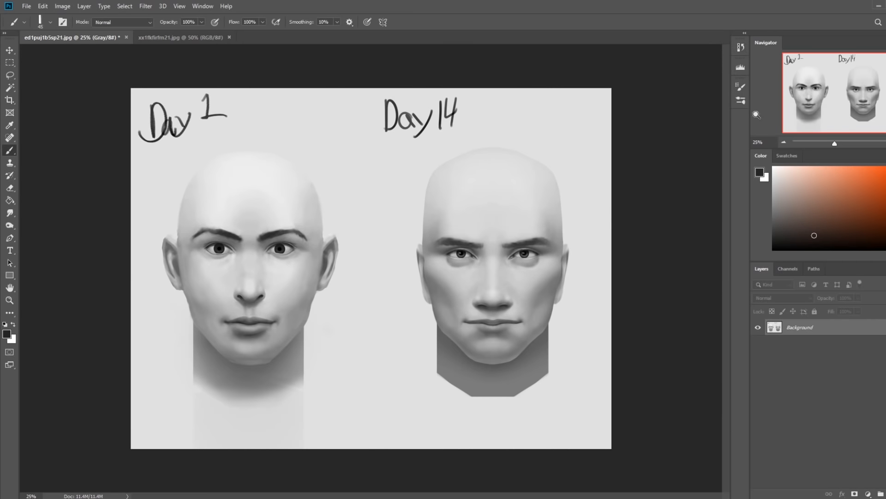
pyautogui.click(855, 493)
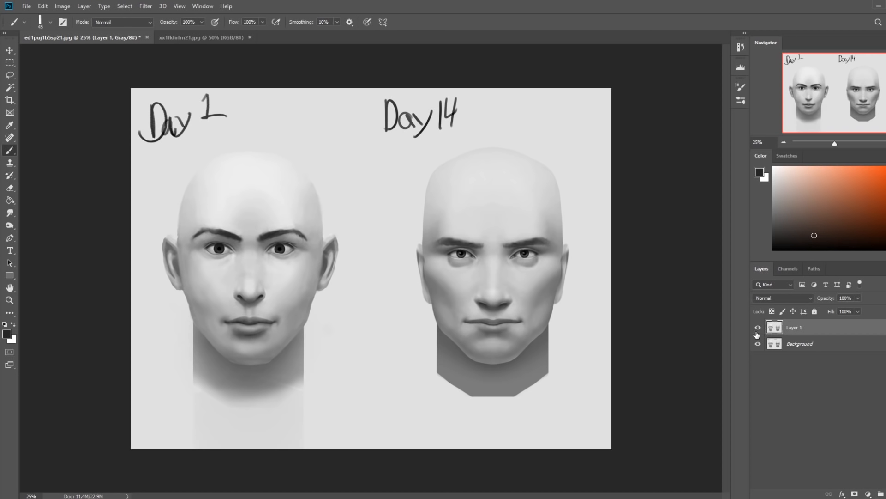
pyautogui.moveTo(748, 337)
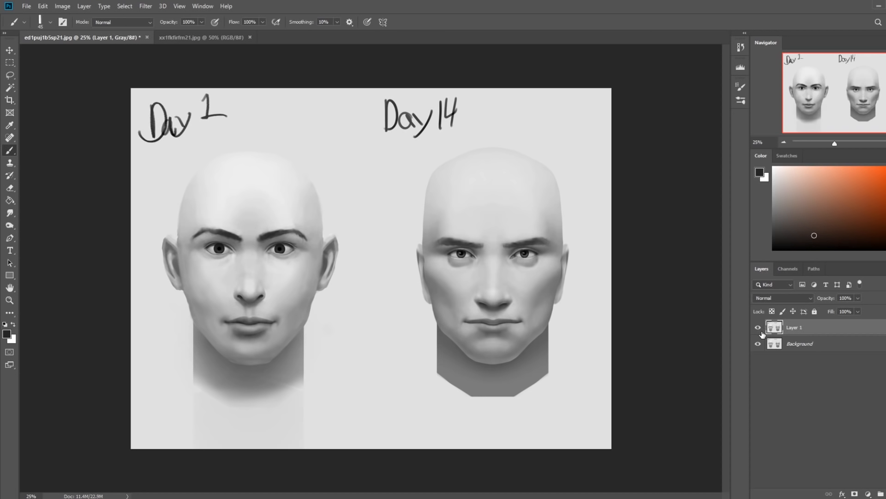
# Toggle Layer 1's visibility to compare before/after, then revert the stray cheek strokes
pyautogui.click(757, 327)
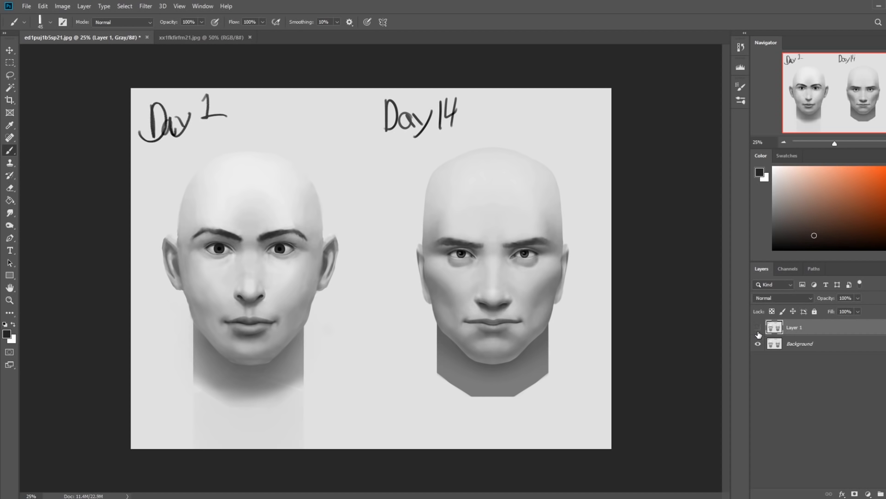
pyautogui.click(758, 326)
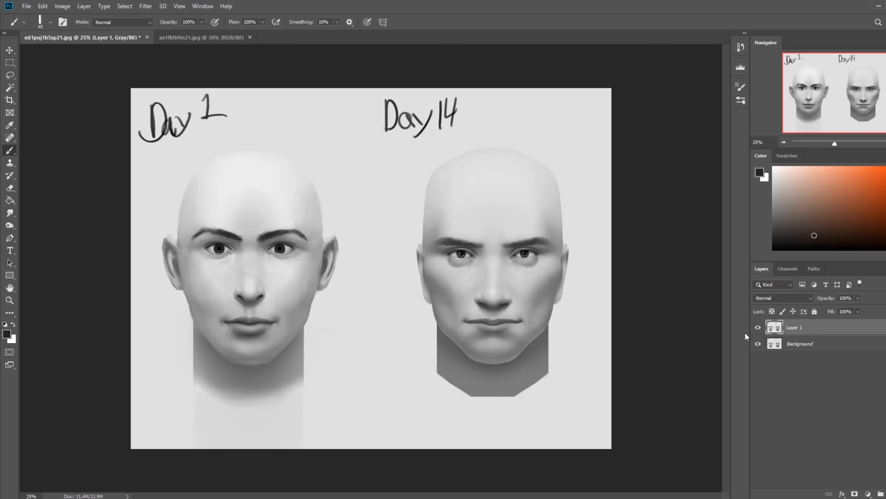
pyautogui.moveTo(749, 330)
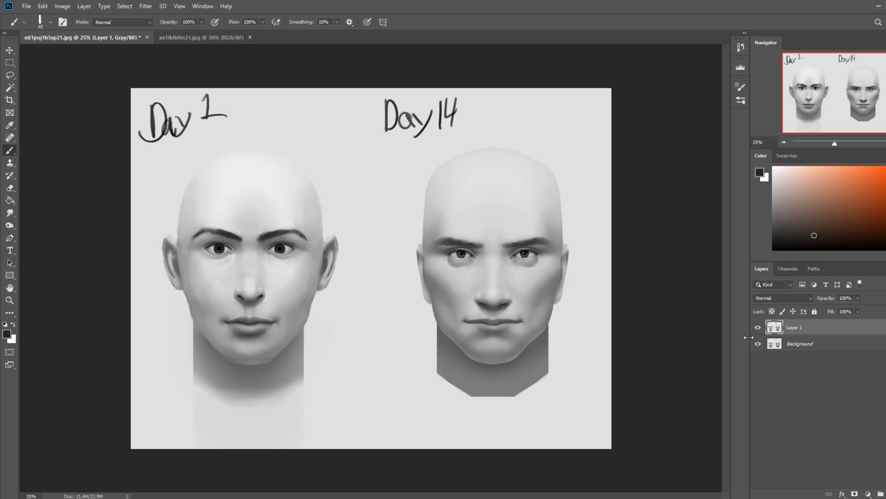
pyautogui.moveTo(787, 339)
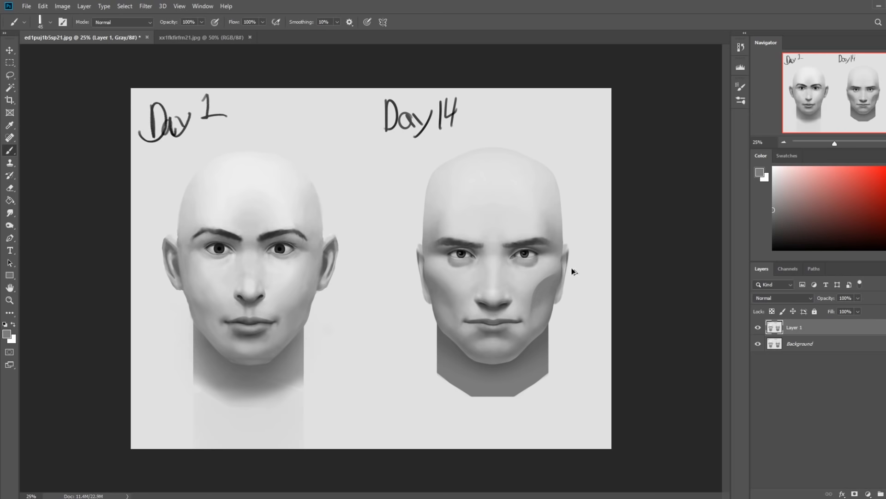
pyautogui.click(759, 326)
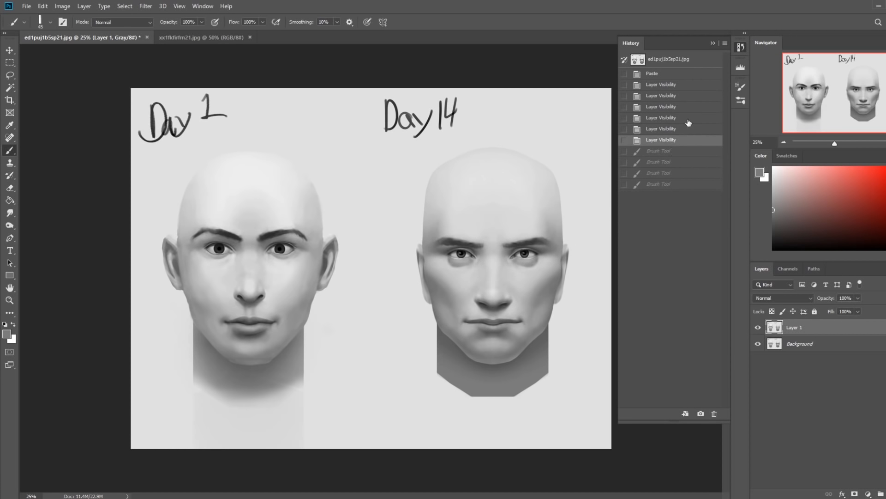
# Reopen Liquify from the Filter menu on the copy layer to reshape the face again
pyautogui.click(144, 6)
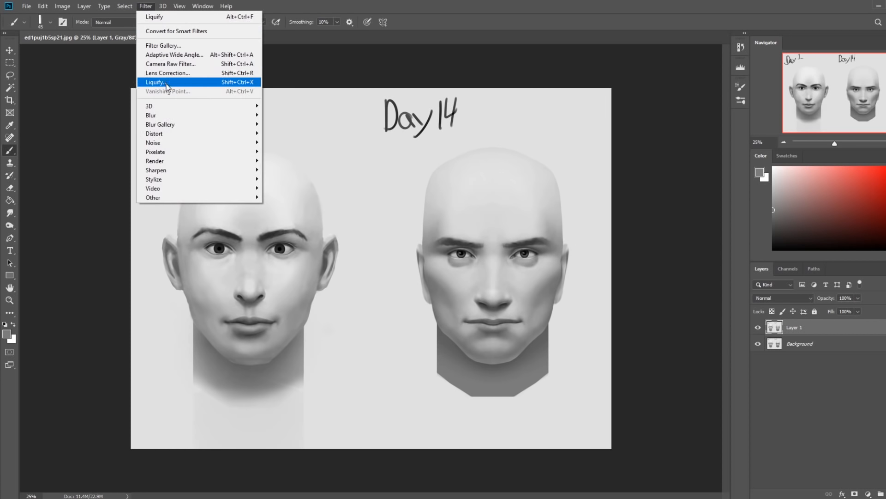
pyautogui.click(155, 82)
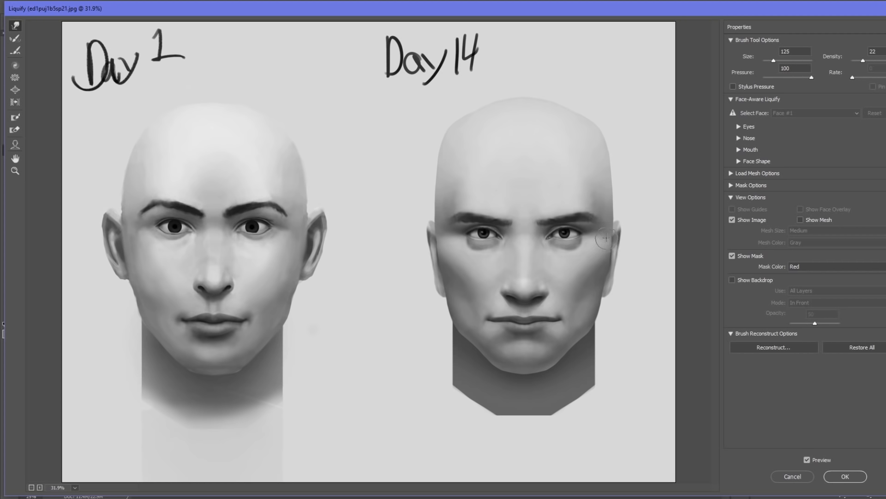
pyautogui.moveTo(605, 253)
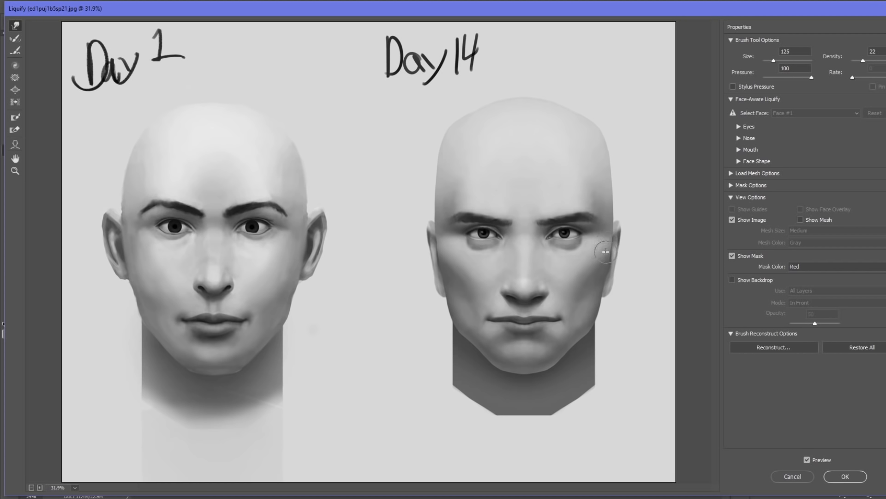
pyautogui.moveTo(605, 253)
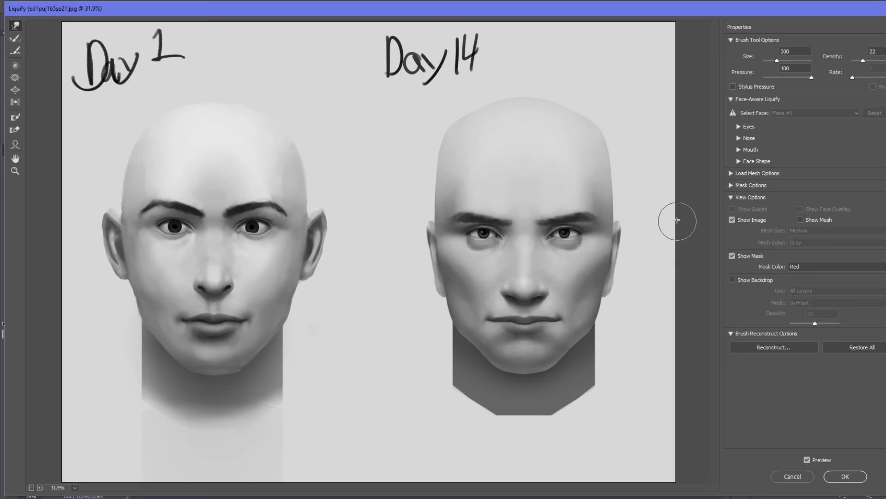
pyautogui.moveTo(641, 194)
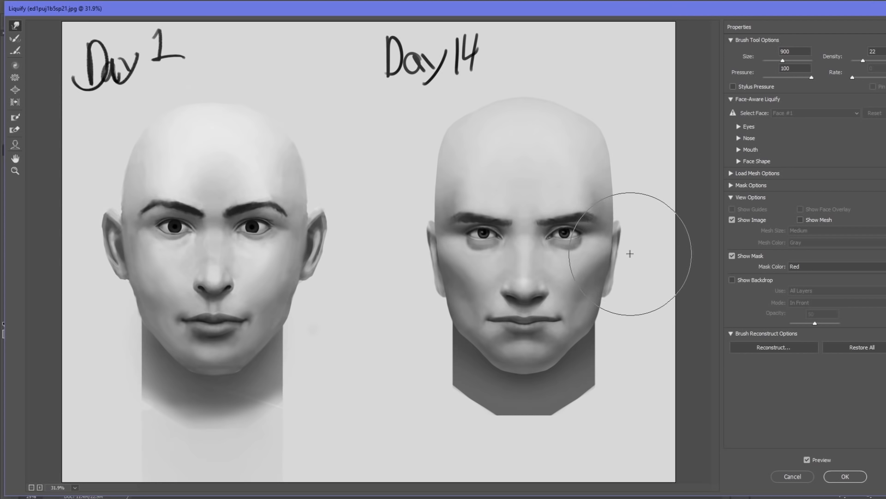
pyautogui.moveTo(380, 182)
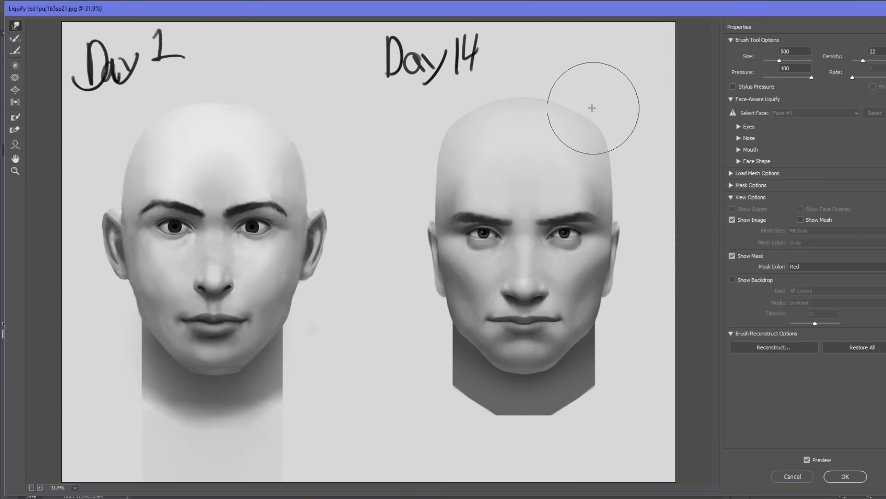
pyautogui.moveTo(560, 119)
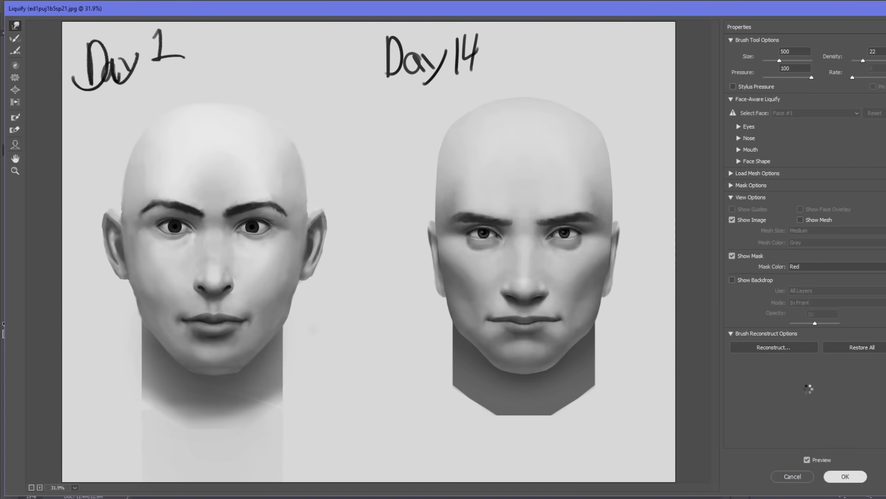
# Apply the Liquify reshaping to Layer 1 and toggle its visibility for a before/after check
pyautogui.click(845, 477)
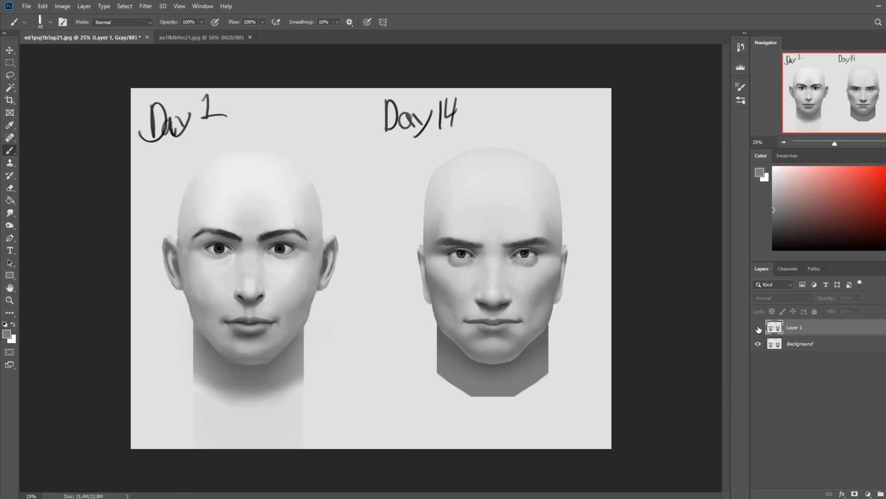
pyautogui.click(758, 328)
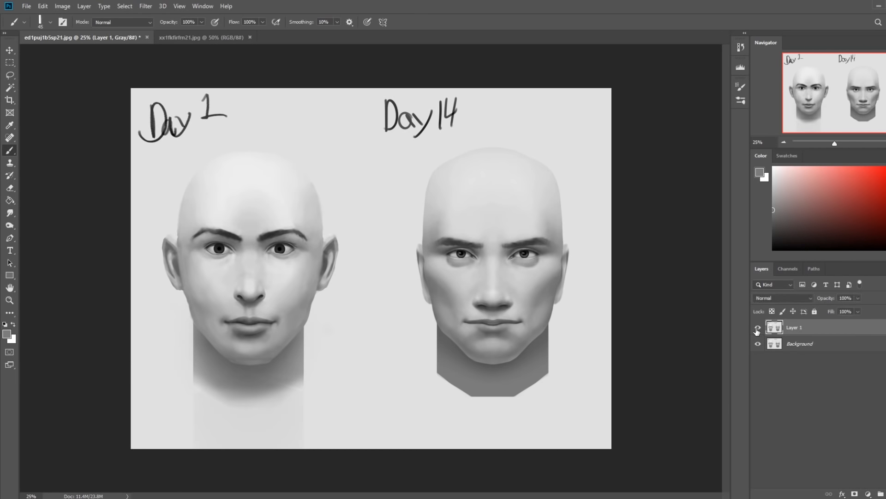
pyautogui.click(757, 327)
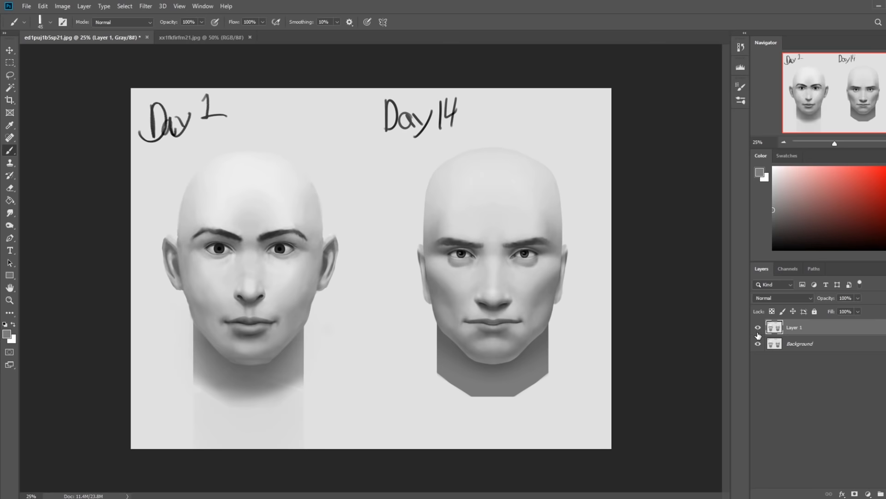
pyautogui.moveTo(761, 333)
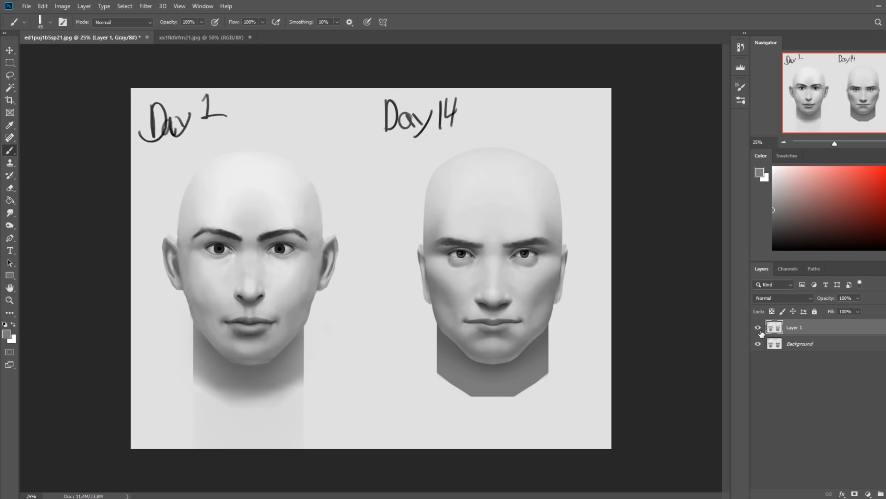
pyautogui.moveTo(723, 339)
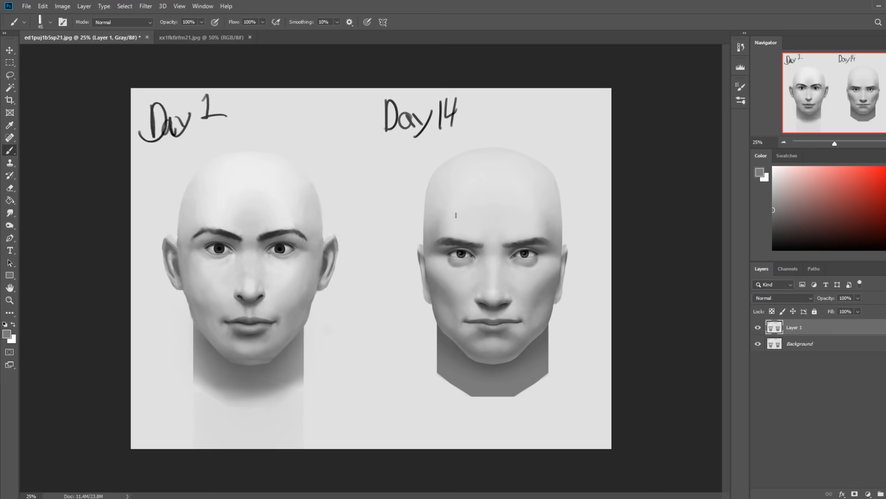
pyautogui.moveTo(535, 277)
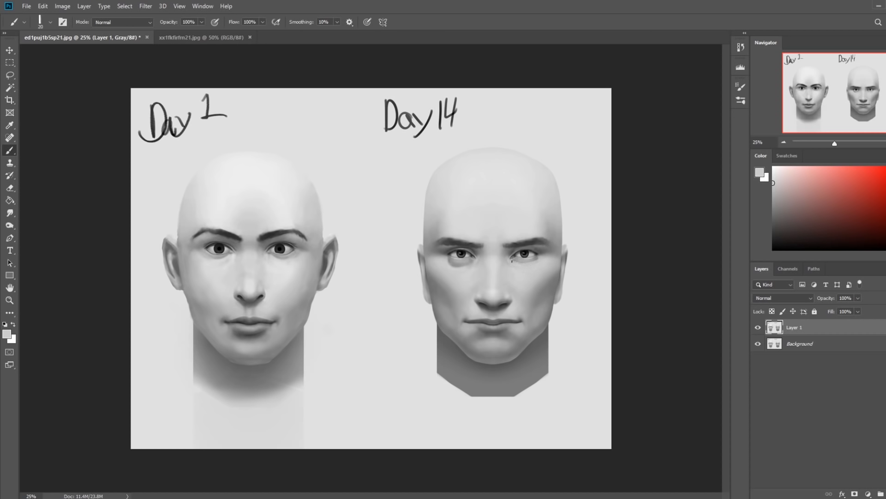
# Reset the foreground/background colours to black and white
pyautogui.click(9, 213)
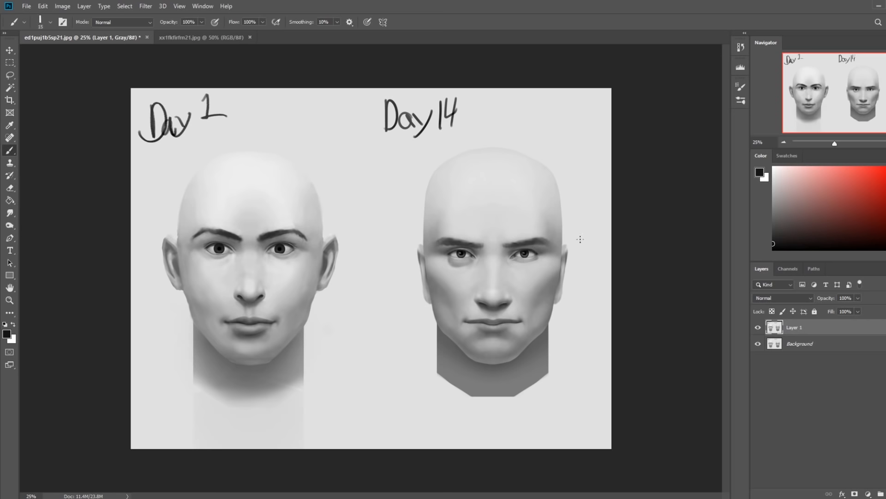
pyautogui.moveTo(540, 238)
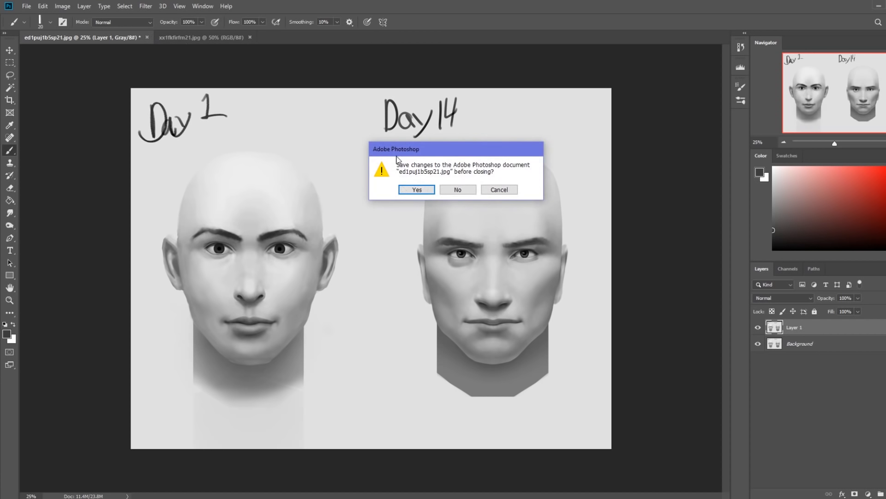
# Close the comparison without saving and pick a neutral gray foreground colour
pyautogui.click(457, 189)
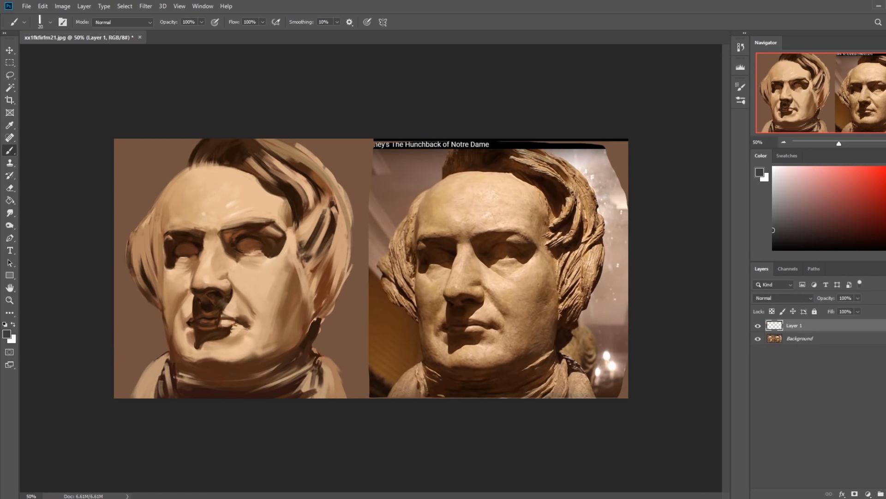
pyautogui.click(10, 201)
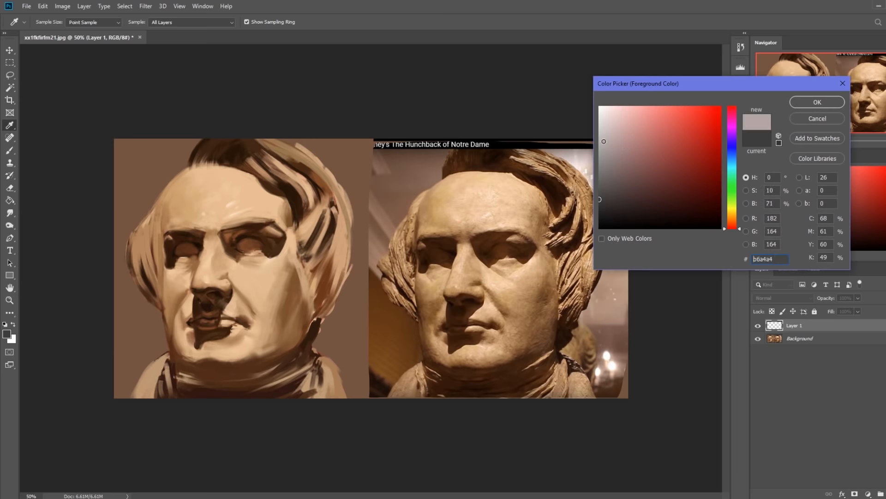
pyautogui.click(816, 103)
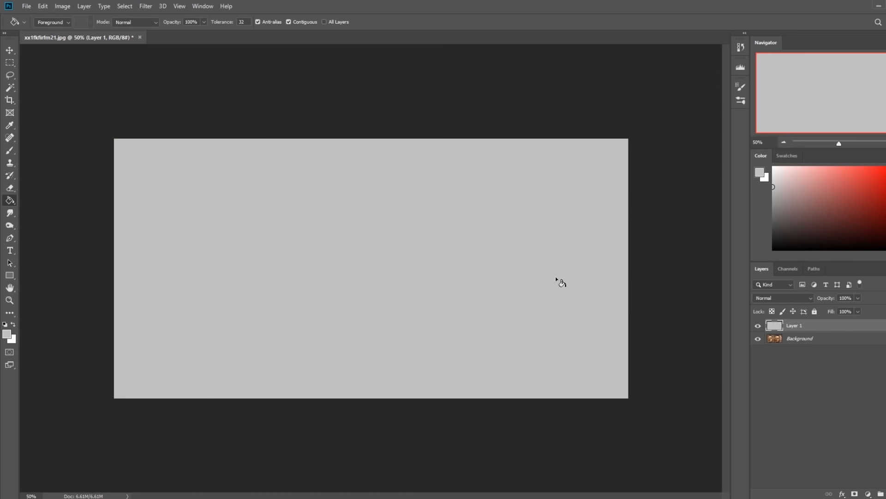
pyautogui.moveTo(783, 314)
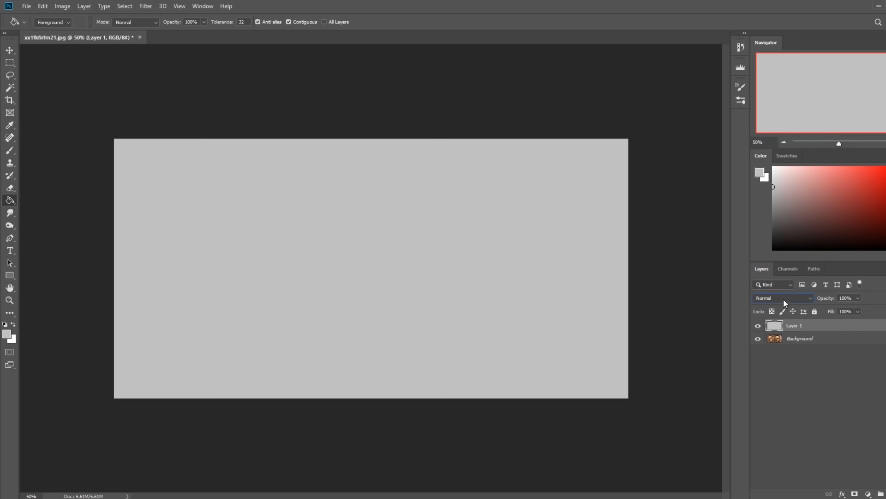
# Set the gray fill layer to Color blend mode and merge it down to grayscale the bust image
pyautogui.click(782, 298)
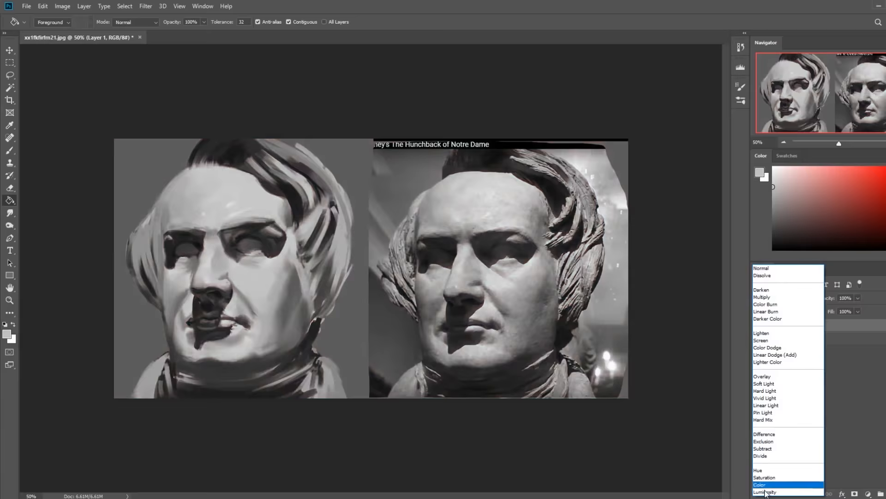
pyautogui.click(759, 485)
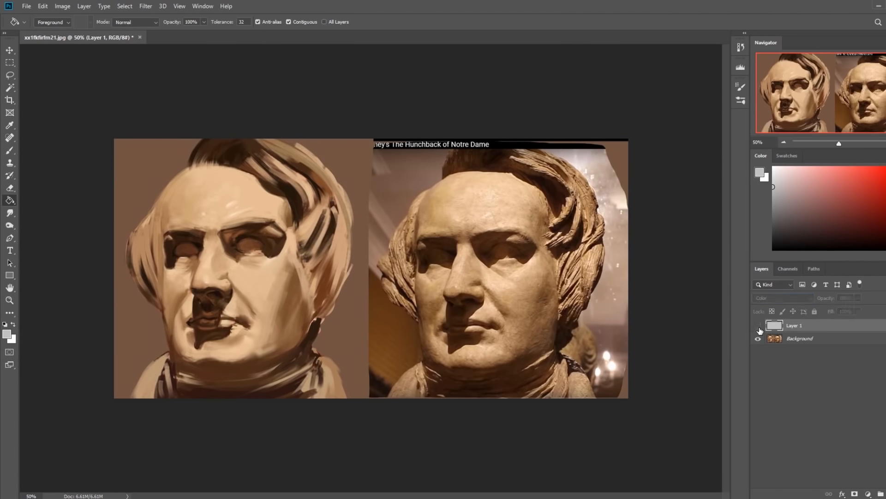
pyautogui.rightClick(794, 325)
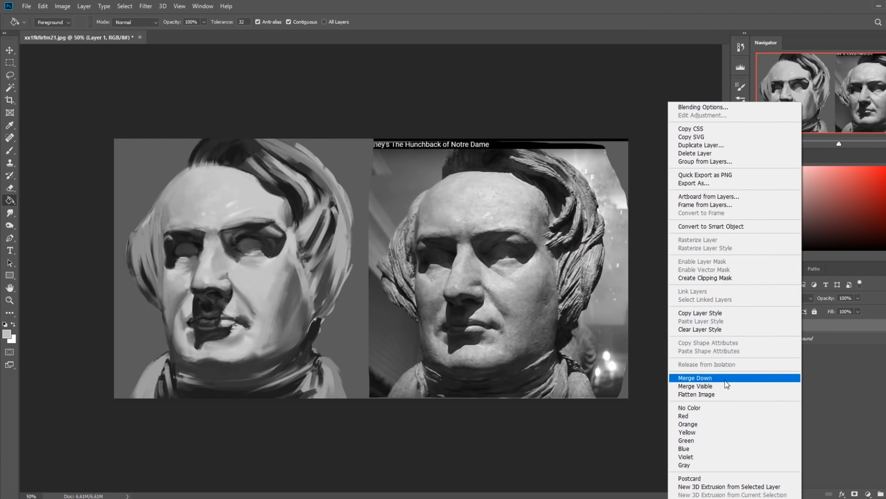
pyautogui.click(694, 377)
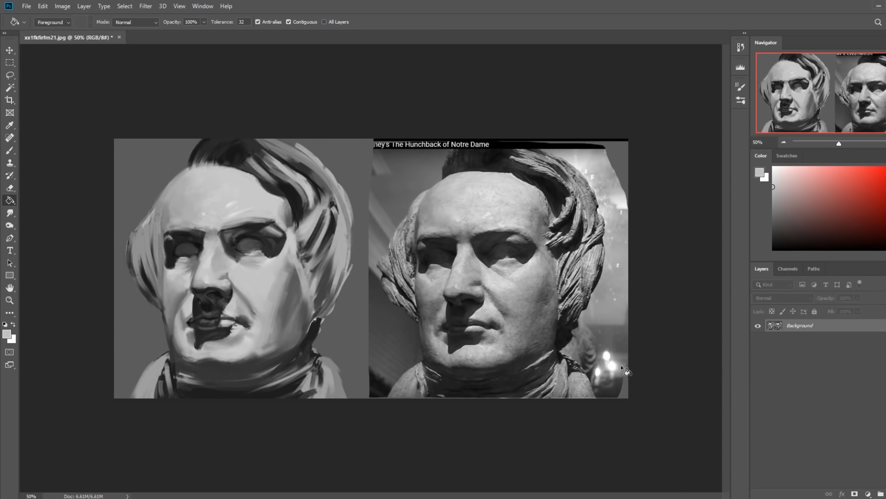
# Paint over the bust with the Brush tool to refine its edges and values against the reference
pyautogui.click(9, 151)
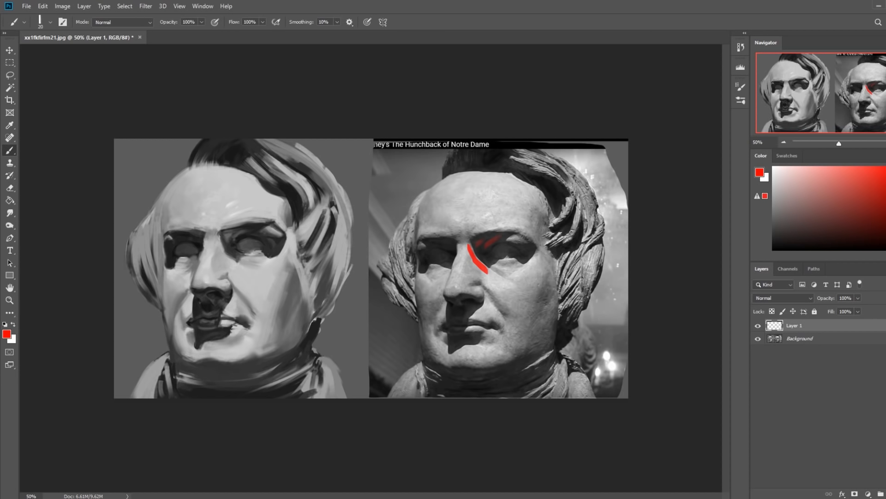
pyautogui.moveTo(251, 225)
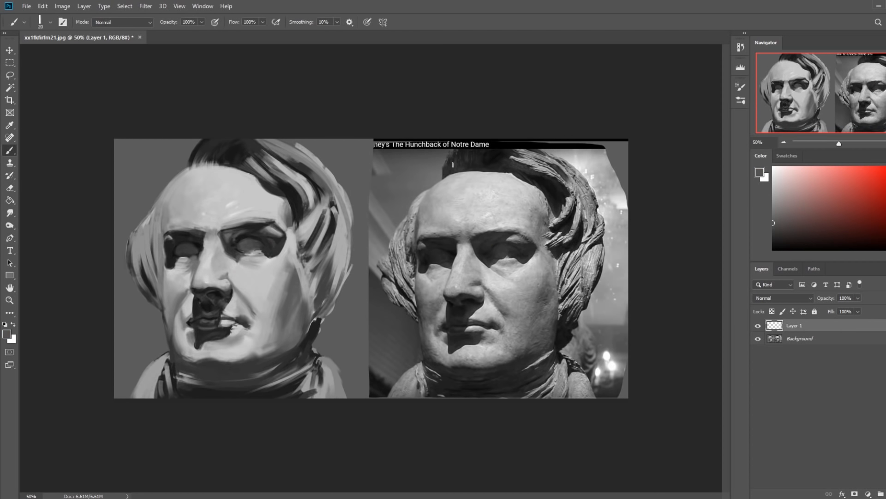
pyautogui.moveTo(469, 125)
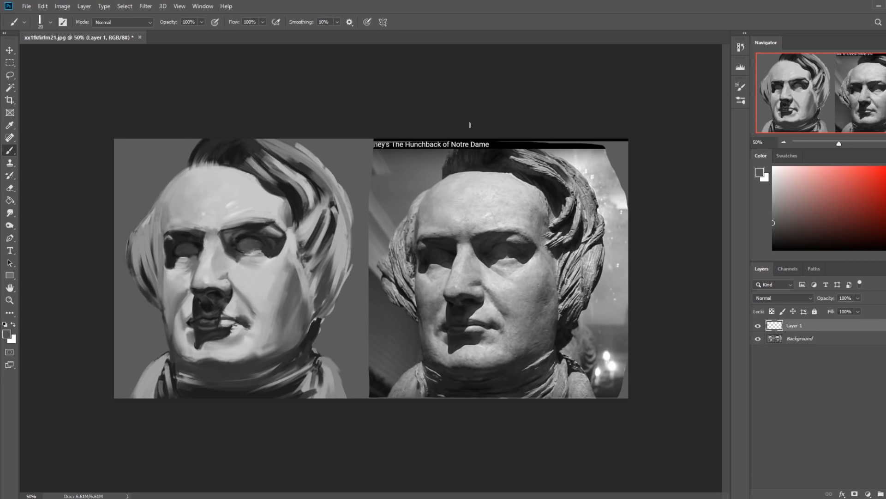
pyautogui.moveTo(377, 104)
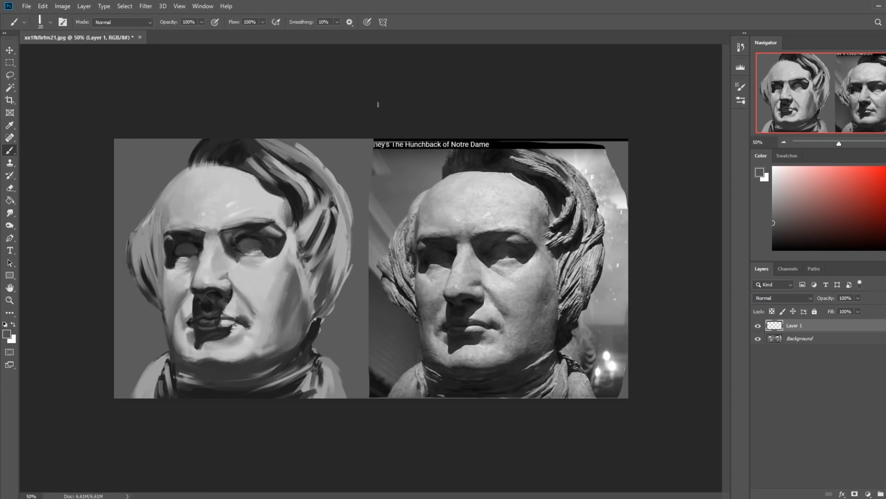
pyautogui.moveTo(763, 316)
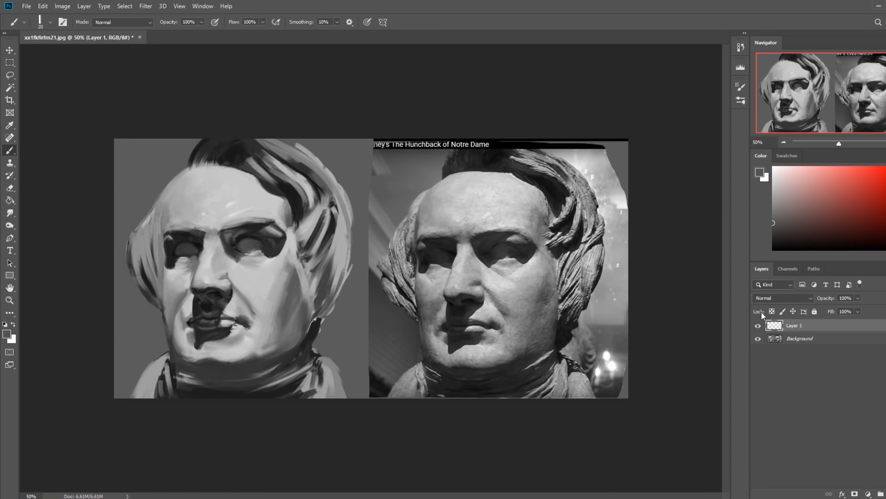
pyautogui.moveTo(730, 293)
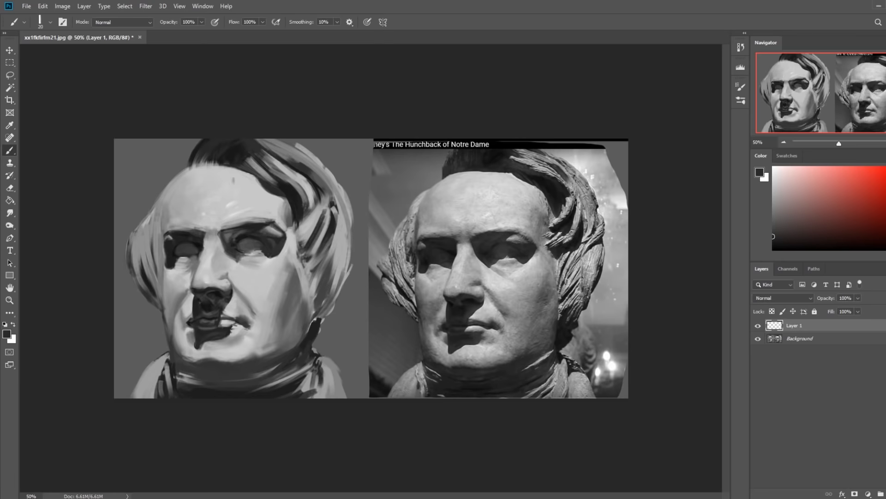
# Switch the brush to Darken mode and sketch dark guide lines along the bust's cheek
pyautogui.click(231, 235)
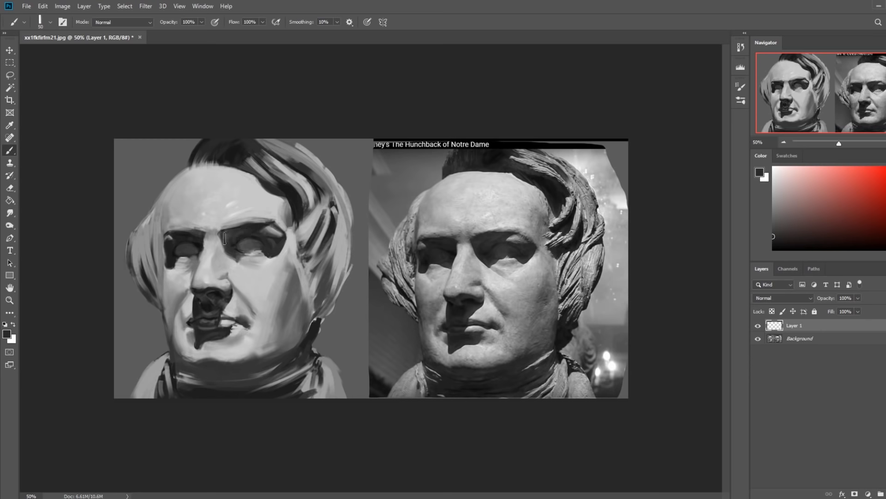
pyautogui.click(122, 21)
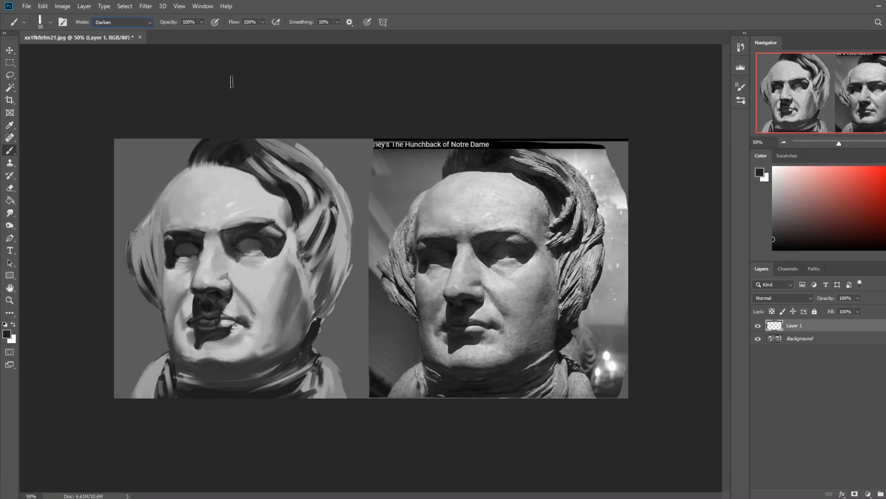
pyautogui.moveTo(229, 238)
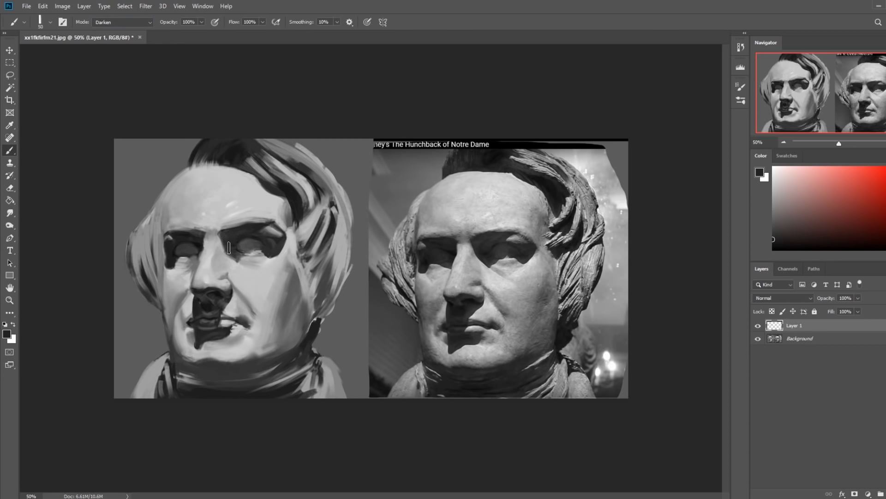
pyautogui.moveTo(243, 216)
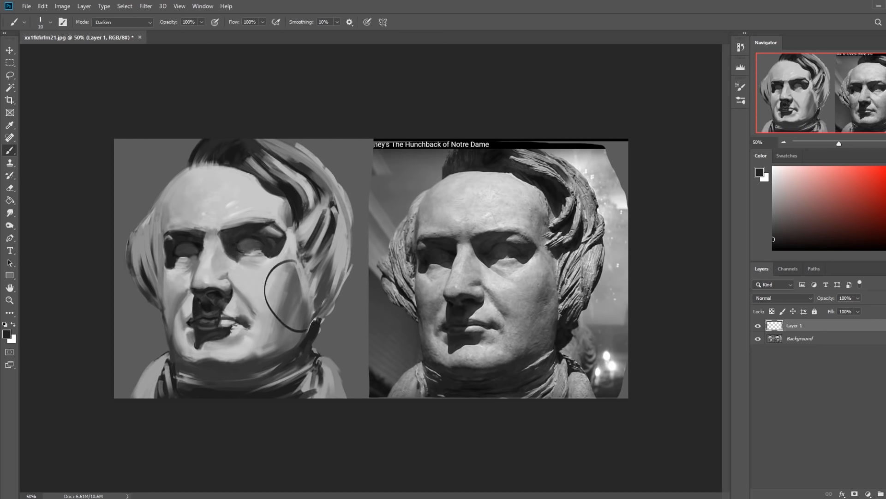
pyautogui.click(9, 300)
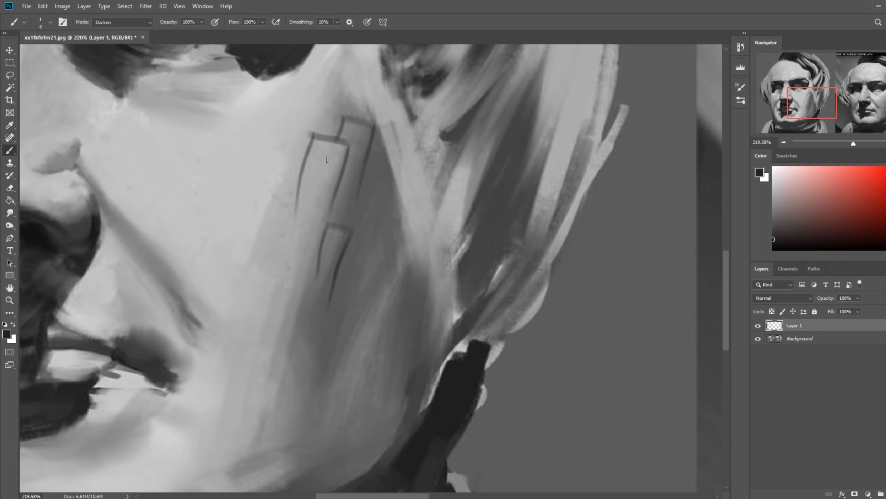
pyautogui.moveTo(355, 335)
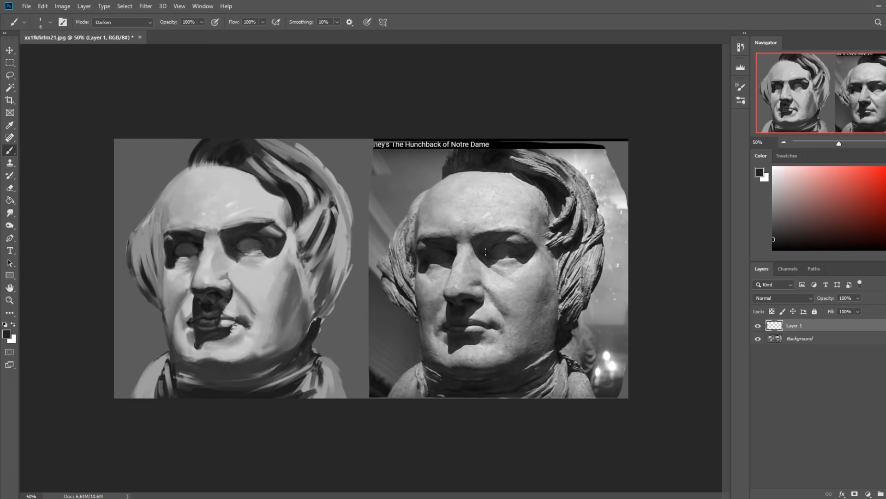
pyautogui.moveTo(431, 243)
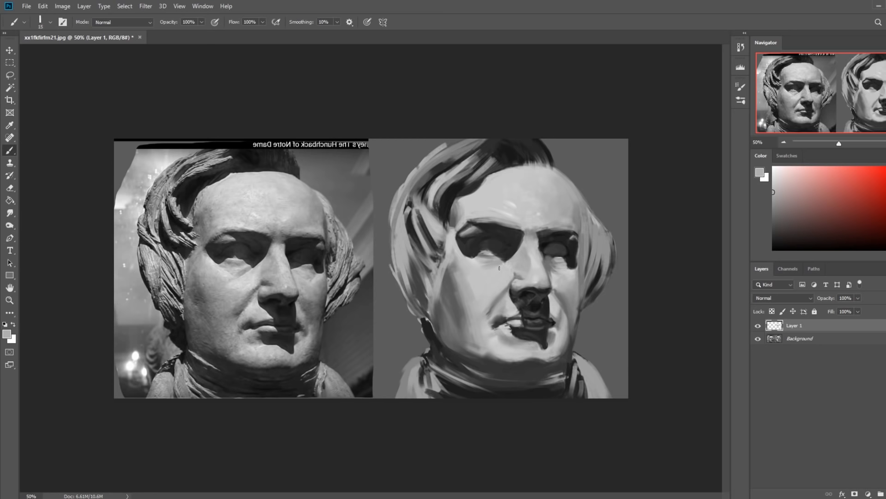
pyautogui.moveTo(525, 244)
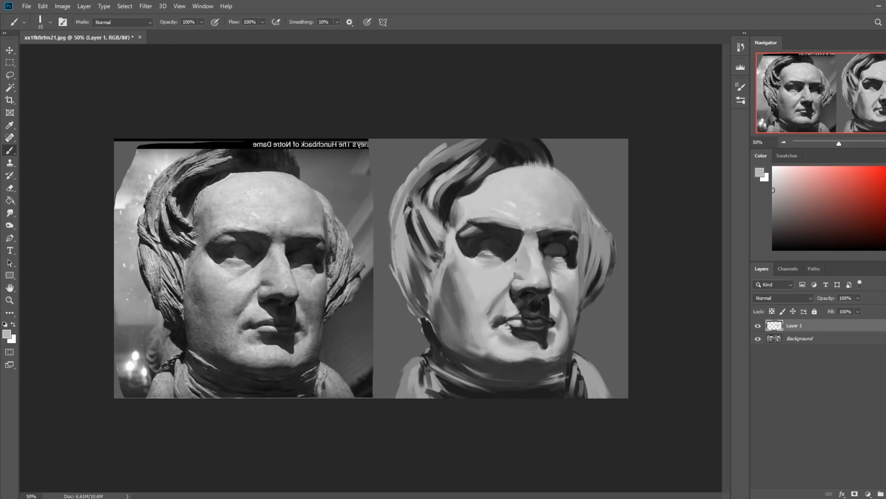
pyautogui.moveTo(506, 263)
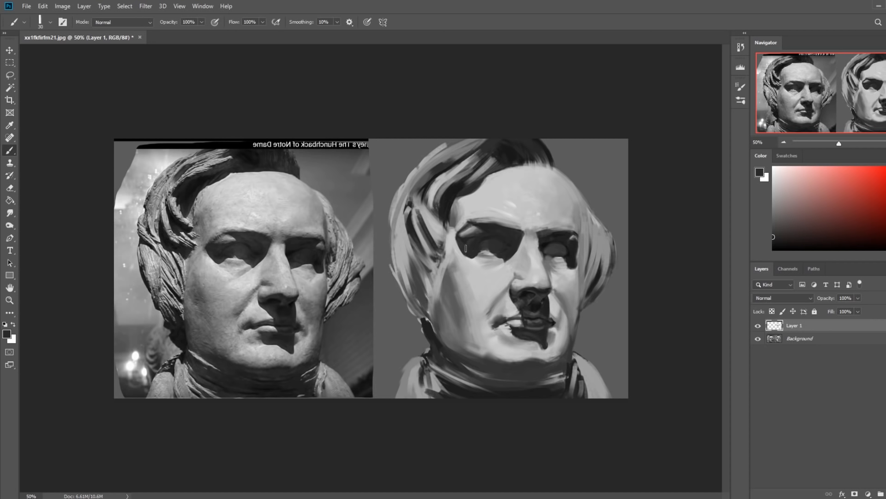
pyautogui.moveTo(473, 255)
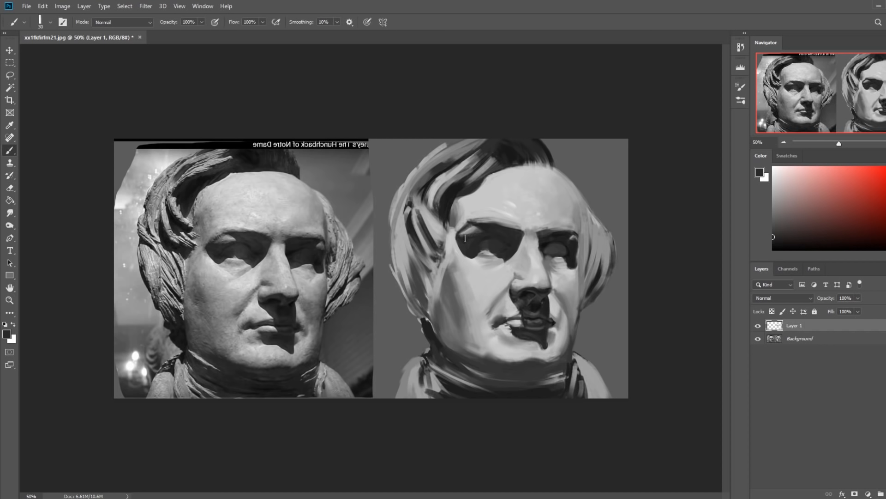
pyautogui.moveTo(511, 241)
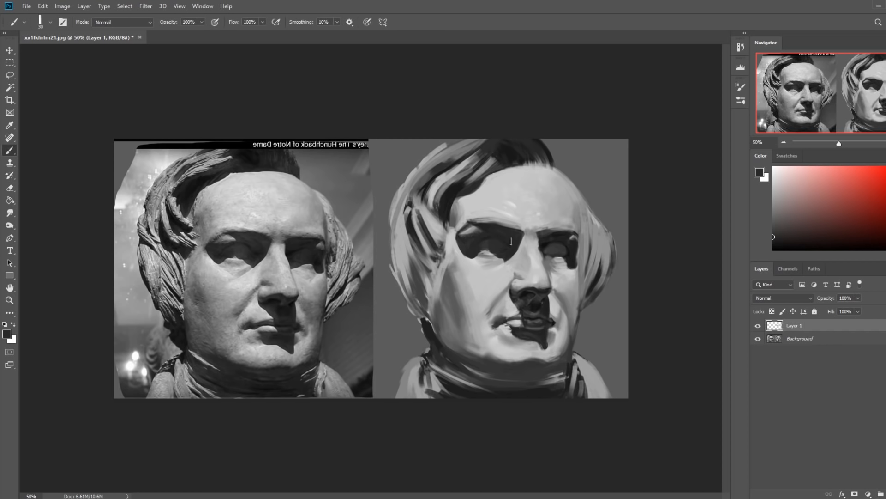
pyautogui.moveTo(475, 236)
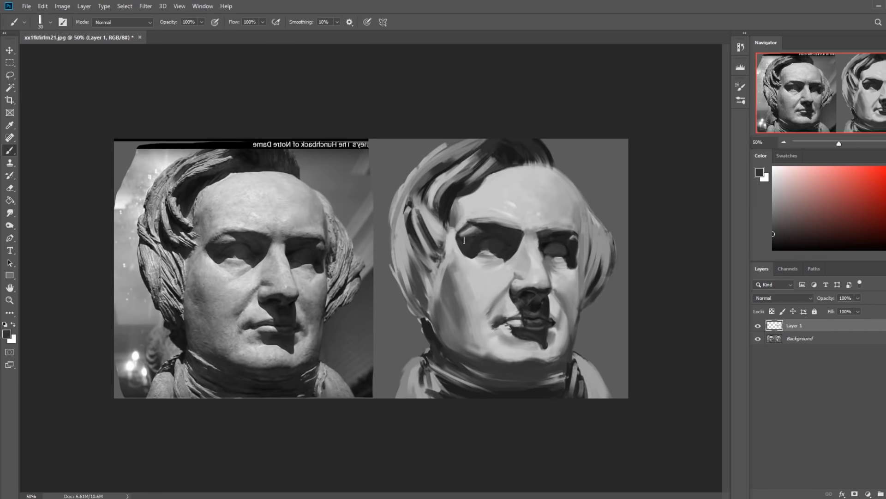
pyautogui.moveTo(490, 232)
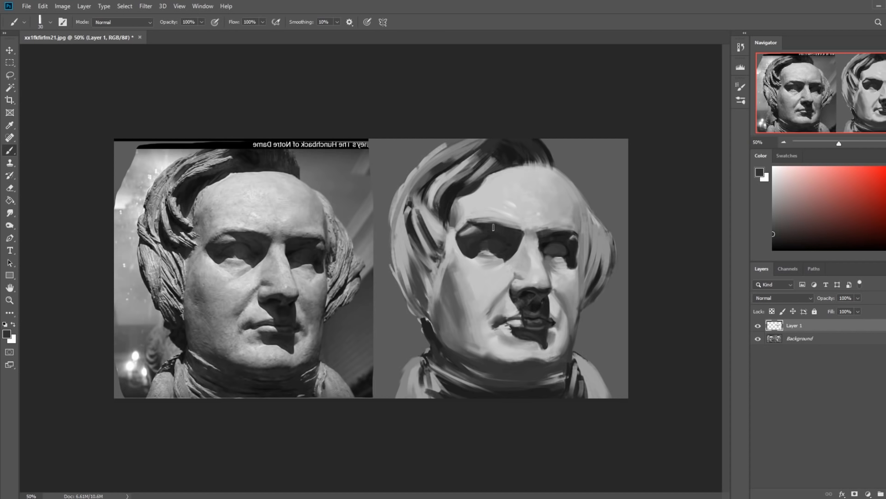
pyautogui.moveTo(502, 230)
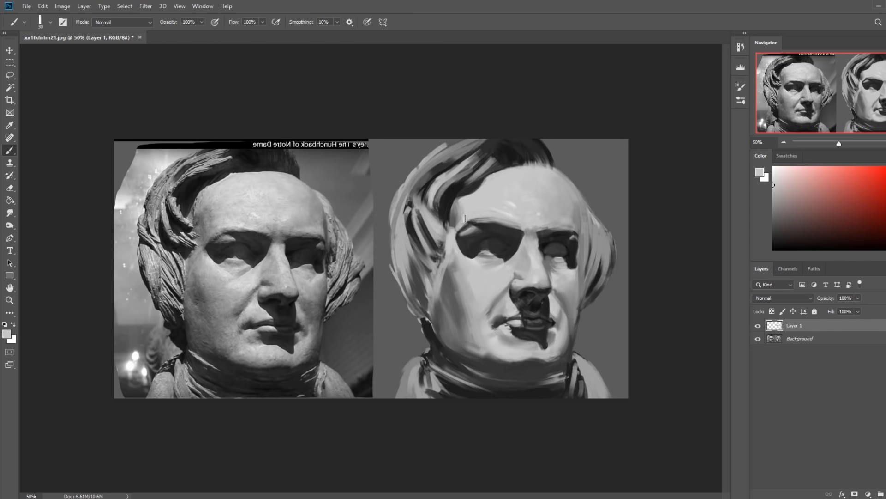
pyautogui.moveTo(492, 255)
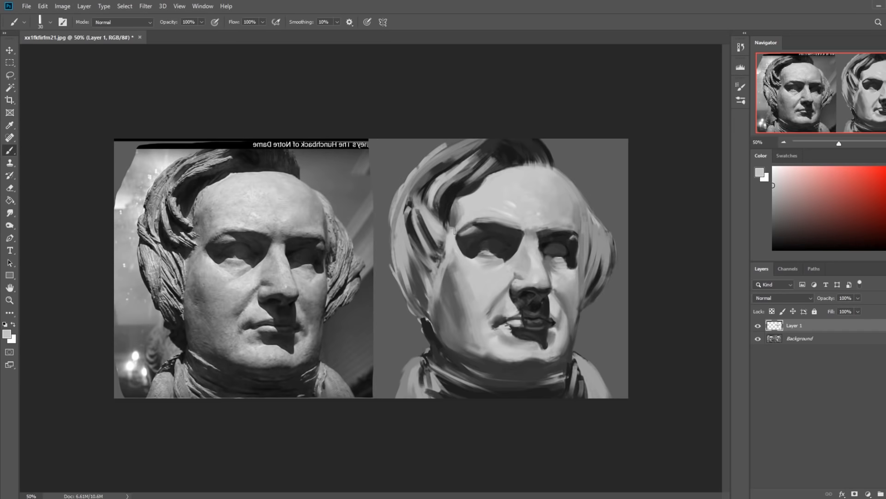
pyautogui.moveTo(586, 182)
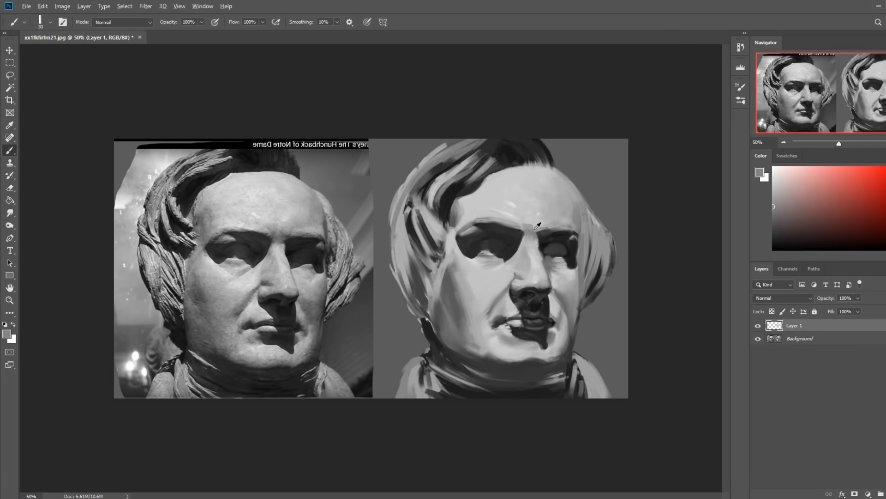
pyautogui.moveTo(532, 226)
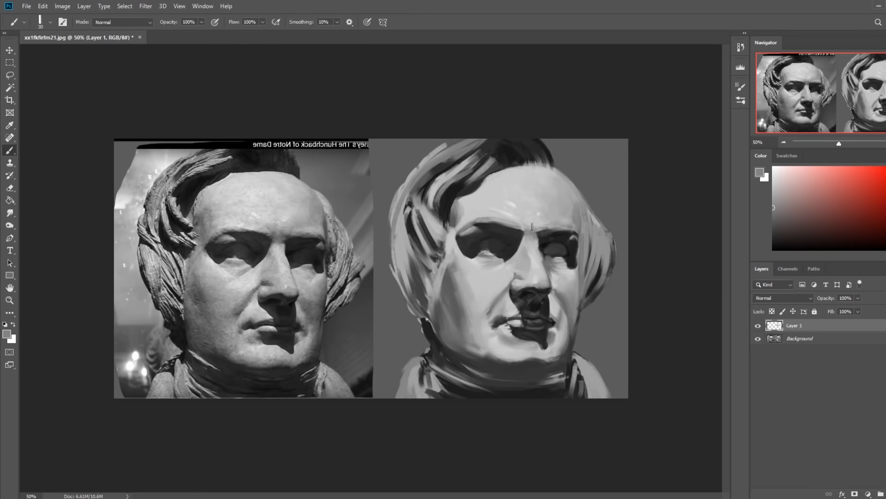
pyautogui.moveTo(521, 231)
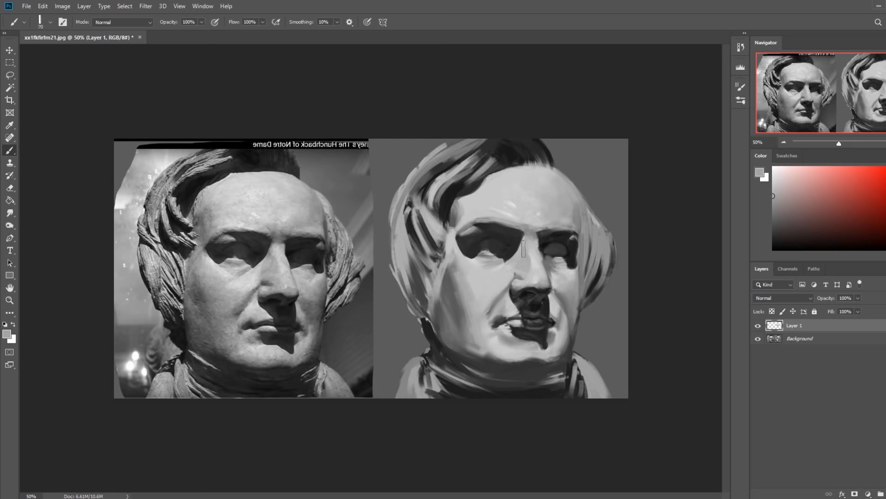
# Switch the brush to Lighten mode so strokes only lighten the bust's brow
pyautogui.click(122, 23)
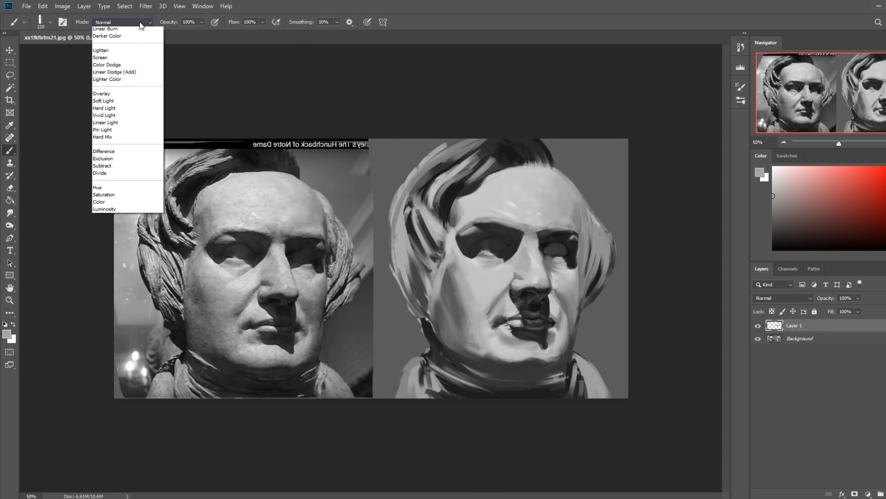
pyautogui.click(99, 50)
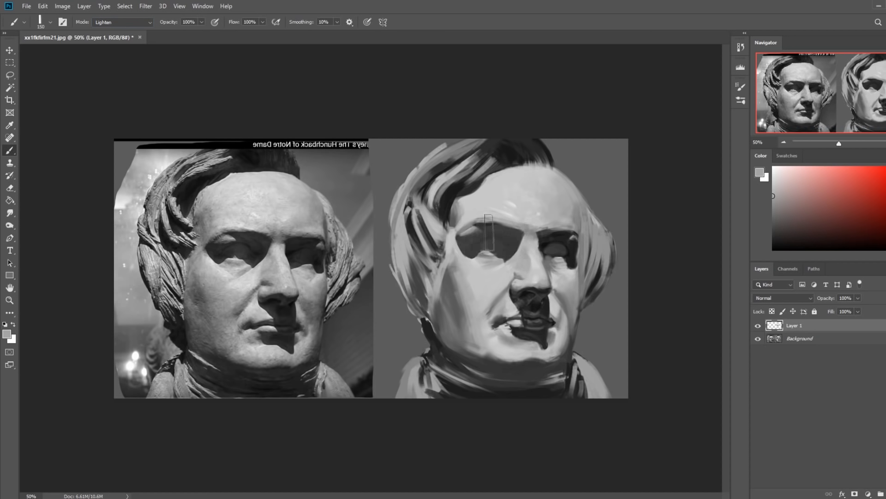
pyautogui.moveTo(537, 238)
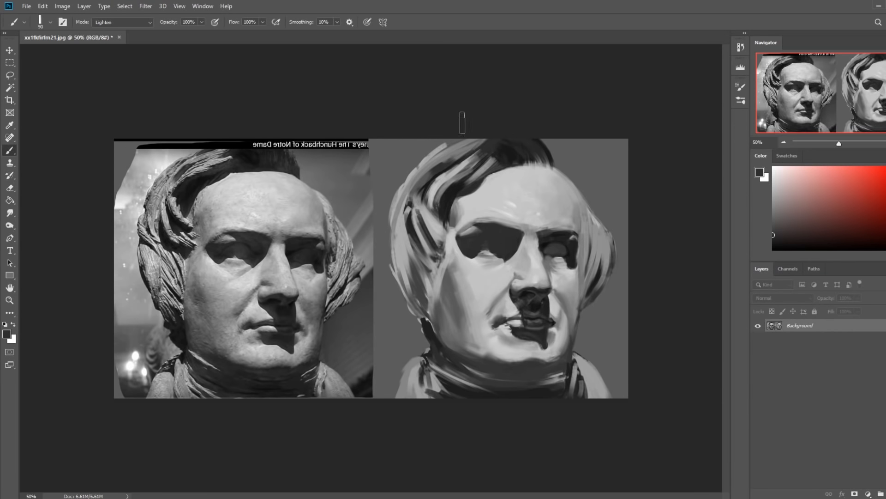
pyautogui.moveTo(486, 221)
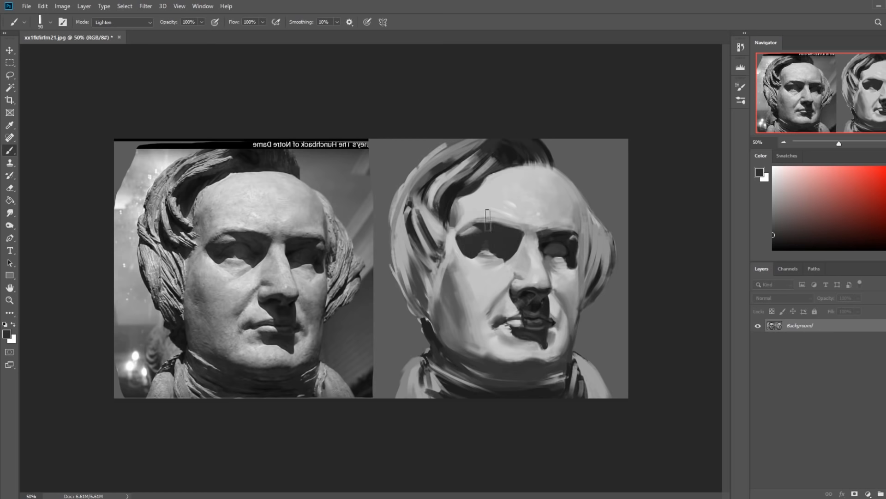
pyautogui.moveTo(508, 232)
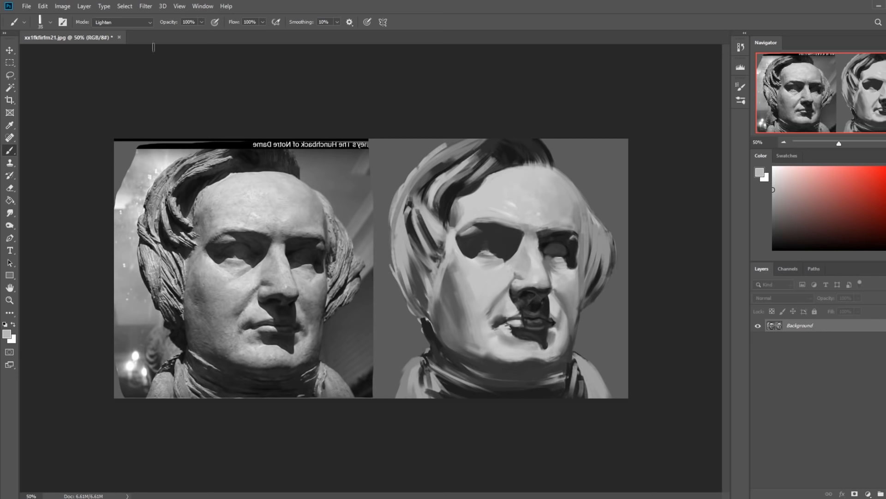
# Touch up the brow and flip the canvas horizontally so the painting sits left of the reference
pyautogui.click(103, 21)
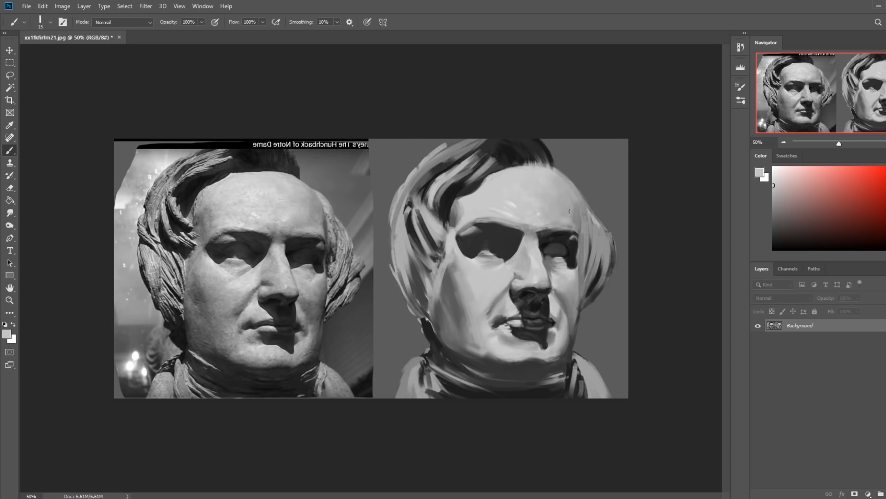
pyautogui.moveTo(536, 174)
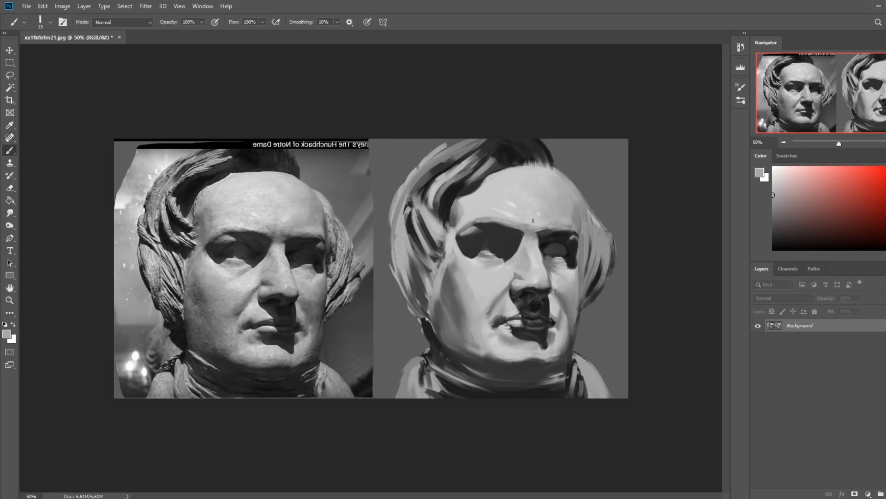
pyautogui.moveTo(540, 252)
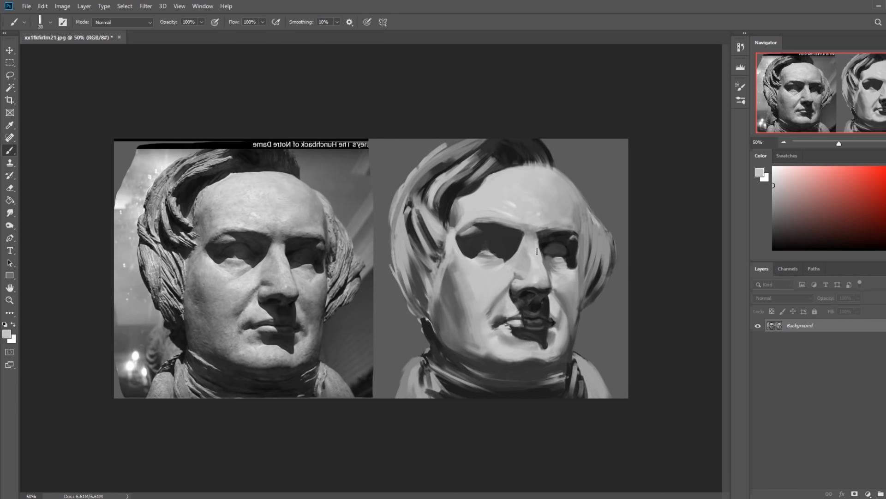
pyautogui.moveTo(534, 248)
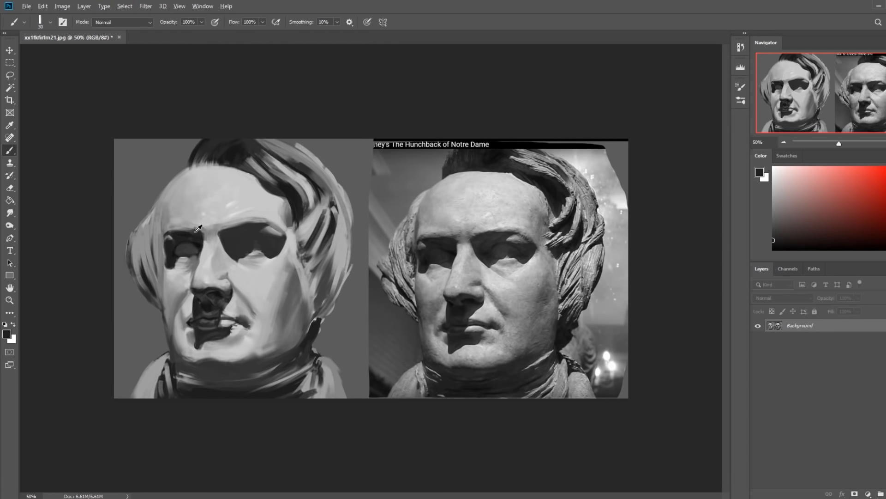
# Return the brush to Normal mode and paint along the left brow and right eye socket
pyautogui.click(122, 22)
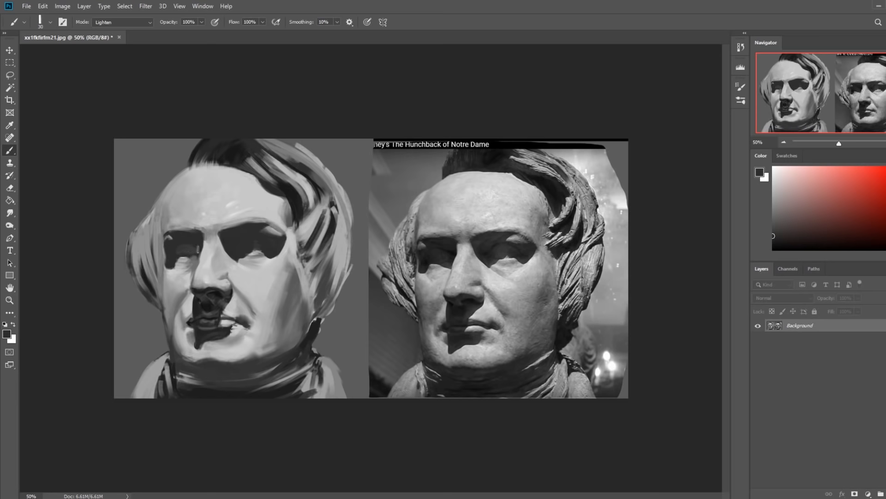
pyautogui.click(122, 22)
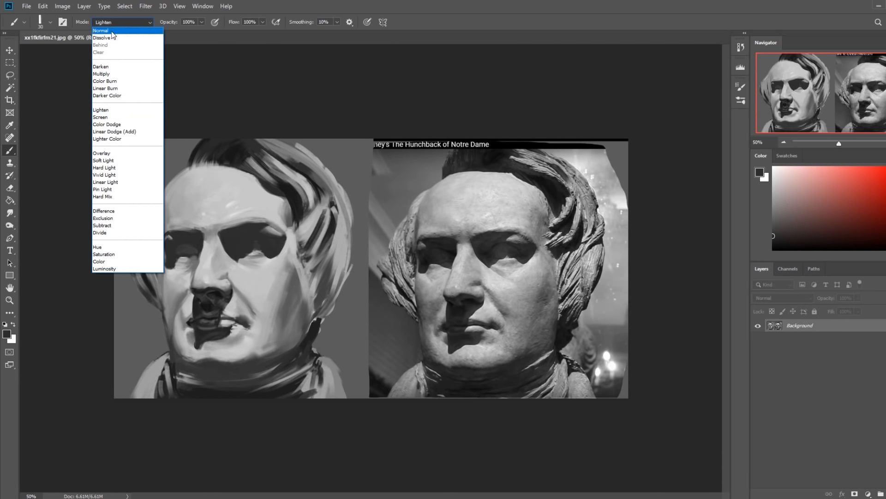
pyautogui.click(100, 29)
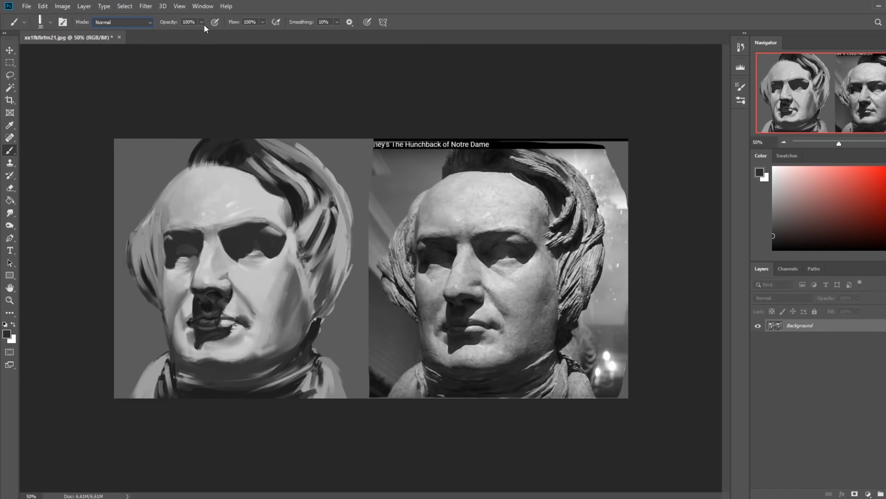
pyautogui.moveTo(172, 241)
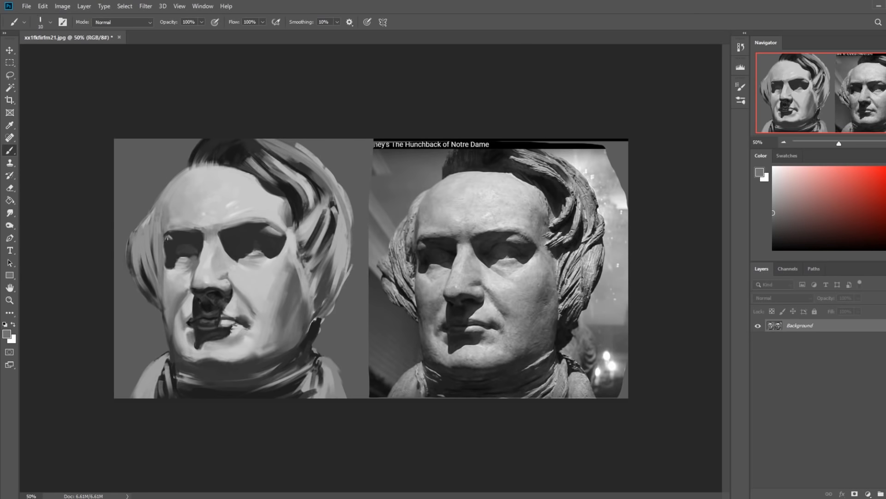
pyautogui.moveTo(276, 249)
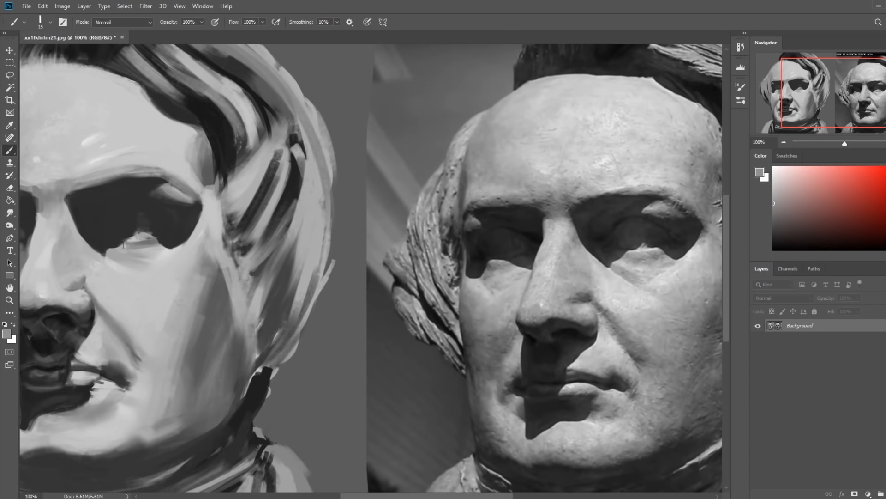
pyautogui.moveTo(119, 250)
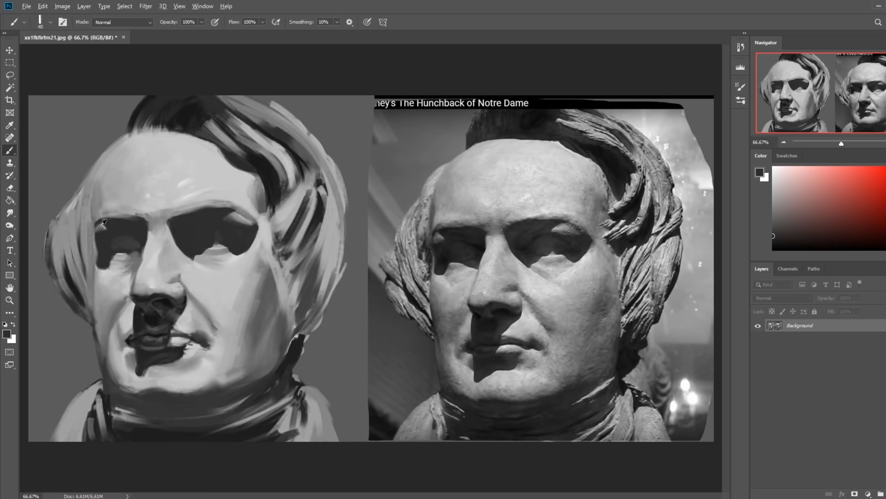
pyautogui.click(10, 212)
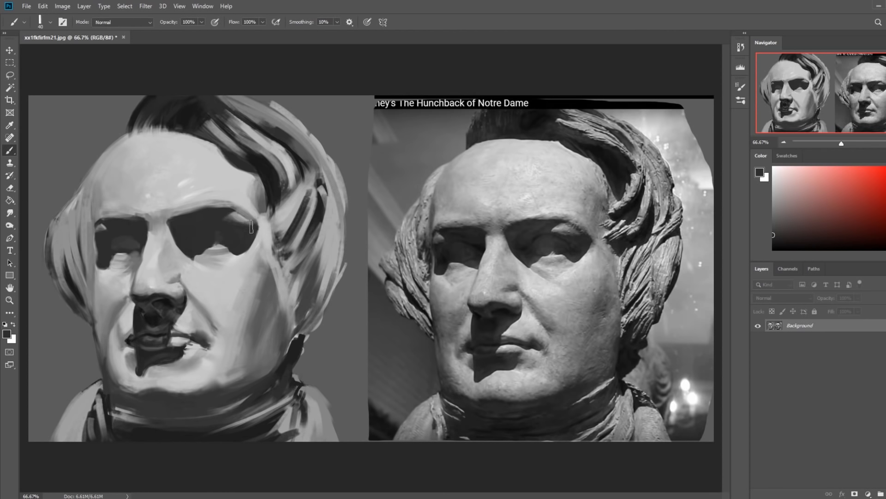
pyautogui.click(9, 213)
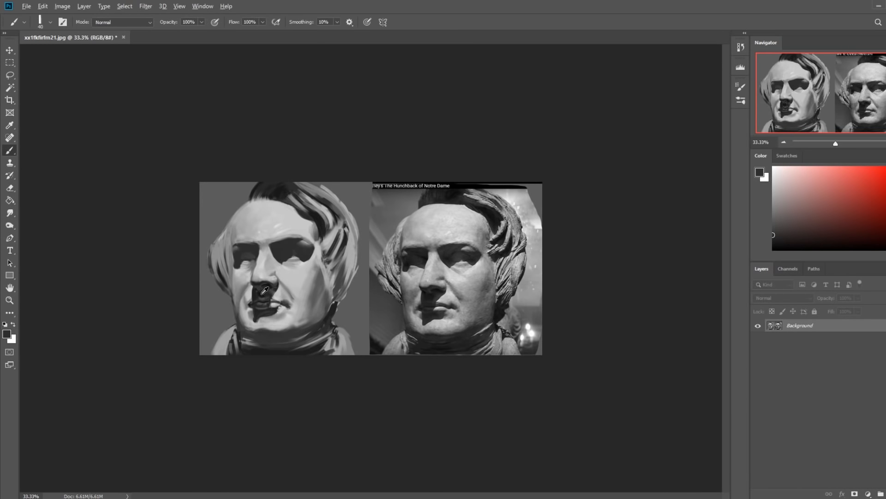
# Paint the nose shadow with the brush in Lighten mode, then in Darken mode
pyautogui.click(122, 22)
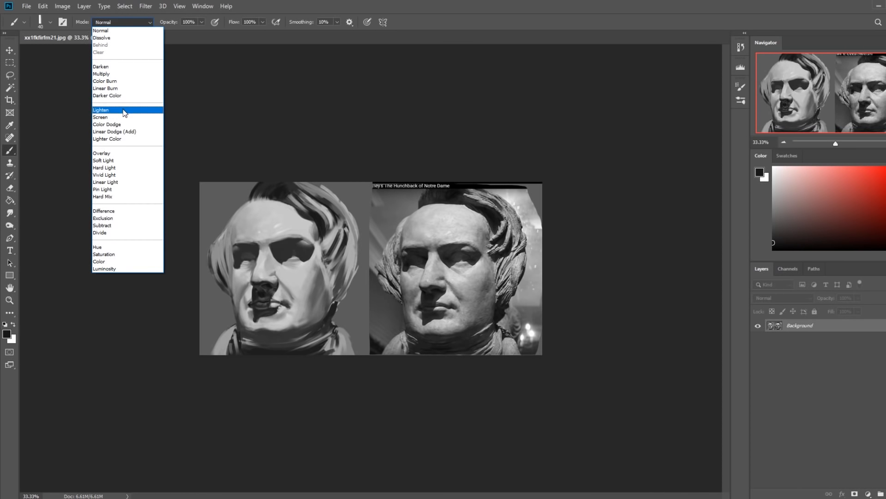
pyautogui.click(101, 109)
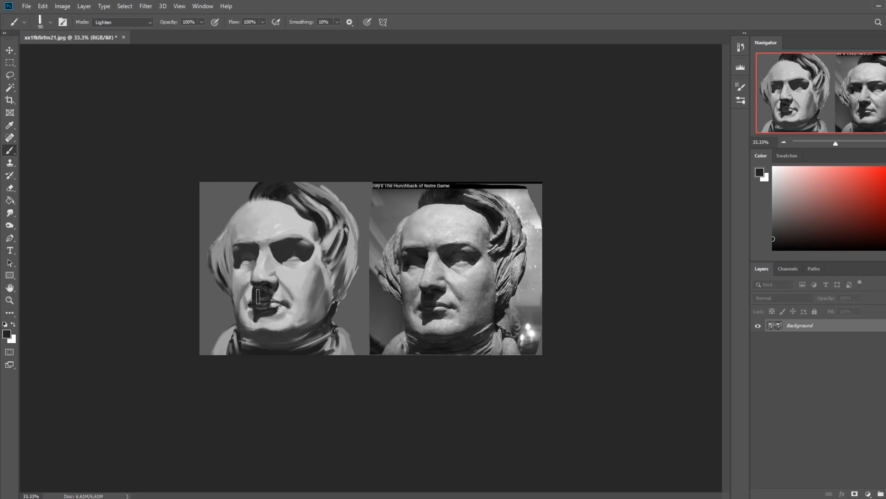
pyautogui.click(122, 22)
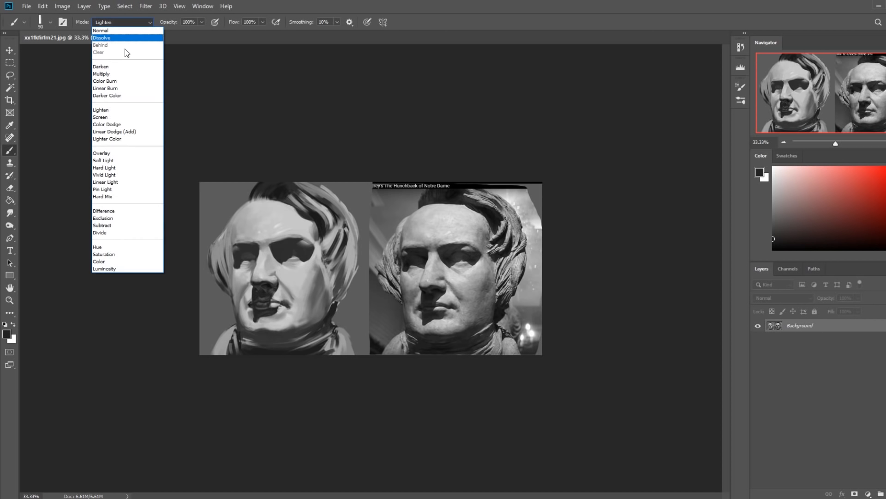
pyautogui.click(100, 66)
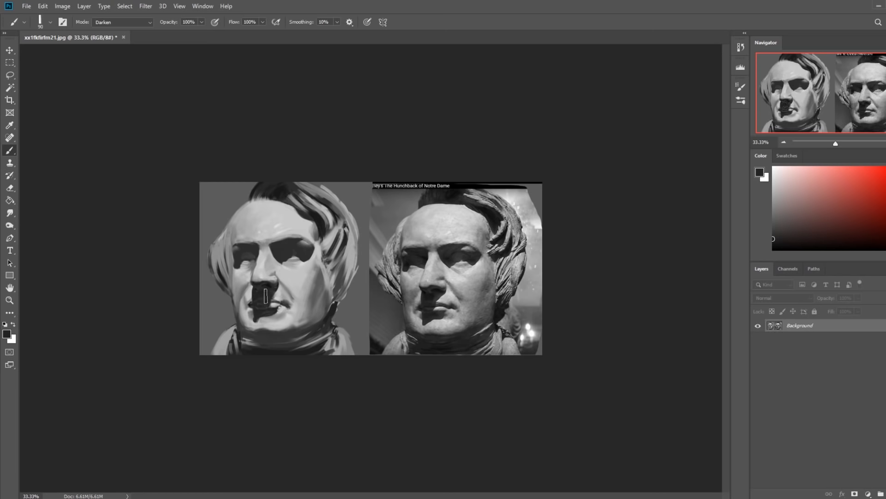
# Lighten once more, return the brush to Normal and dab a light value beside the nose
pyautogui.click(122, 22)
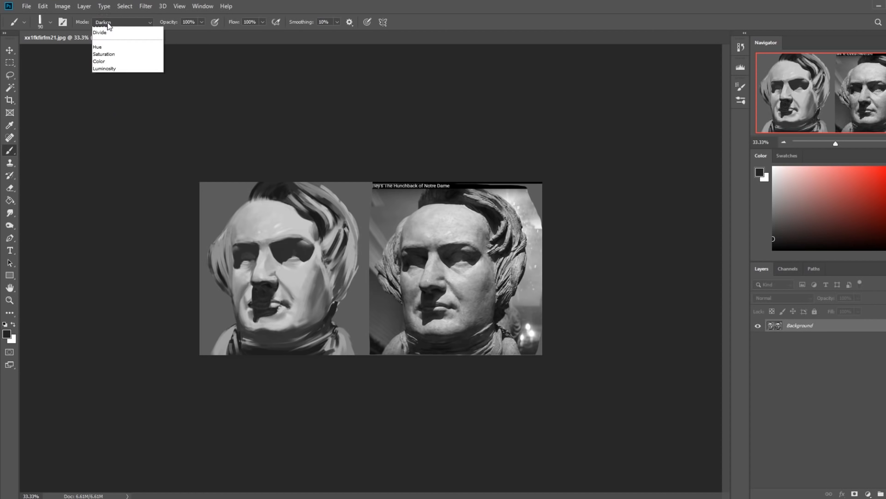
pyautogui.click(102, 25)
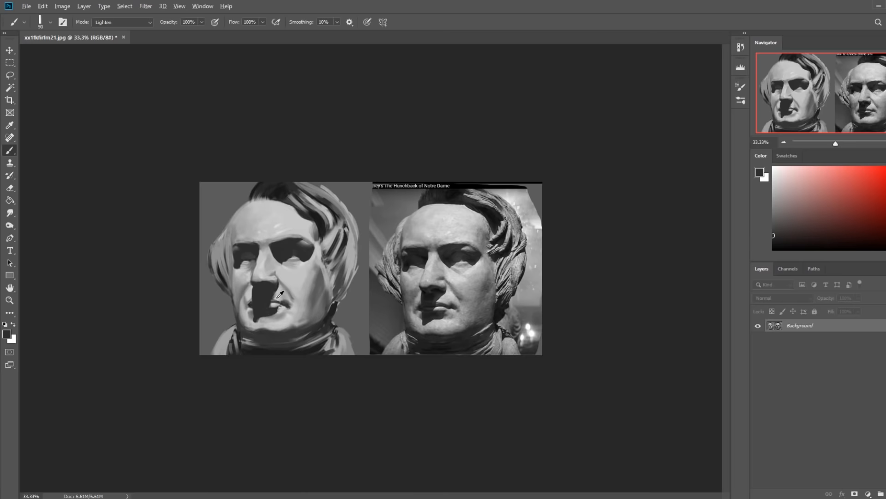
pyautogui.click(122, 22)
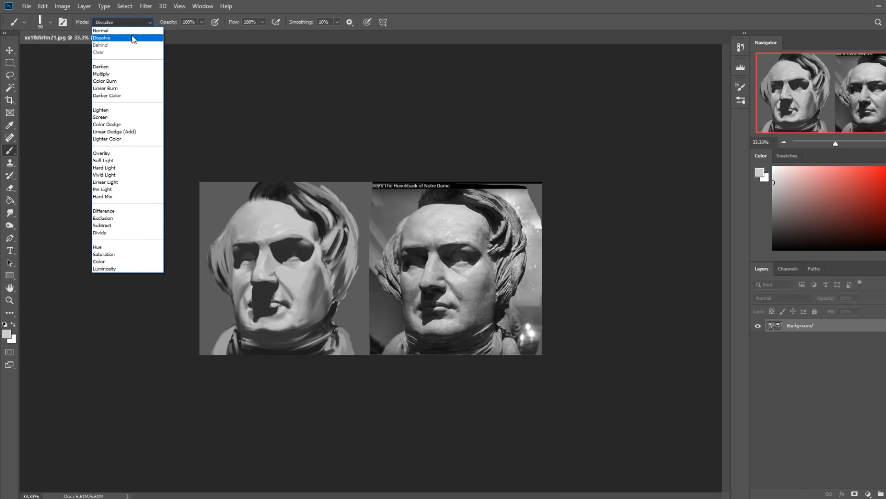
pyautogui.click(100, 30)
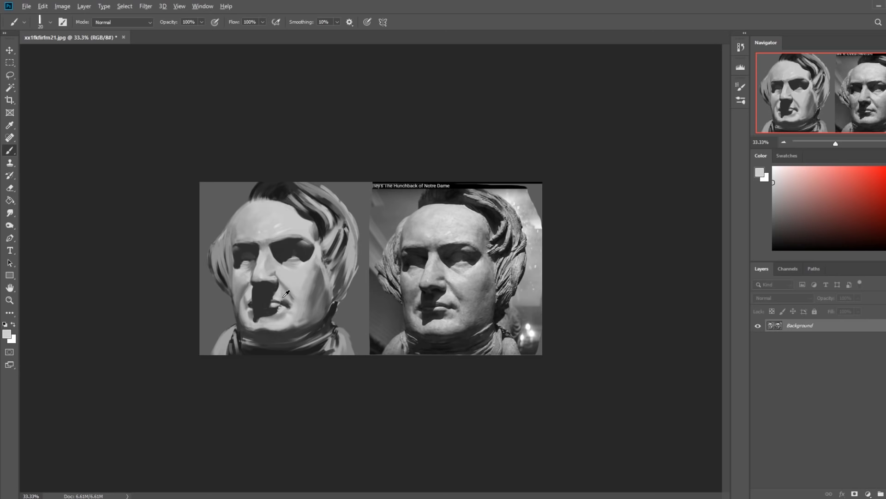
pyautogui.click(9, 300)
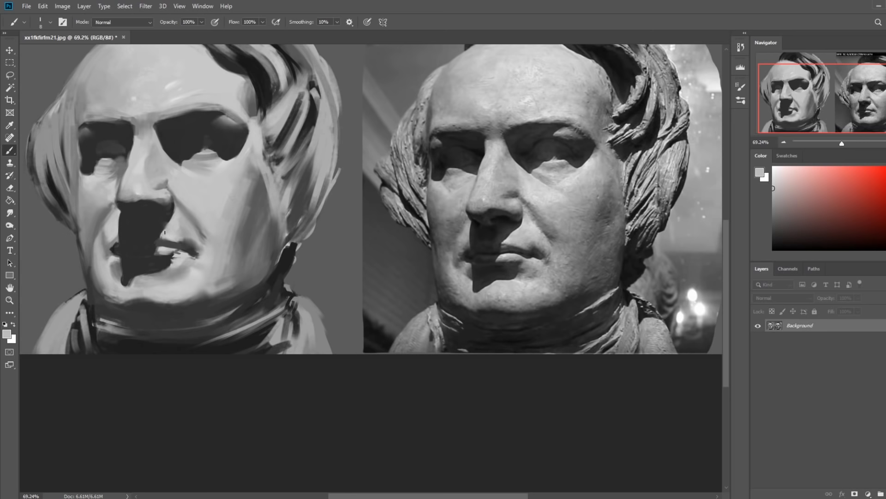
pyautogui.moveTo(162, 236)
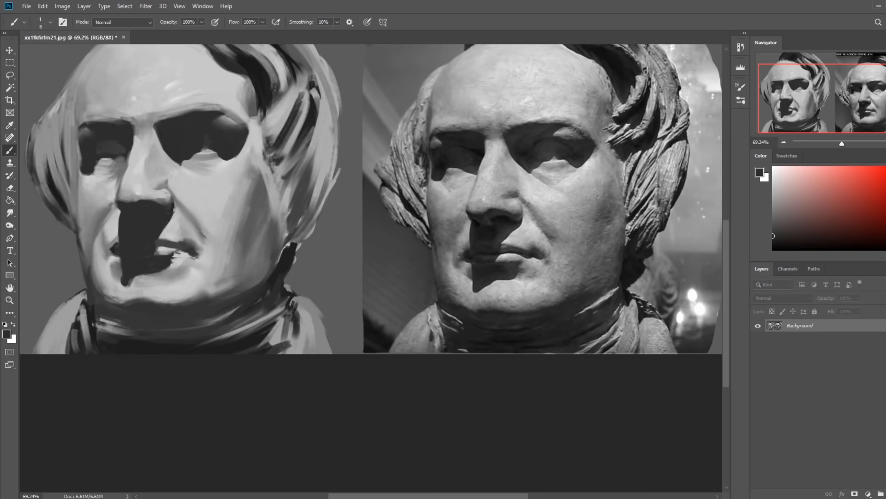
pyautogui.moveTo(150, 241)
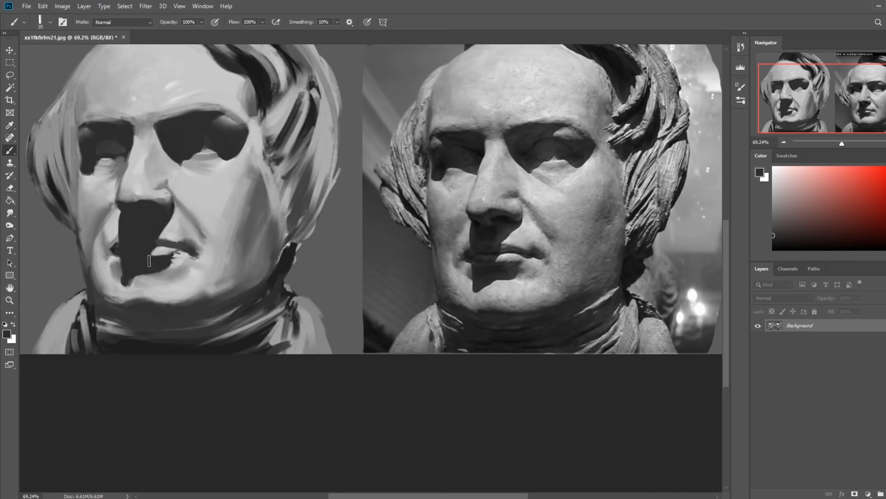
pyautogui.moveTo(123, 223)
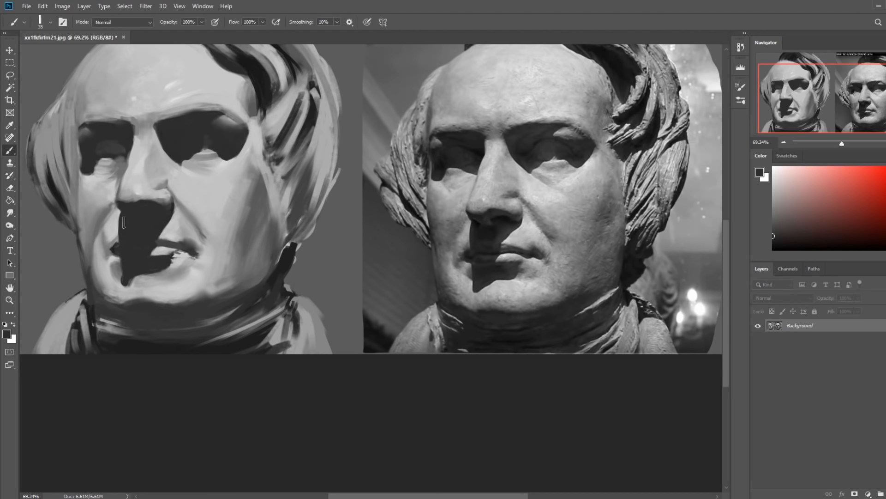
# Paint a dark shadow shape along the shaded side of the nose and around the mouth
pyautogui.click(9, 213)
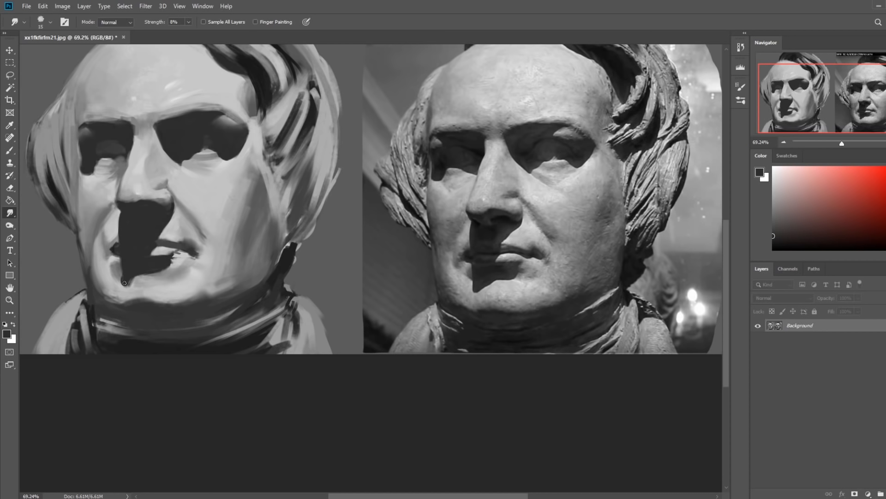
pyautogui.moveTo(130, 265)
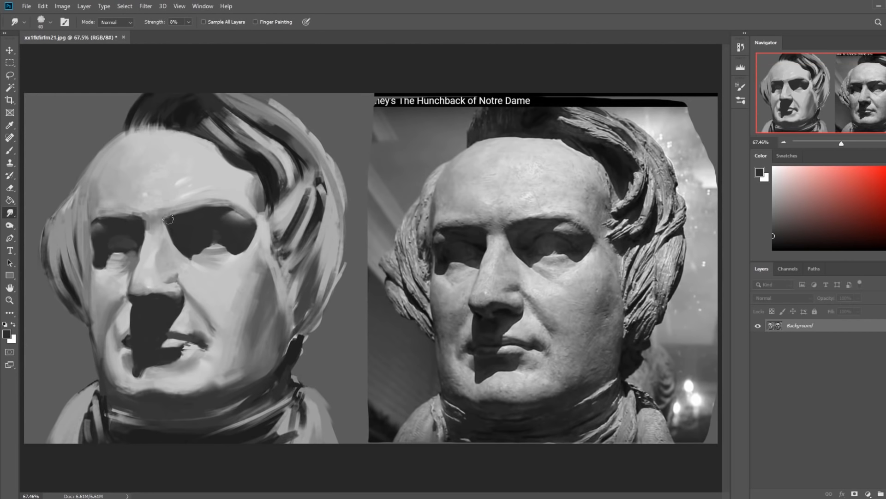
# Smudge the strokes at the edge of the right eye socket at 8% strength
pyautogui.scroll(-3)
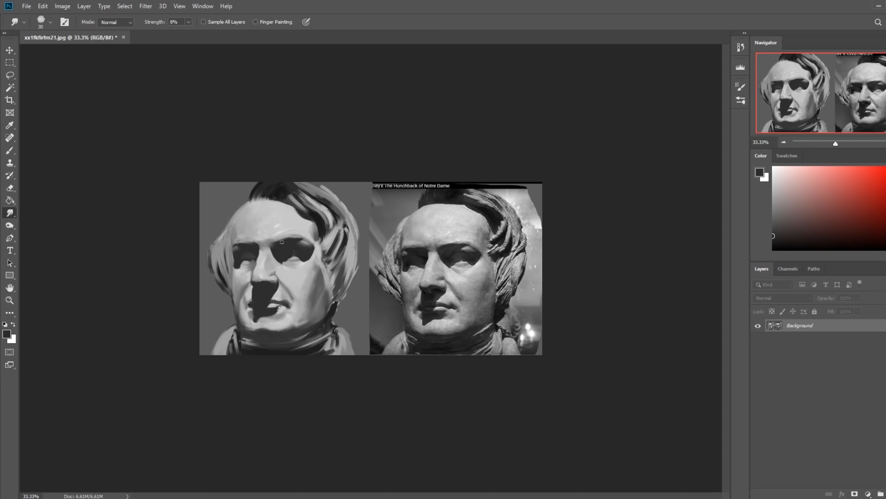
pyautogui.moveTo(283, 246)
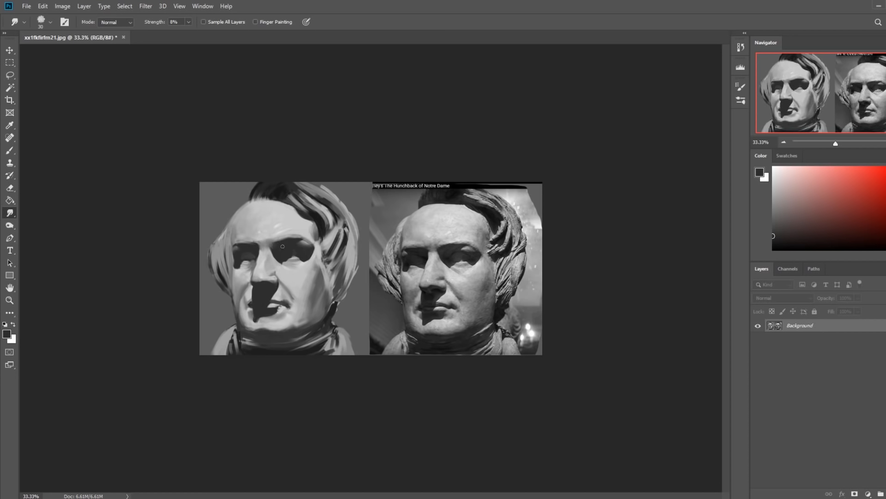
pyautogui.click(255, 243)
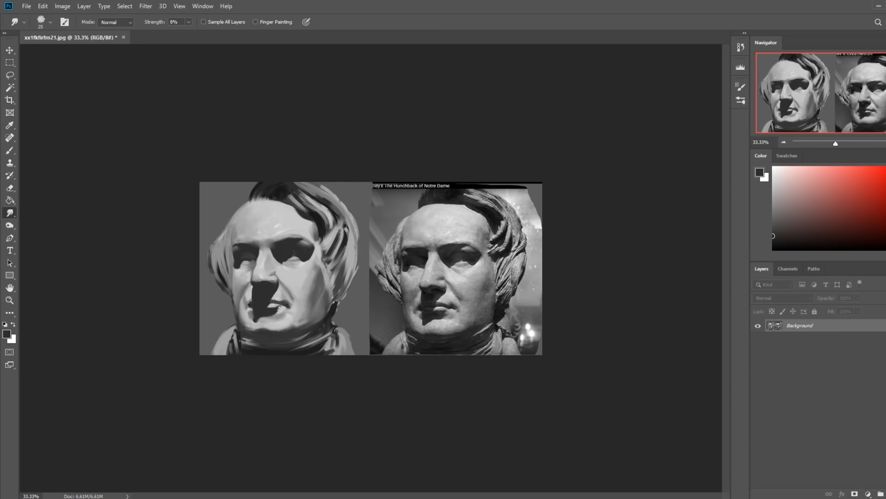
pyautogui.moveTo(286, 221)
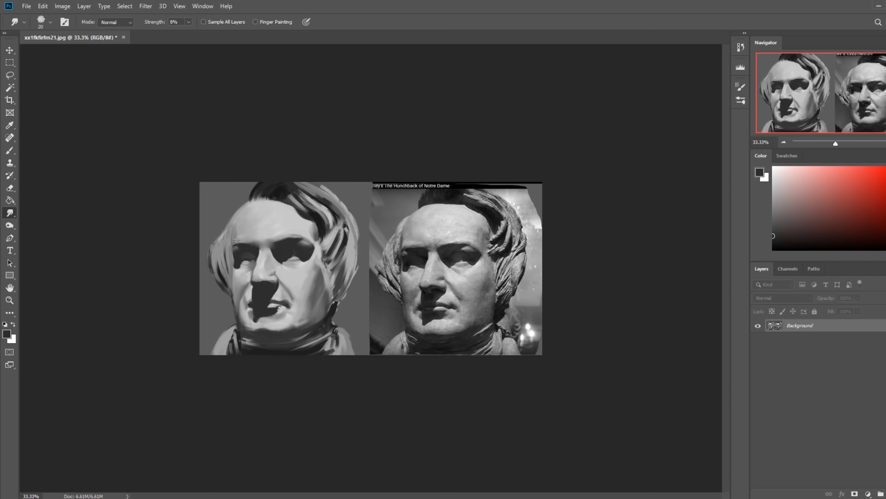
pyautogui.moveTo(216, 140)
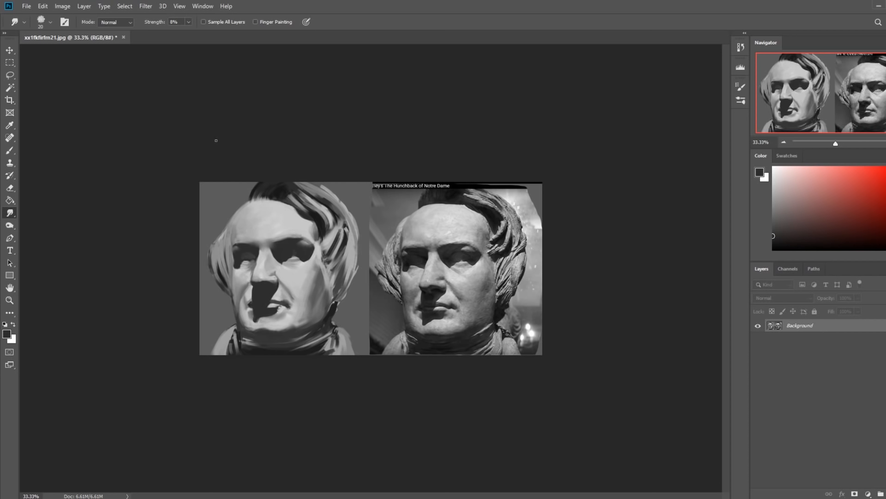
pyautogui.moveTo(276, 248)
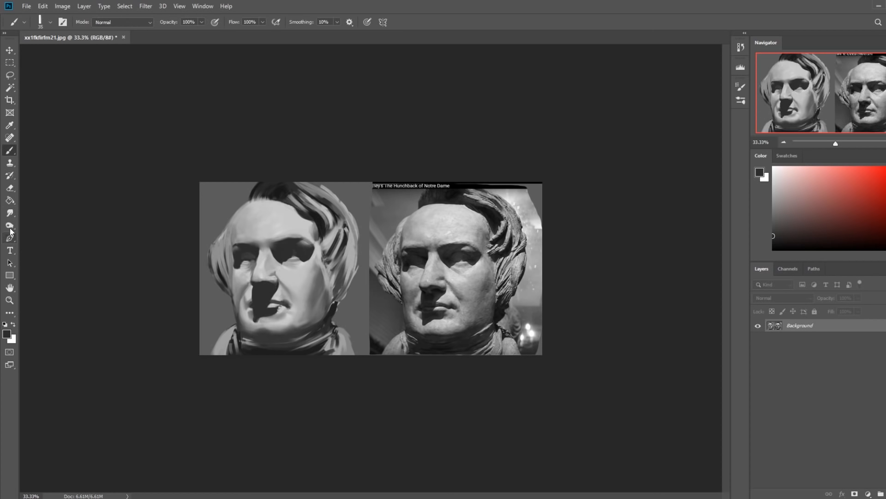
# Pick the large soft blending brush at size 1200, Darken mode and 25% opacity
pyautogui.click(9, 212)
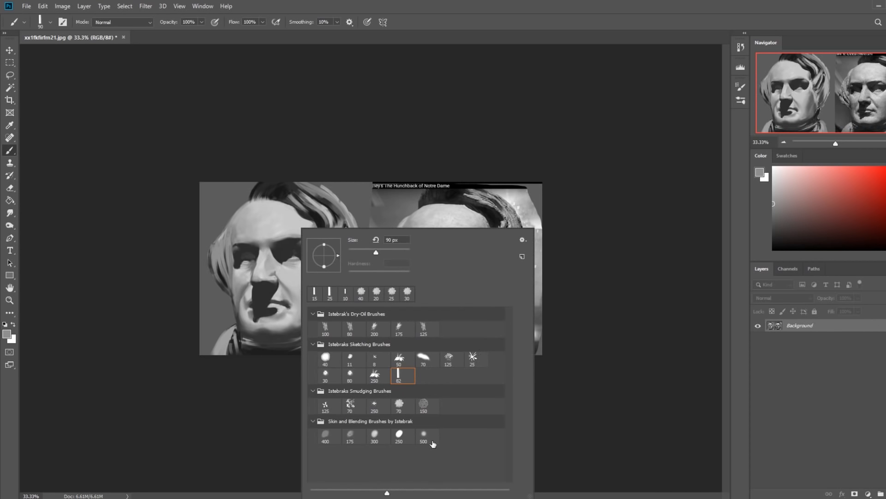
pyautogui.click(423, 434)
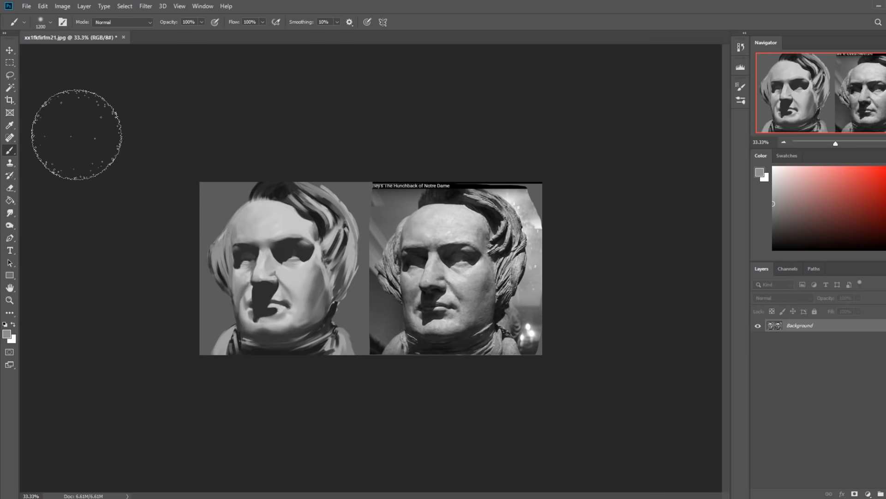
pyautogui.click(122, 22)
pyautogui.write('21')
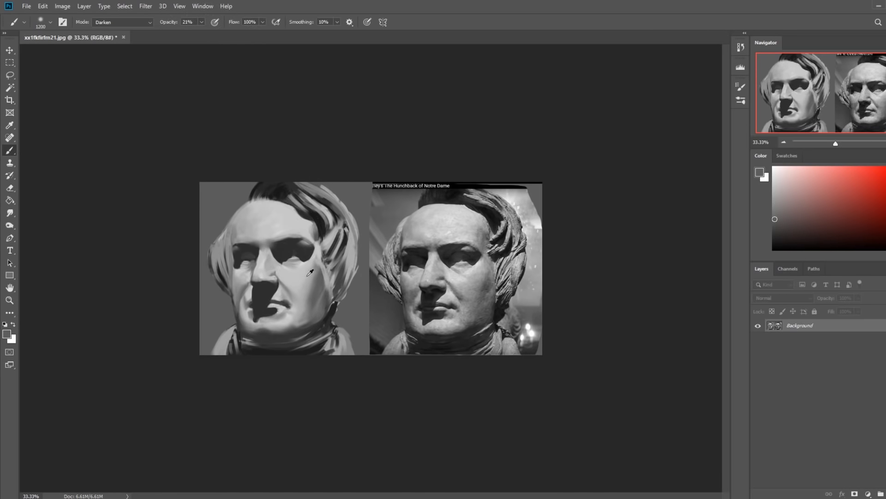
pyautogui.moveTo(301, 237)
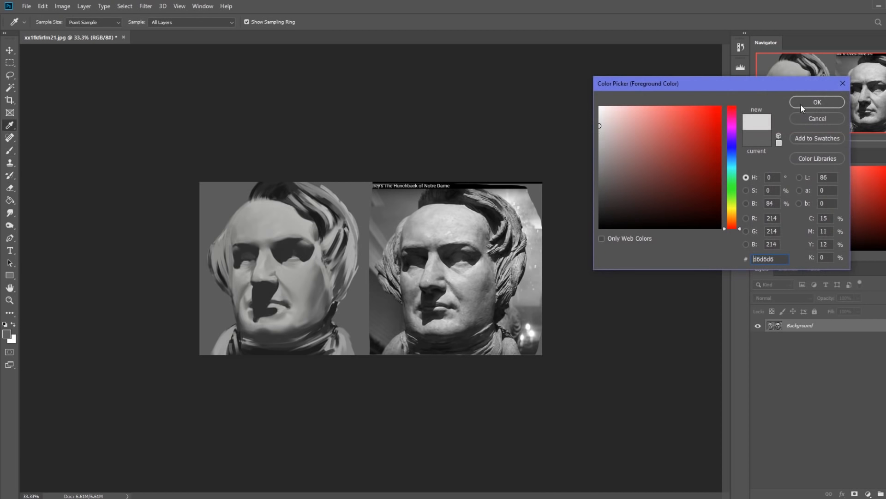
# Confirm the light gray colour and set the brush to Normal mode at about 47% opacity
pyautogui.click(816, 103)
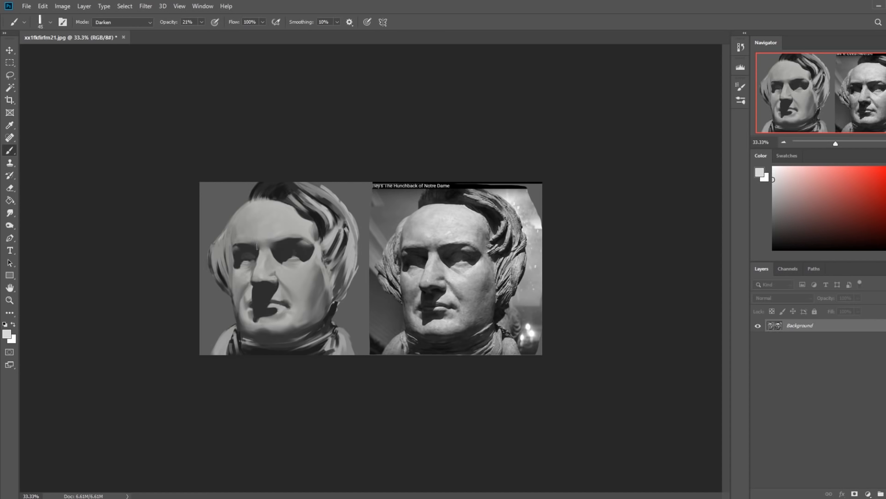
pyautogui.click(122, 22)
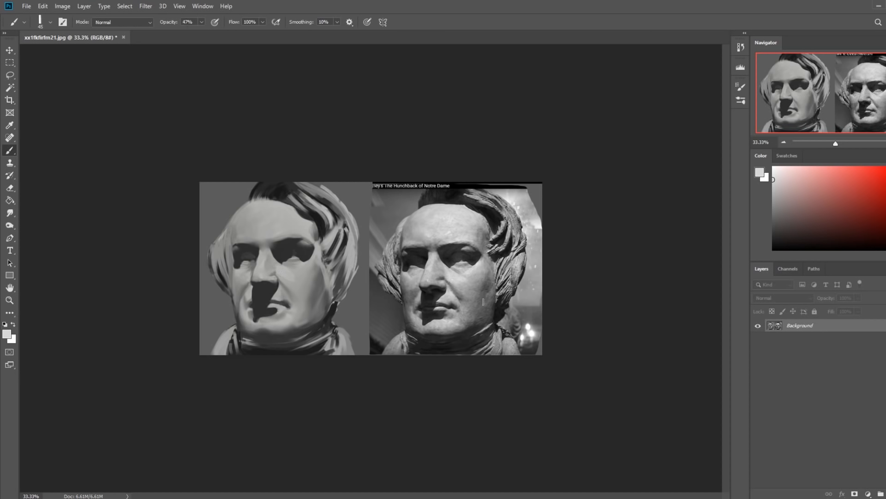
pyautogui.moveTo(378, 253)
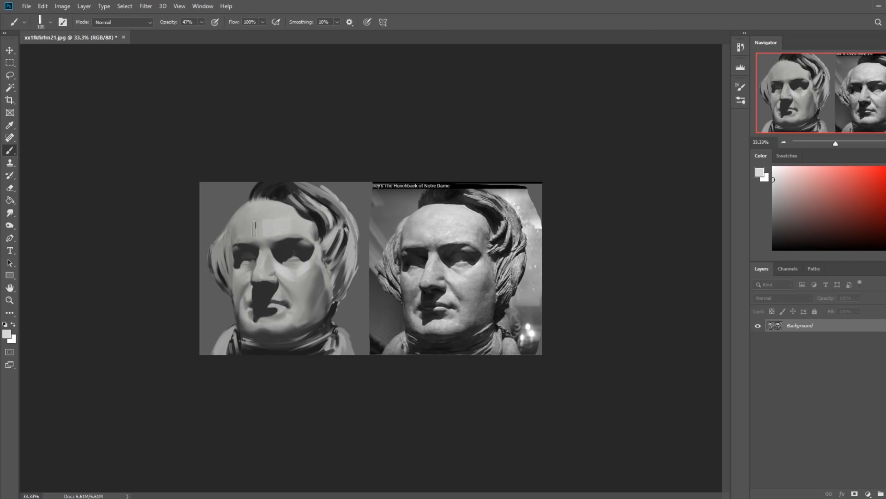
pyautogui.moveTo(459, 222)
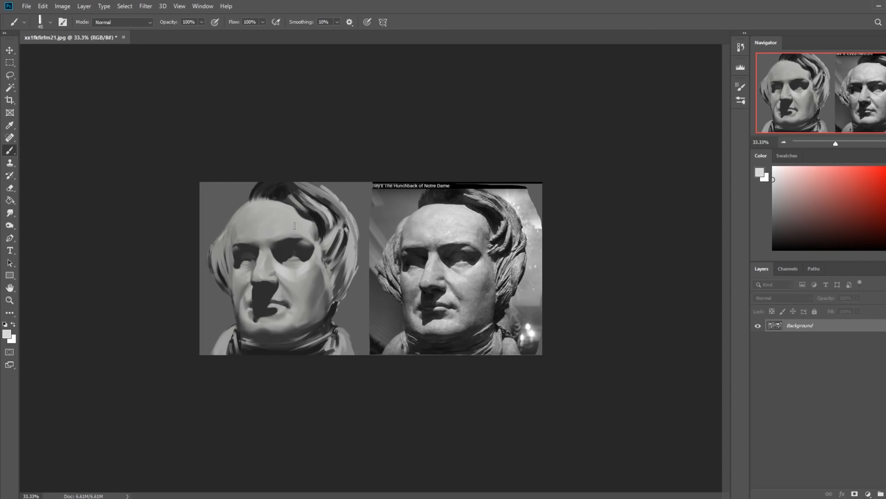
pyautogui.moveTo(293, 220)
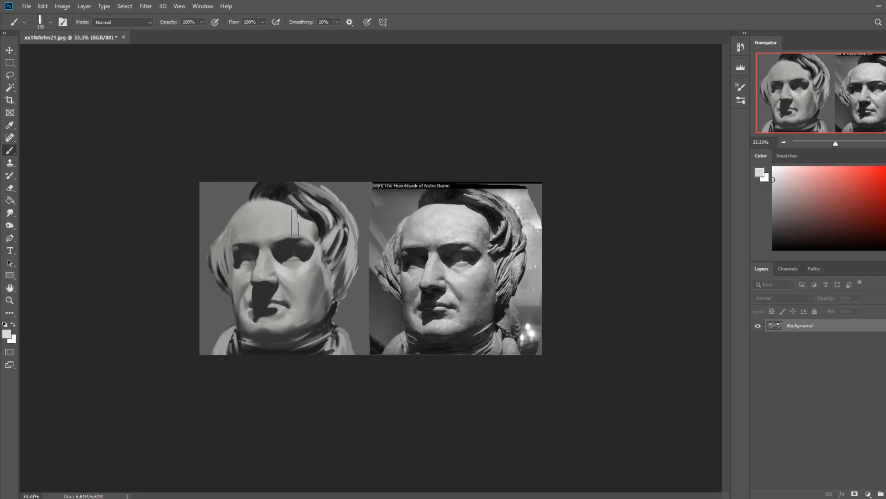
pyautogui.moveTo(286, 220)
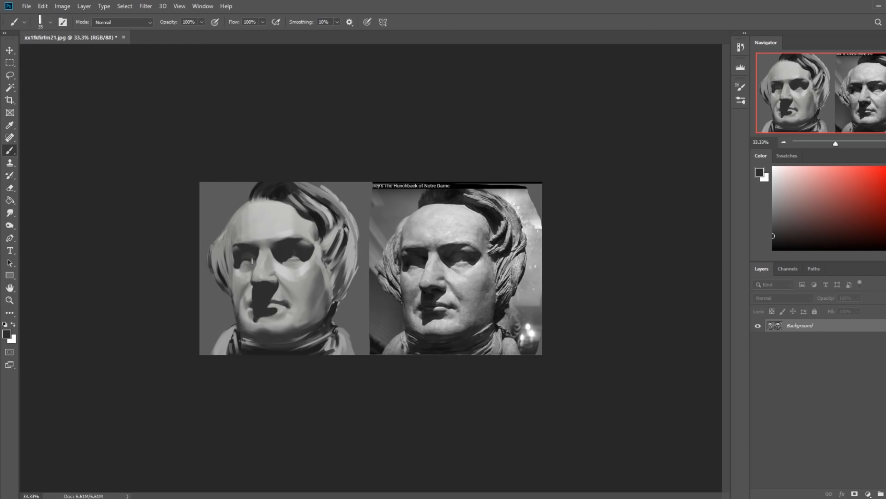
pyautogui.moveTo(290, 132)
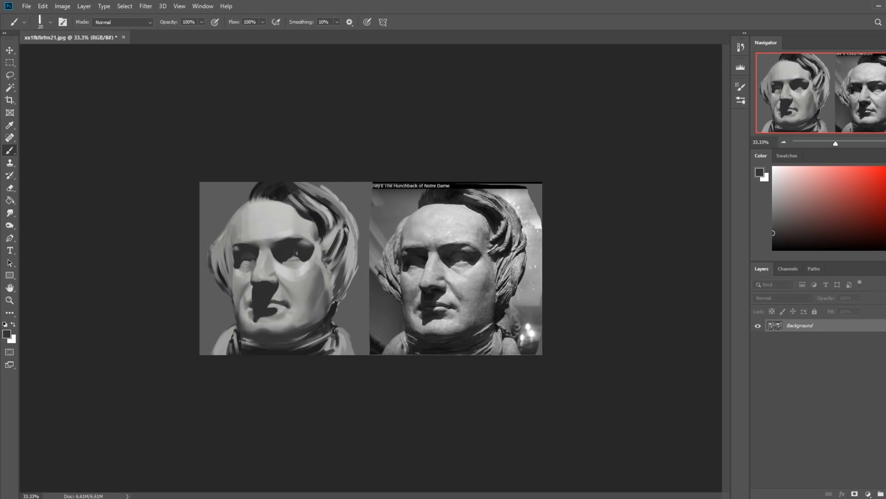
pyautogui.moveTo(298, 252)
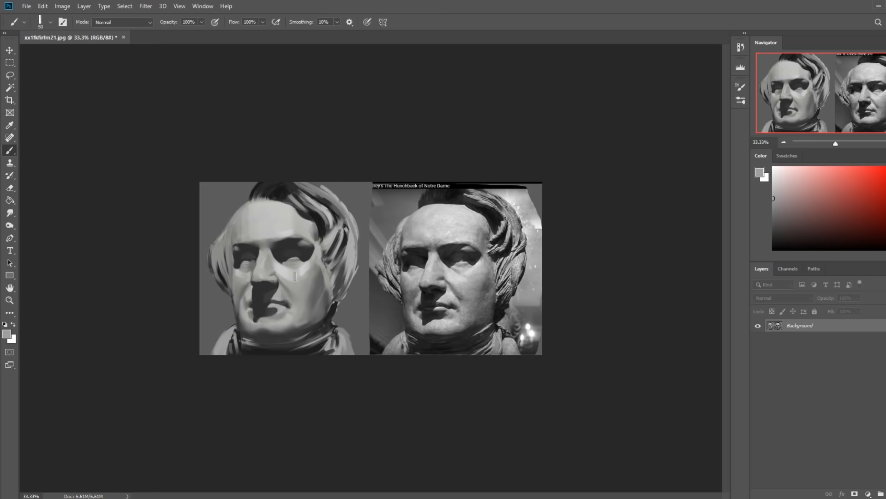
pyautogui.moveTo(159, 271)
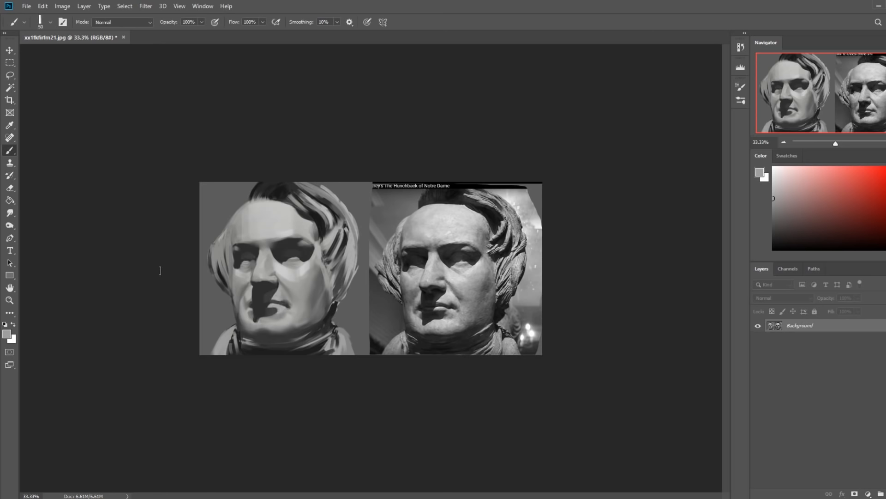
# Paint the bust's forehead and cheek planes with dark and mid gray at full opacity
pyautogui.click(9, 213)
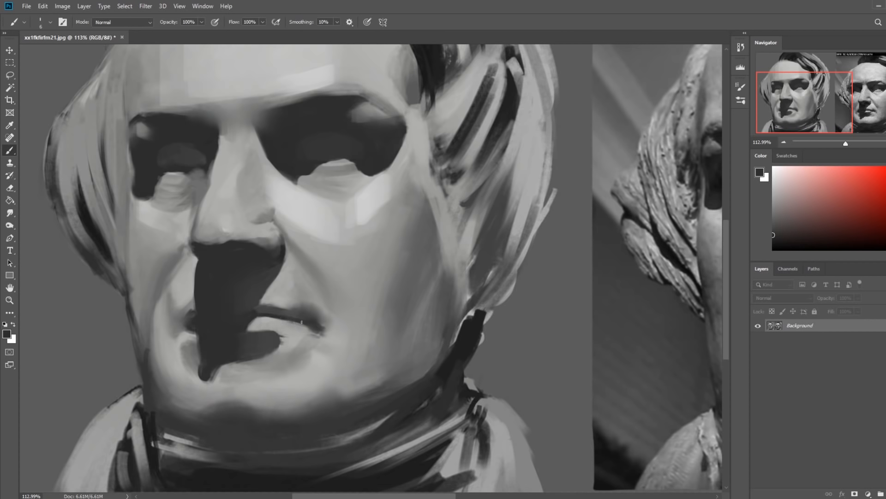
# Smudge the forehead edges at 8% strength, then return to the brush with a sampled mid gray
pyautogui.click(9, 213)
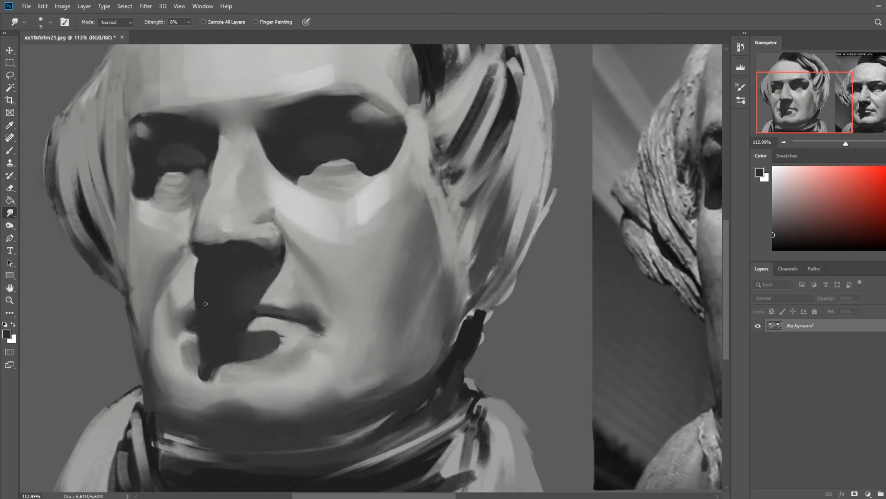
pyautogui.moveTo(208, 331)
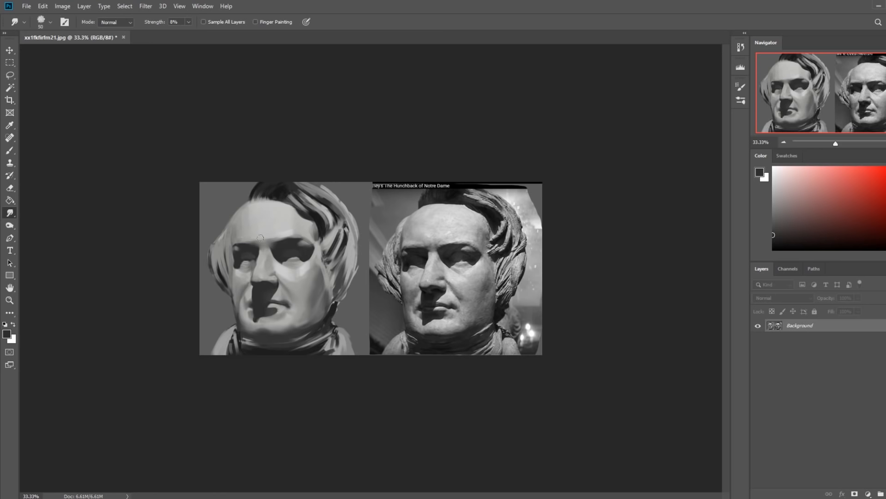
pyautogui.click(9, 150)
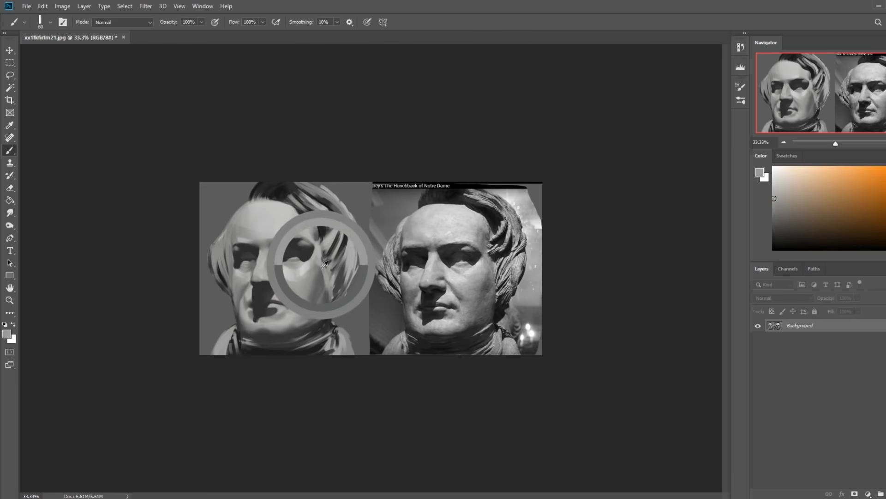
# Paint in Darken mode, then smudge the jaw before flipping the canvas horizontally
pyautogui.click(122, 22)
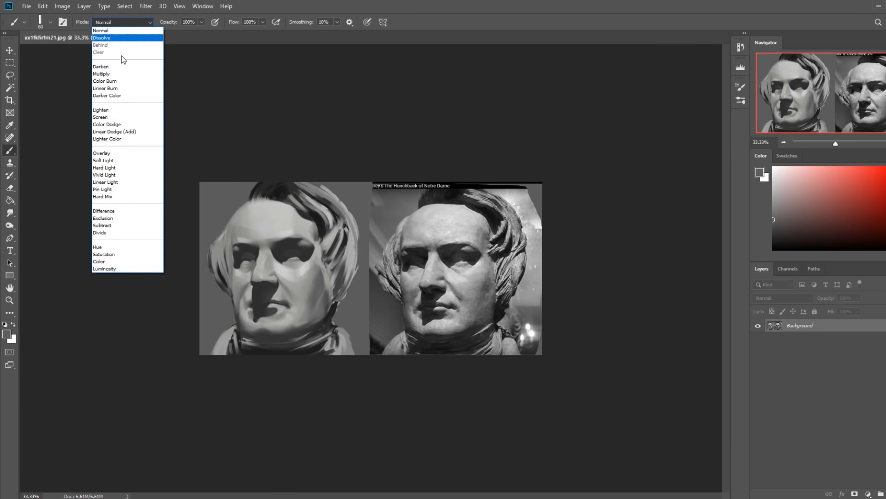
pyautogui.click(101, 66)
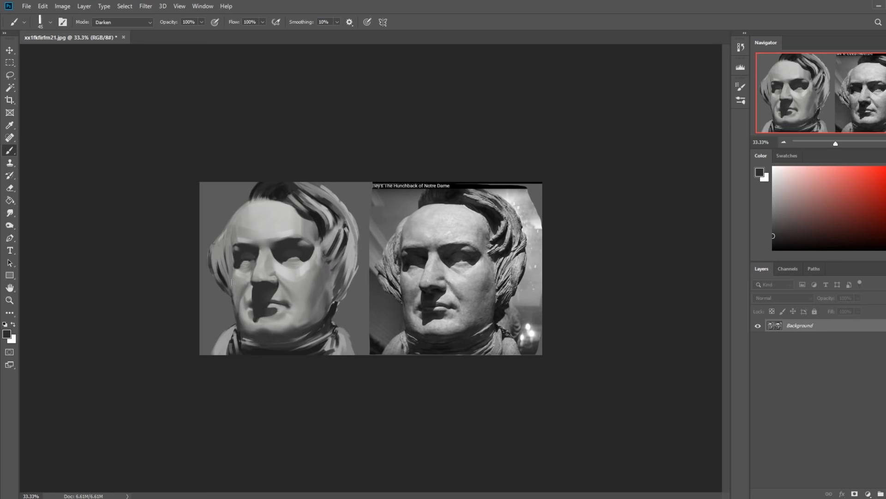
pyautogui.click(10, 300)
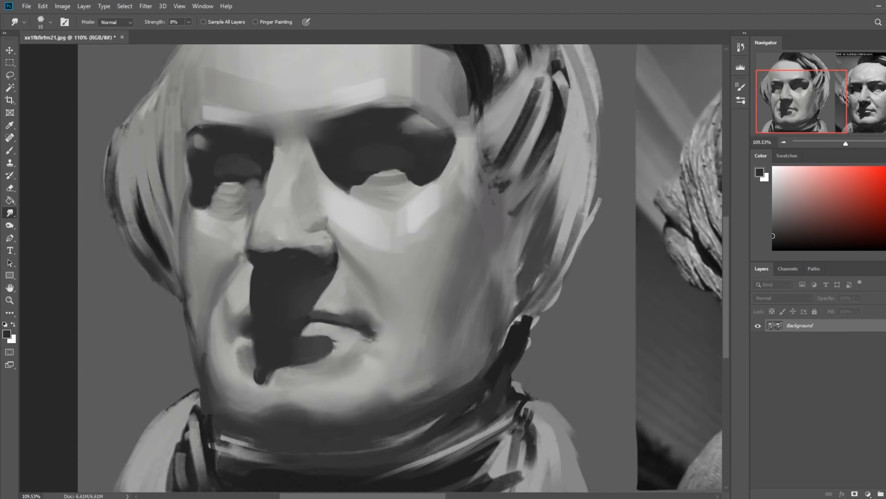
pyautogui.moveTo(186, 247)
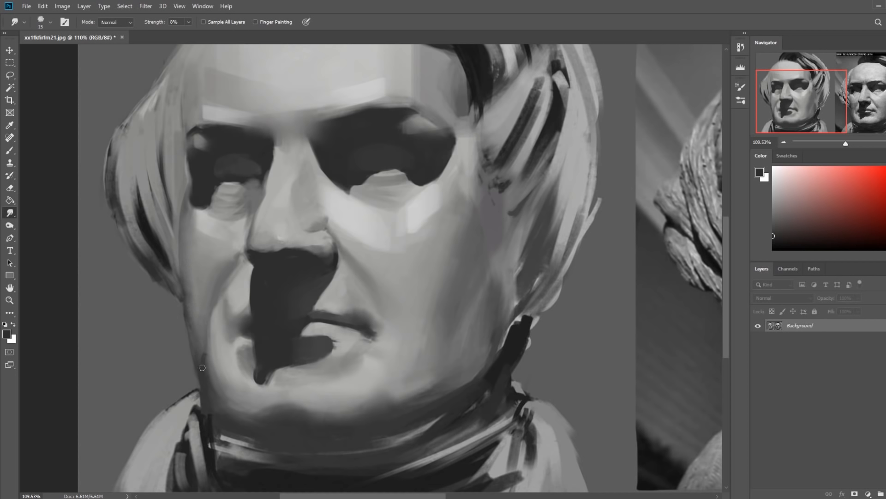
pyautogui.moveTo(190, 204)
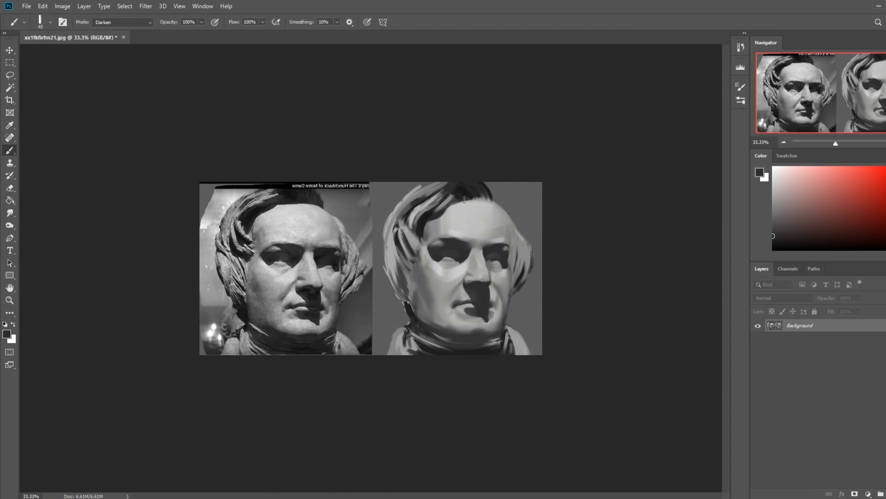
# Back in Normal mode, shape the right cheek shadow with sampled light, mid and dark grays
pyautogui.click(774, 191)
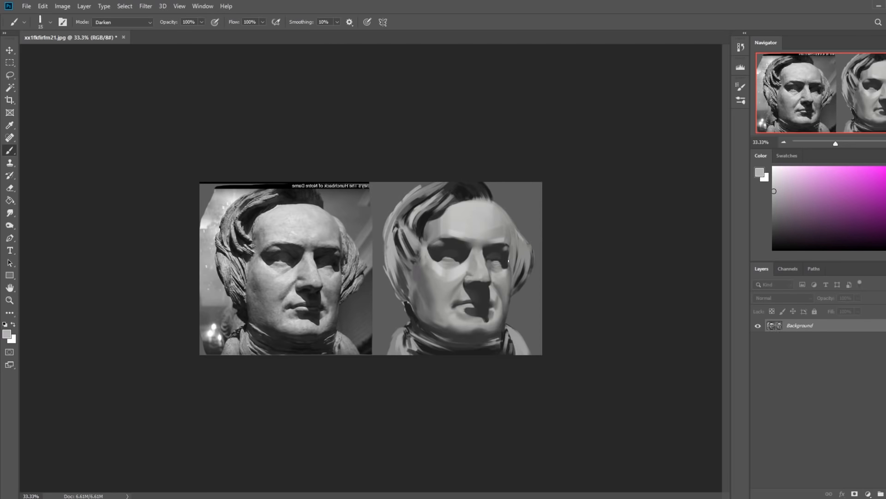
pyautogui.click(122, 23)
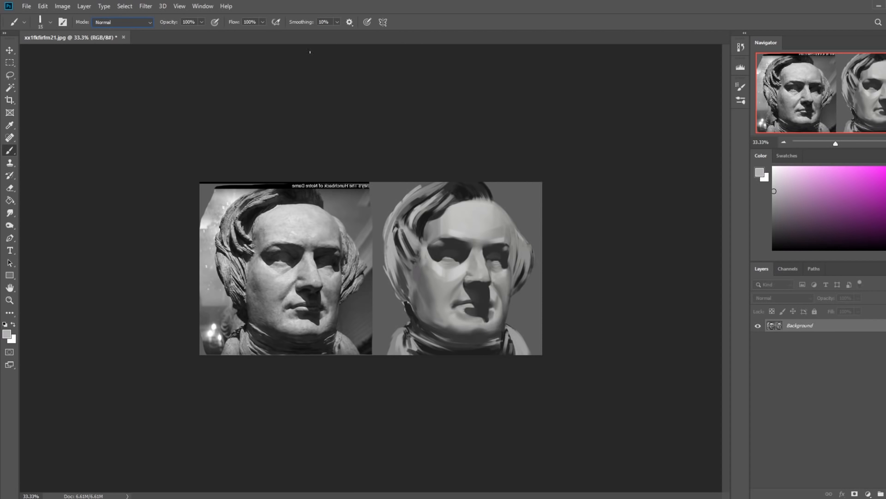
pyautogui.moveTo(401, 96)
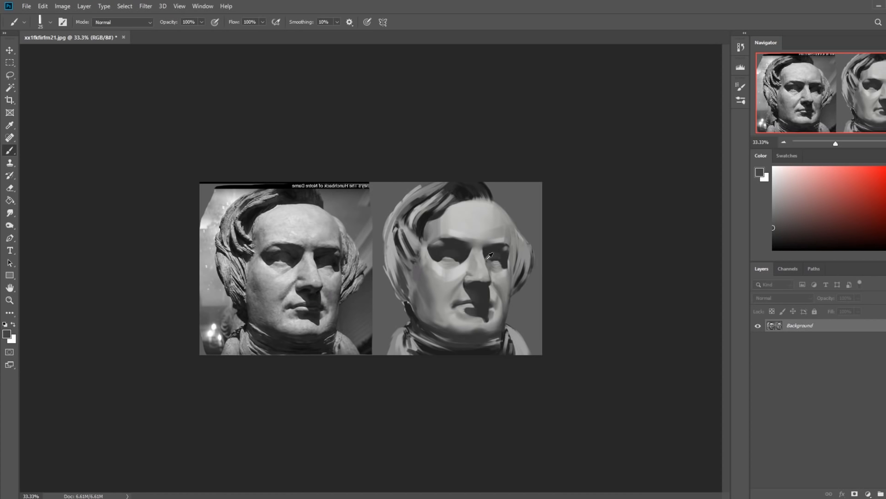
pyautogui.moveTo(485, 261)
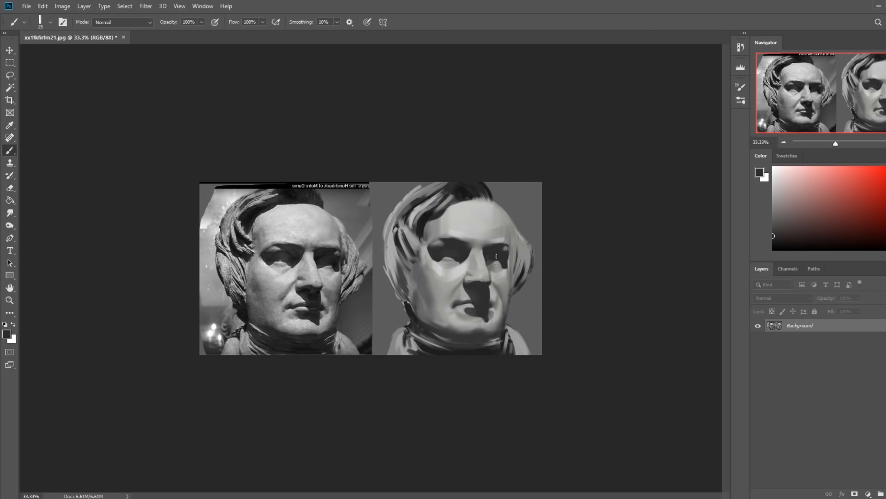
pyautogui.click(498, 261)
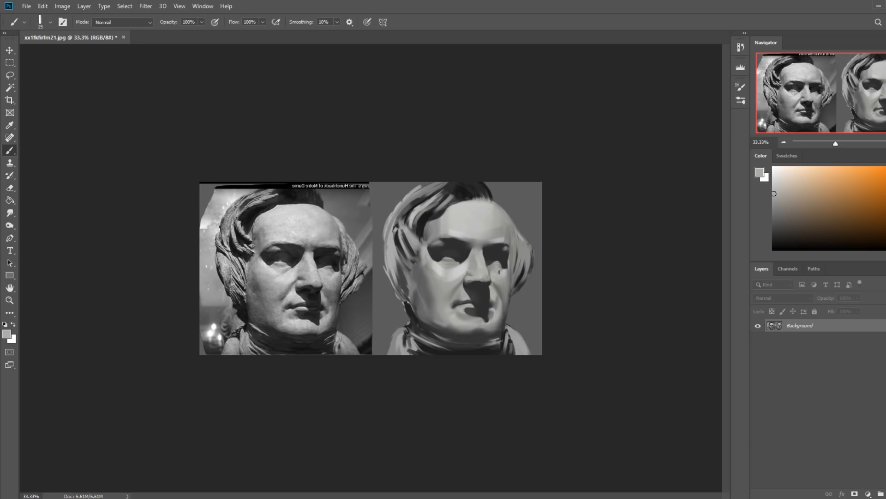
pyautogui.click(774, 235)
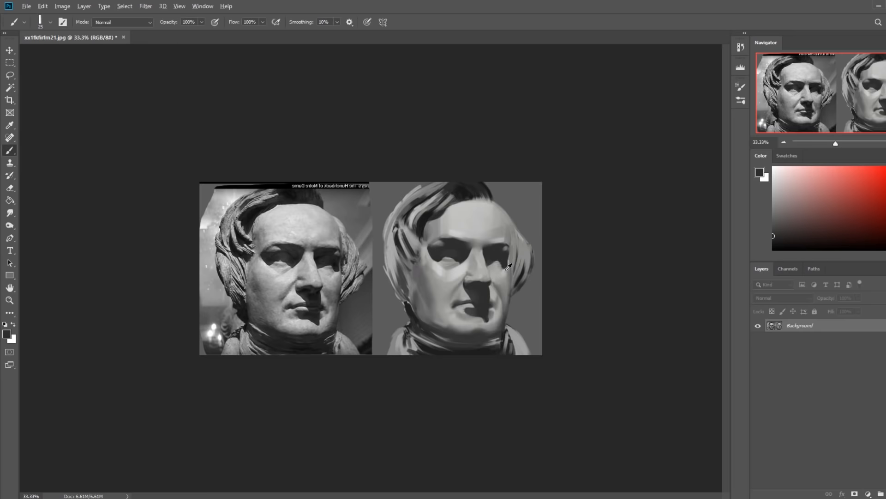
# Edge the nose with a thin Darken-mode line, then unmirror the canvas
pyautogui.click(826, 209)
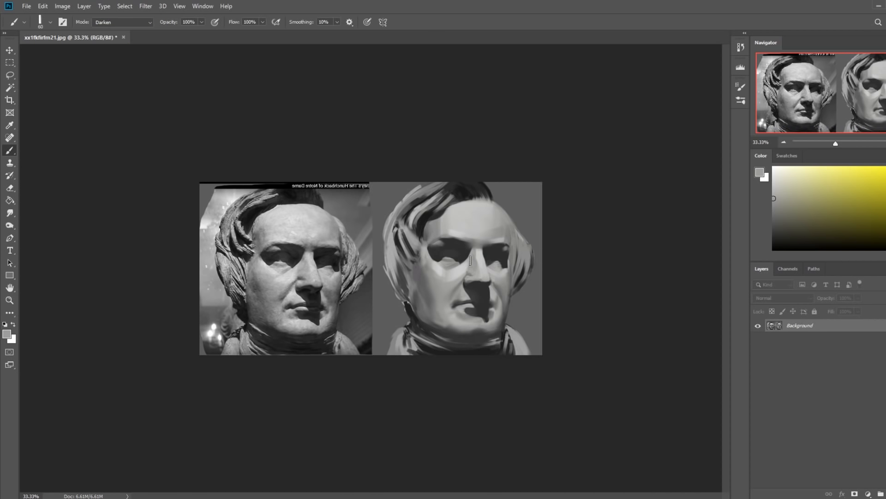
pyautogui.moveTo(530, 262)
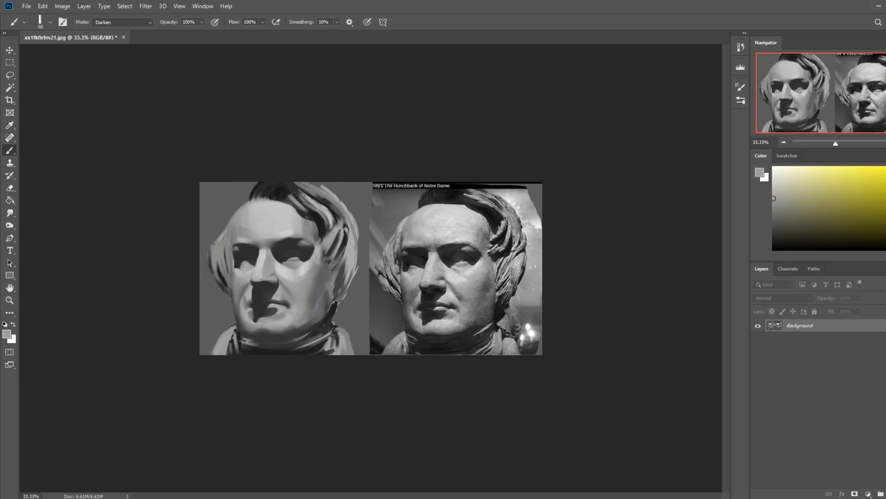
# Rework the nose and cheek planes with normal black brushwork and a brief smudge pass
pyautogui.click(122, 22)
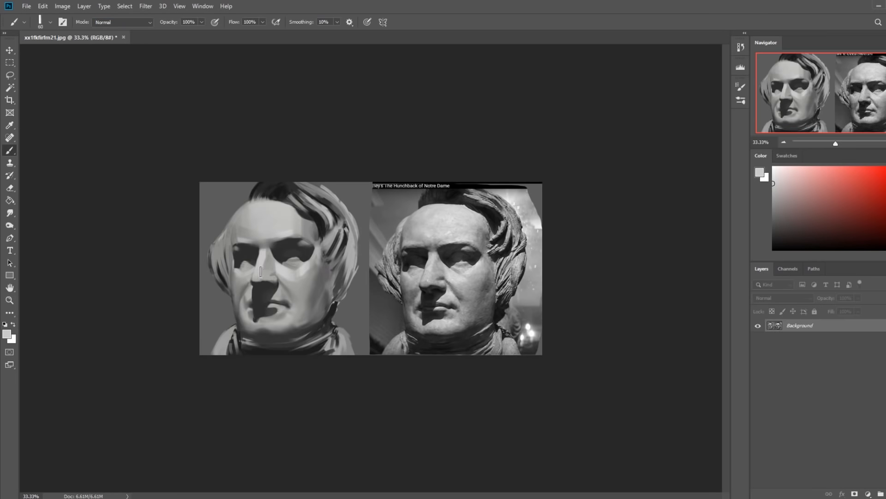
pyautogui.moveTo(403, 308)
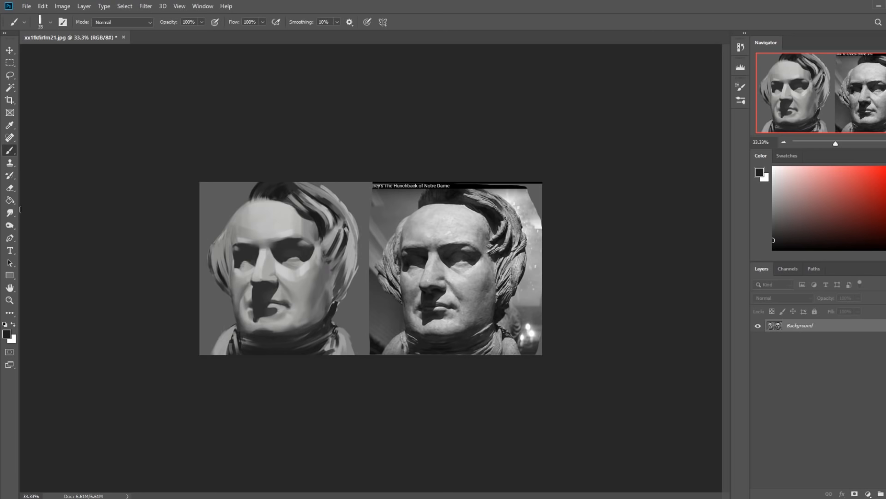
pyautogui.click(9, 212)
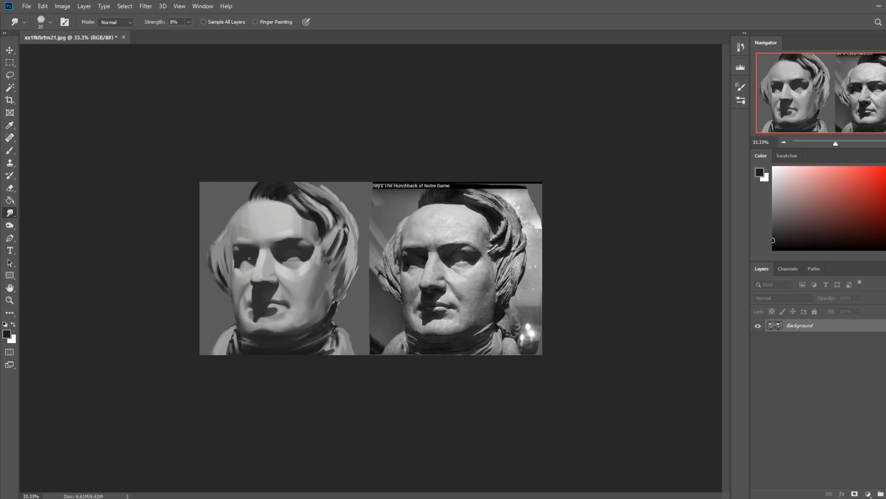
pyautogui.click(9, 150)
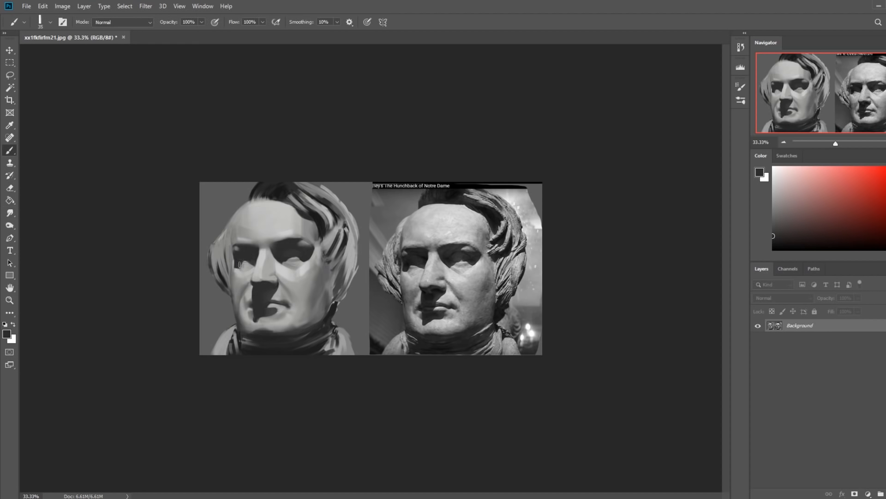
pyautogui.moveTo(240, 262)
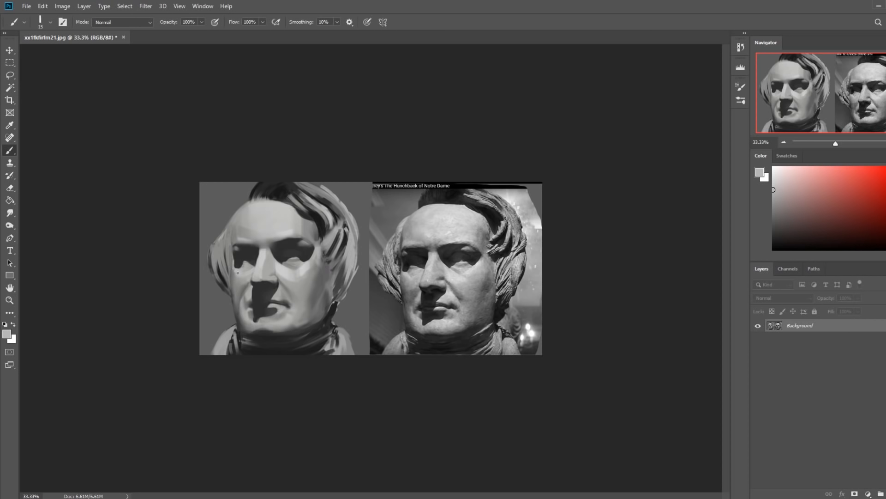
pyautogui.moveTo(291, 380)
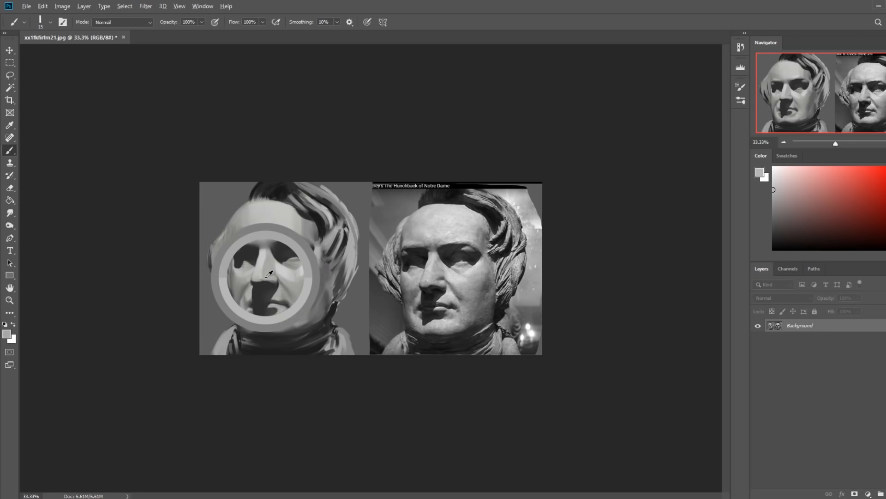
# Zoom in and darken the underside of the nose to match the reference sculpture
pyautogui.click(9, 288)
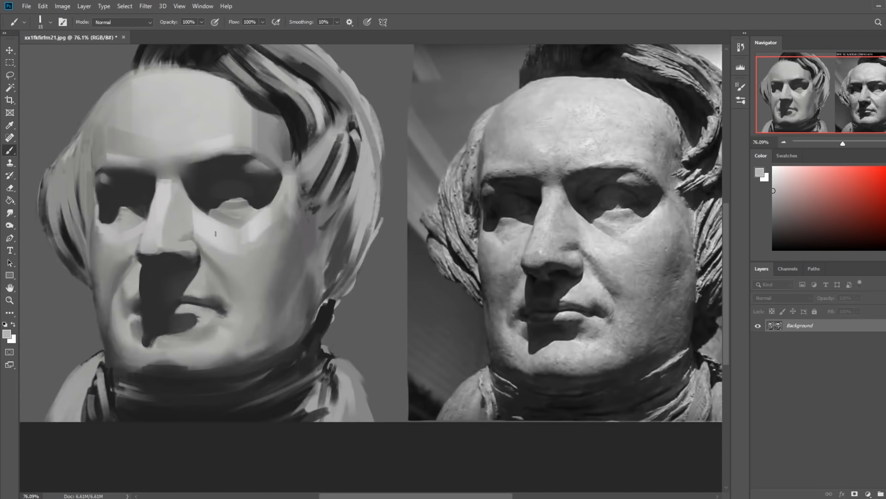
pyautogui.moveTo(189, 250)
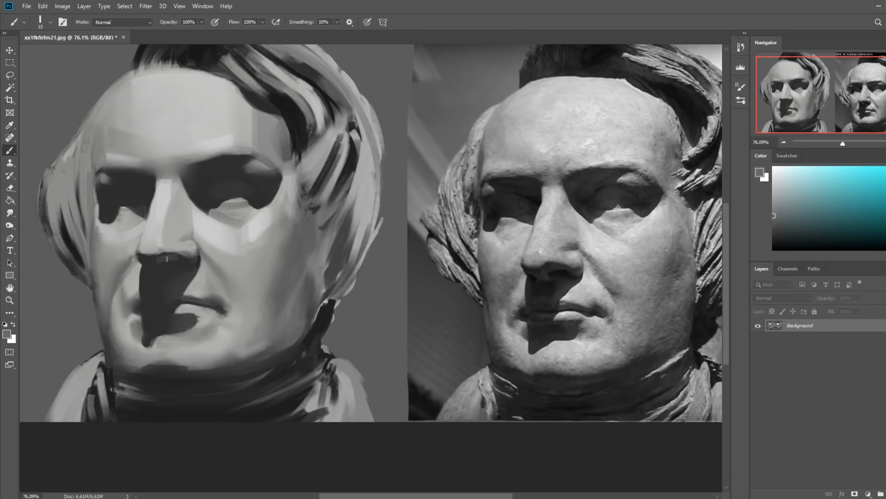
pyautogui.click(825, 212)
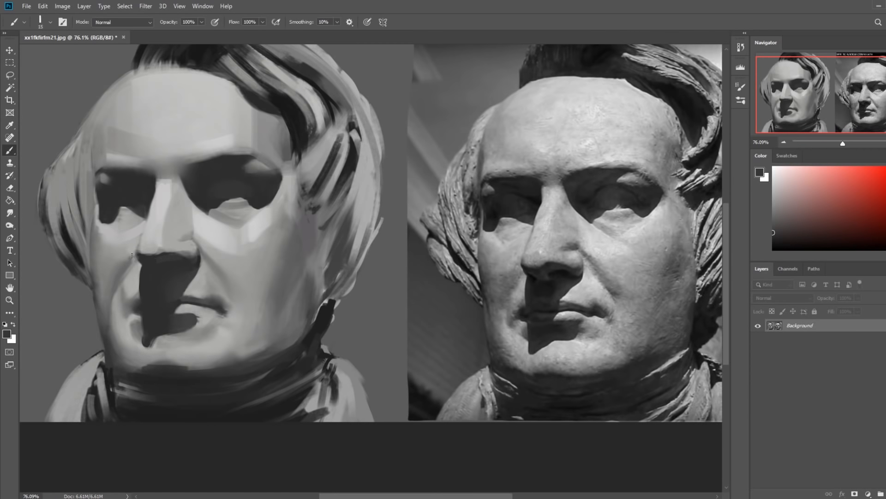
pyautogui.moveTo(184, 87)
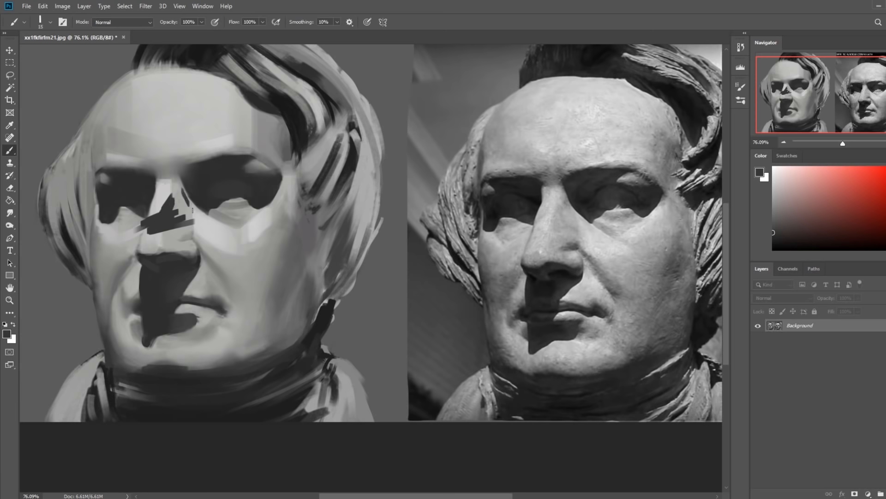
pyautogui.moveTo(266, 282)
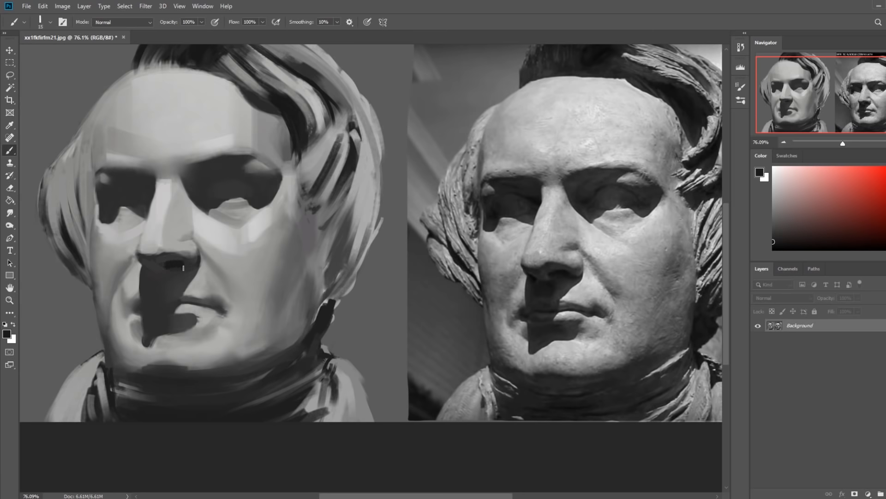
pyautogui.moveTo(3, 226)
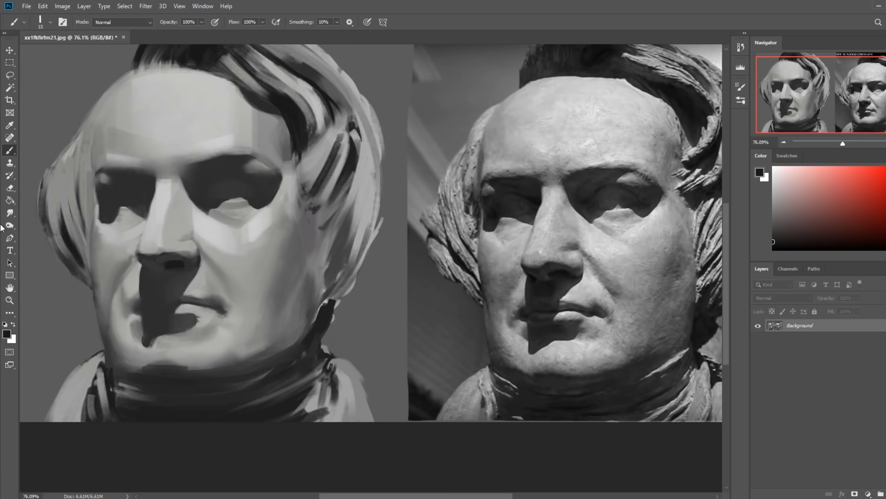
# Alternate smudging and painting to smooth the forehead, then brighten the nose with white
pyautogui.click(9, 213)
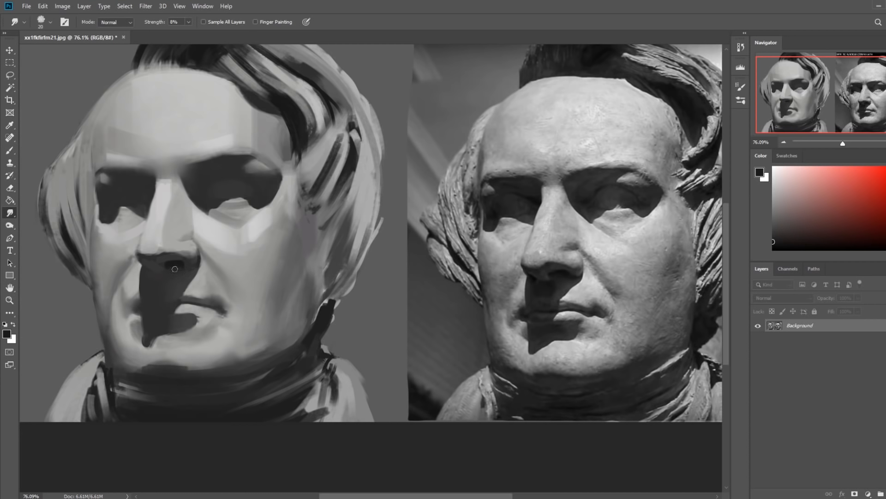
pyautogui.moveTo(157, 232)
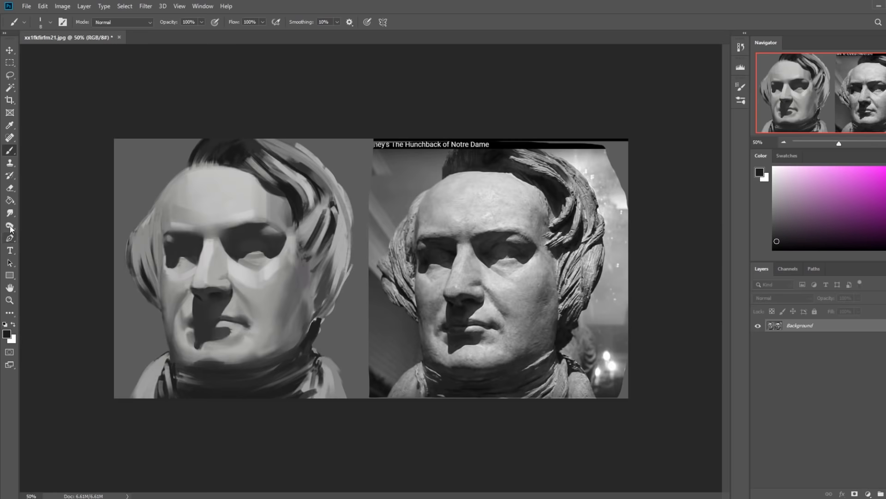
pyautogui.click(10, 213)
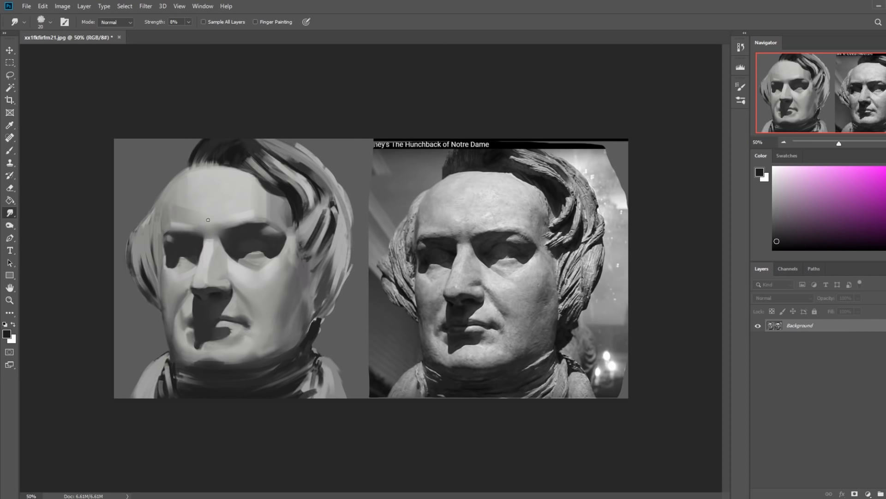
pyautogui.moveTo(168, 220)
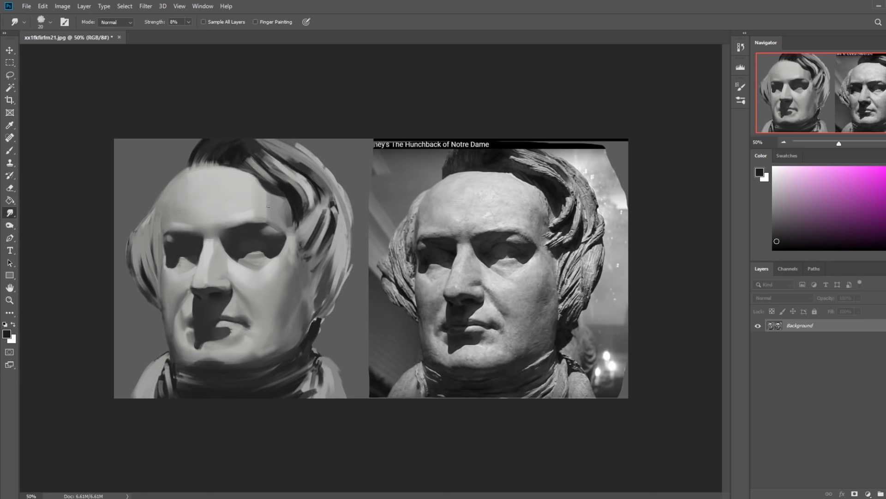
pyautogui.click(9, 151)
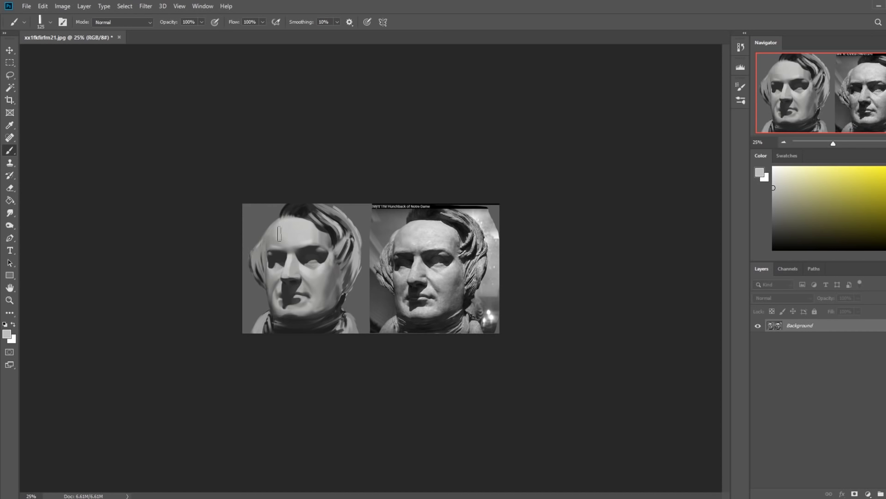
pyautogui.moveTo(399, 154)
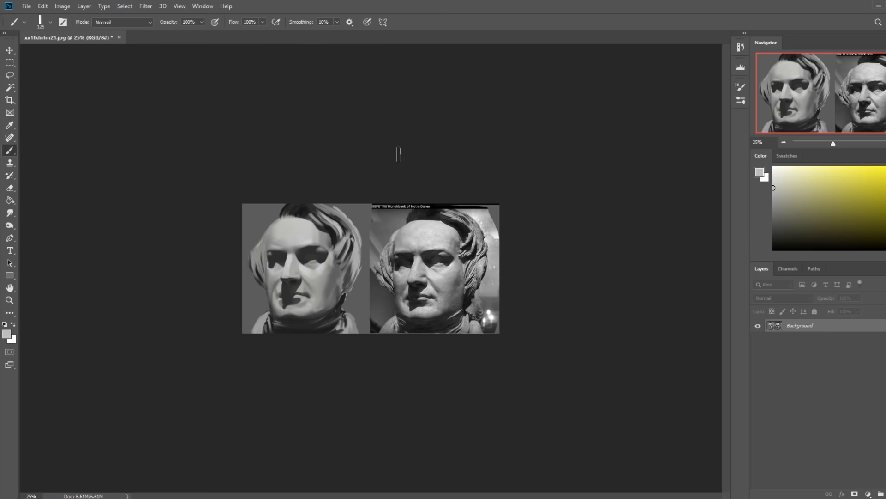
pyautogui.click(9, 213)
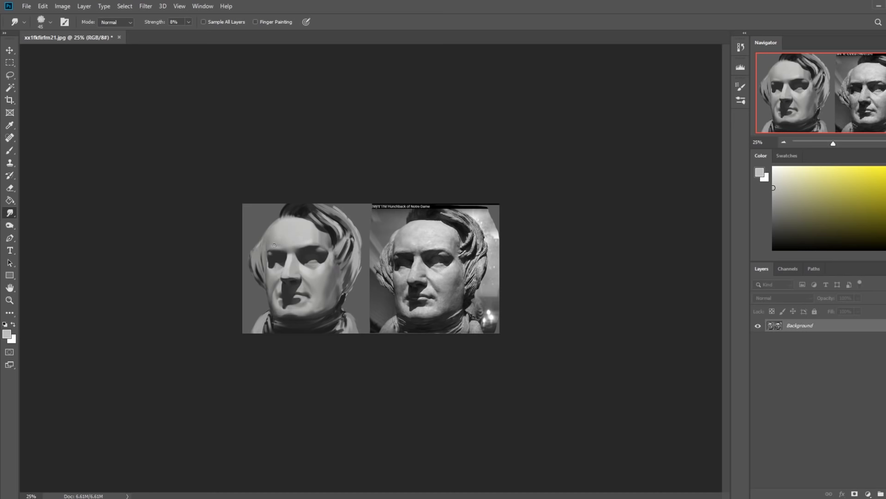
pyautogui.click(9, 150)
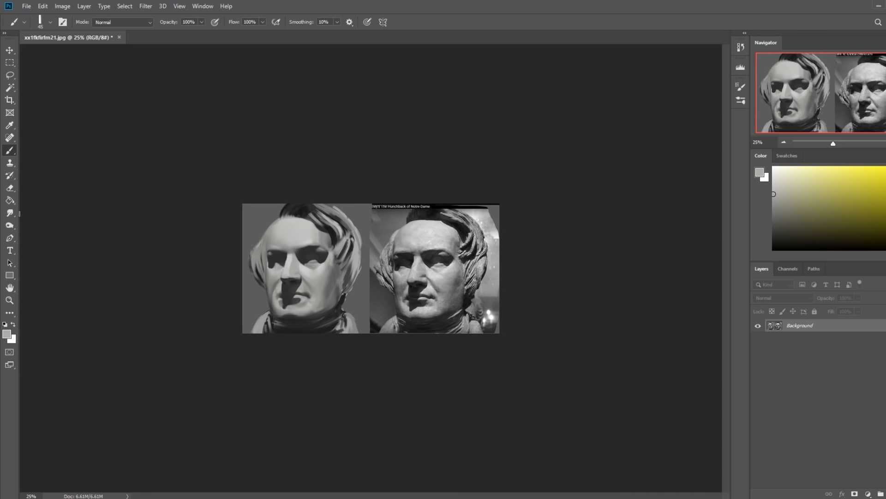
pyautogui.click(9, 214)
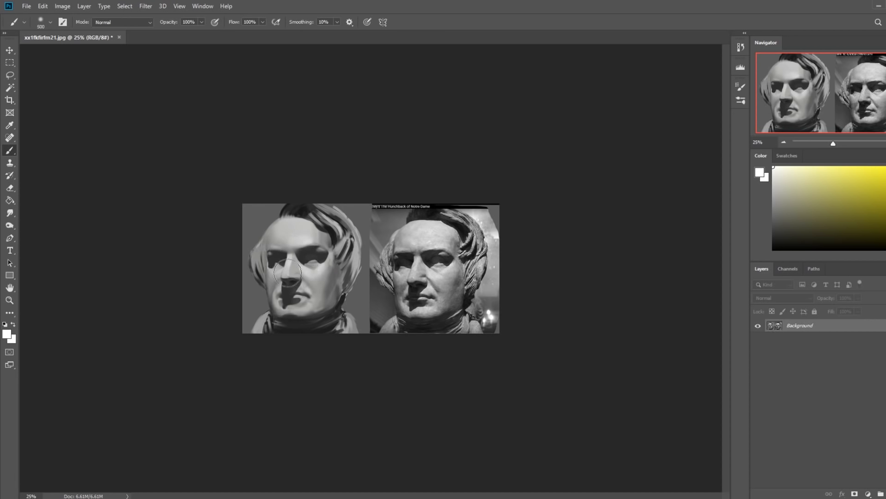
pyautogui.moveTo(423, 162)
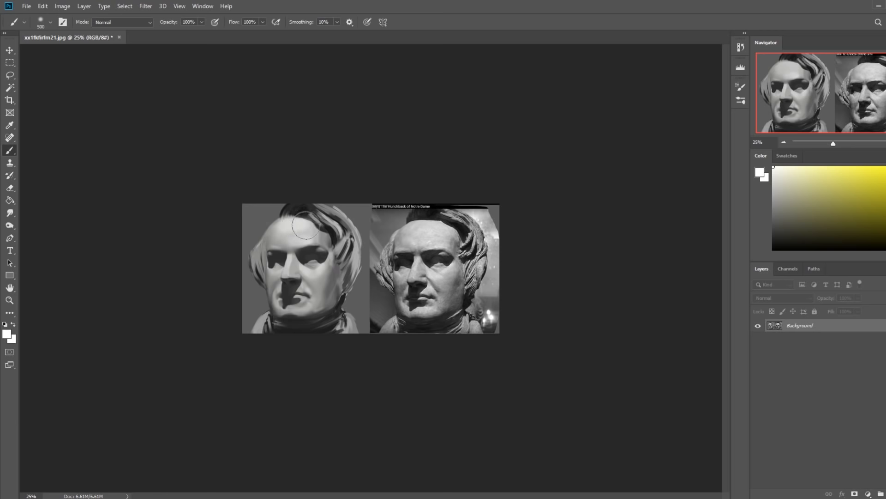
pyautogui.moveTo(628, 180)
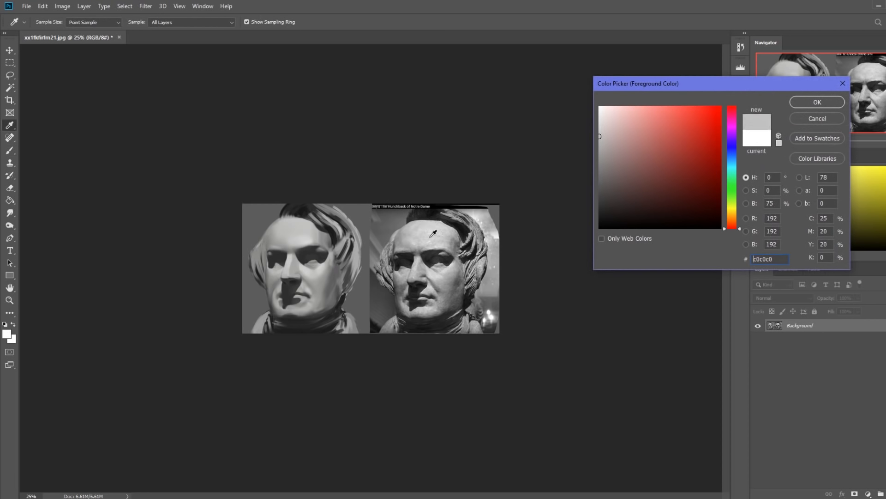
# Set the foreground to light grey cfcfcf sampled from the reference forehead
pyautogui.click(599, 130)
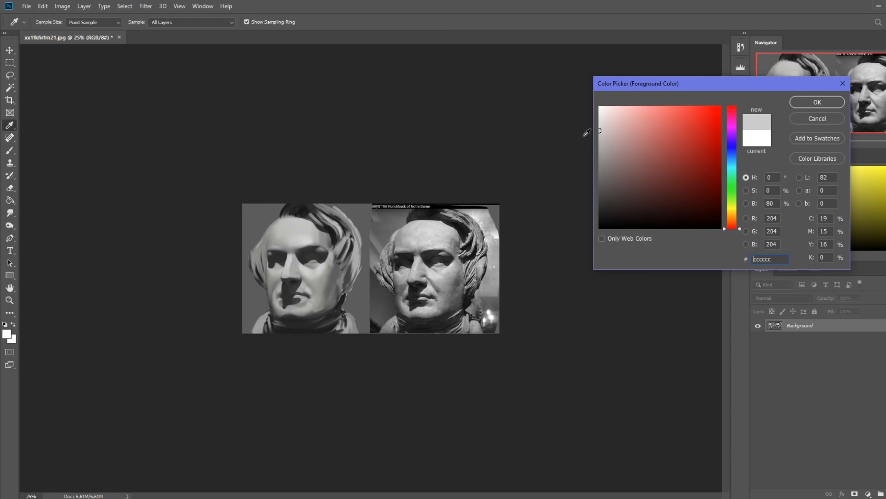
pyautogui.click(434, 232)
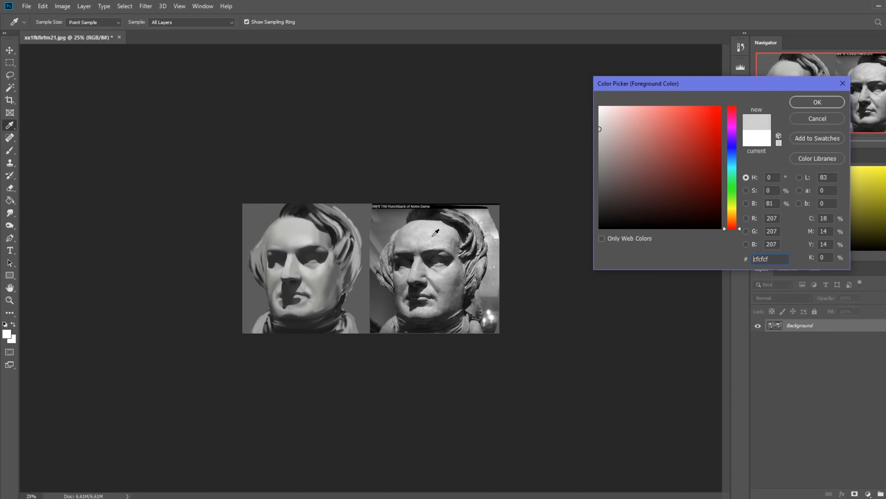
pyautogui.click(417, 262)
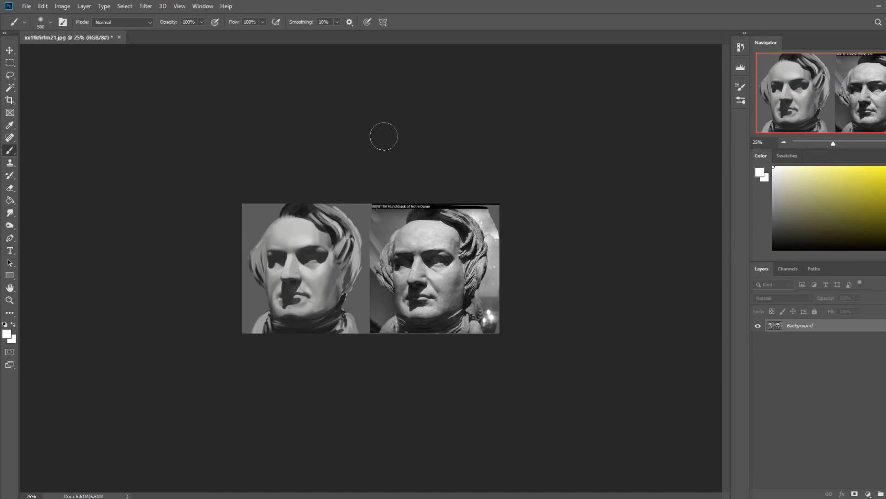
pyautogui.moveTo(27, 225)
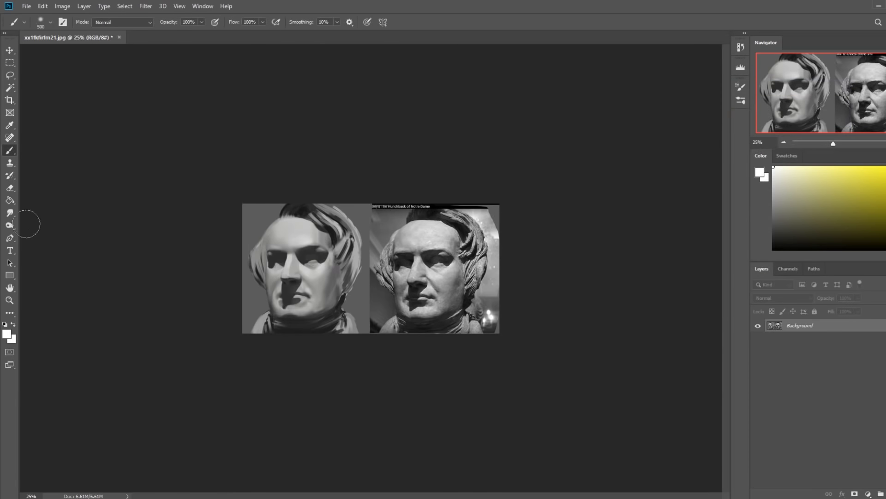
# Smudge along the nose, then paint the nose and eye socket with light gray at 18% opacity
pyautogui.click(10, 213)
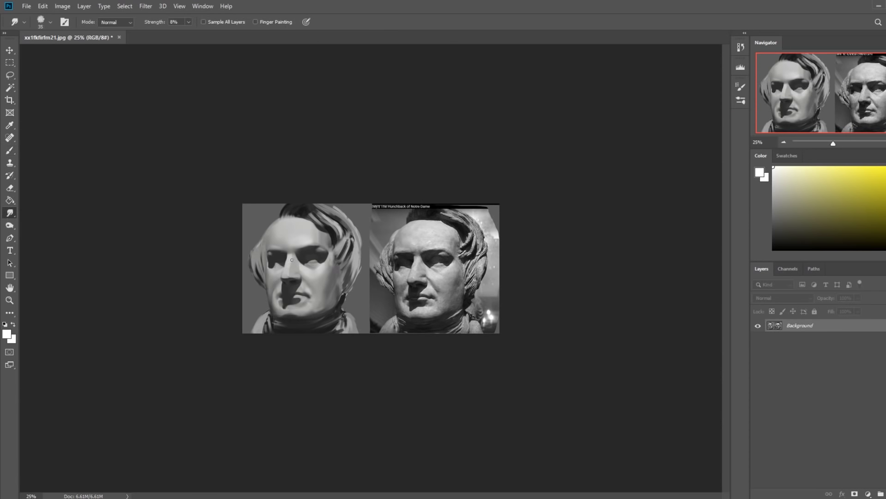
pyautogui.moveTo(509, 260)
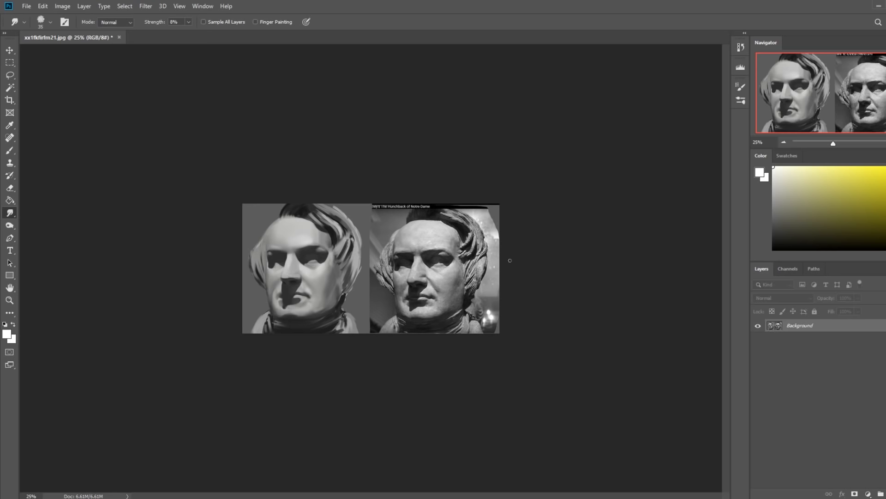
pyautogui.click(9, 150)
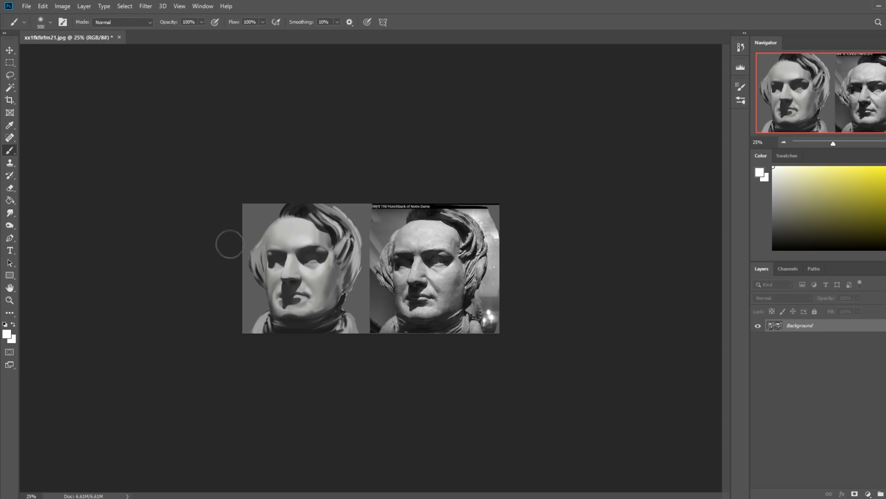
pyautogui.click(771, 182)
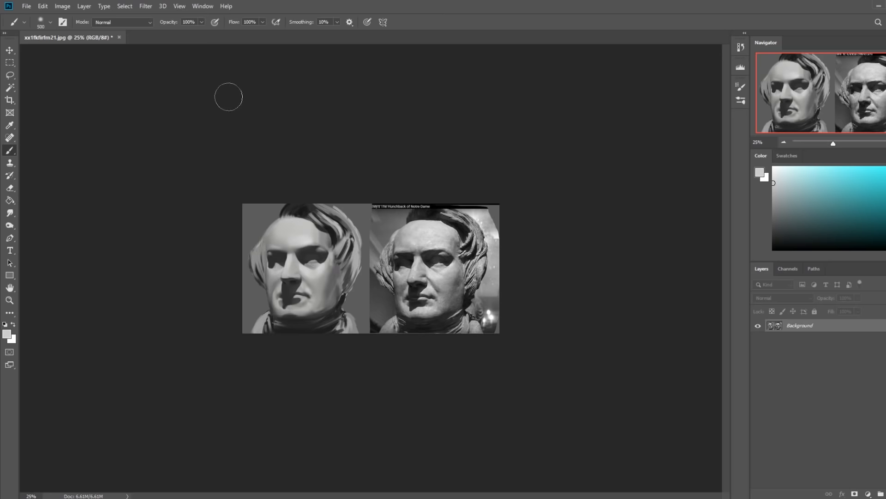
pyautogui.moveTo(306, 253)
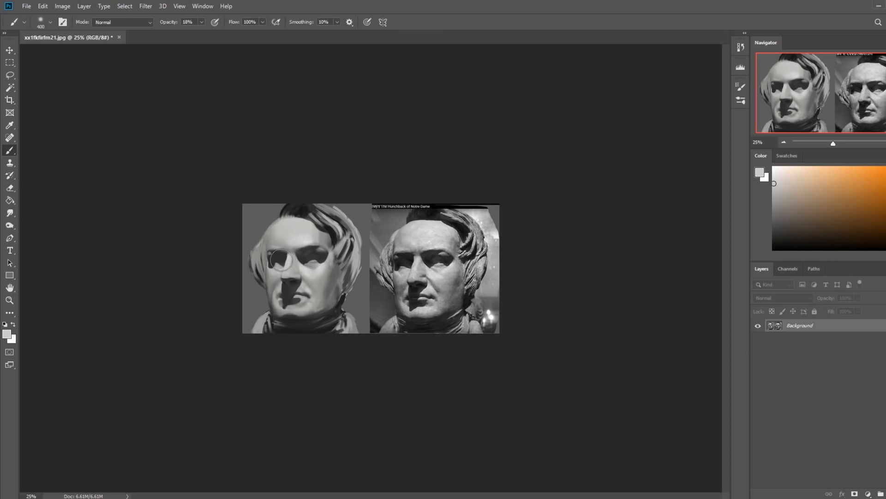
pyautogui.moveTo(313, 258)
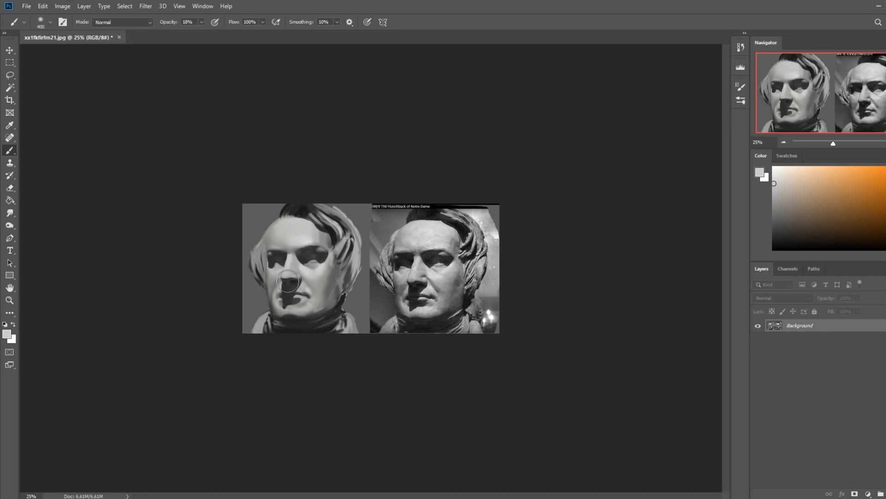
pyautogui.moveTo(292, 294)
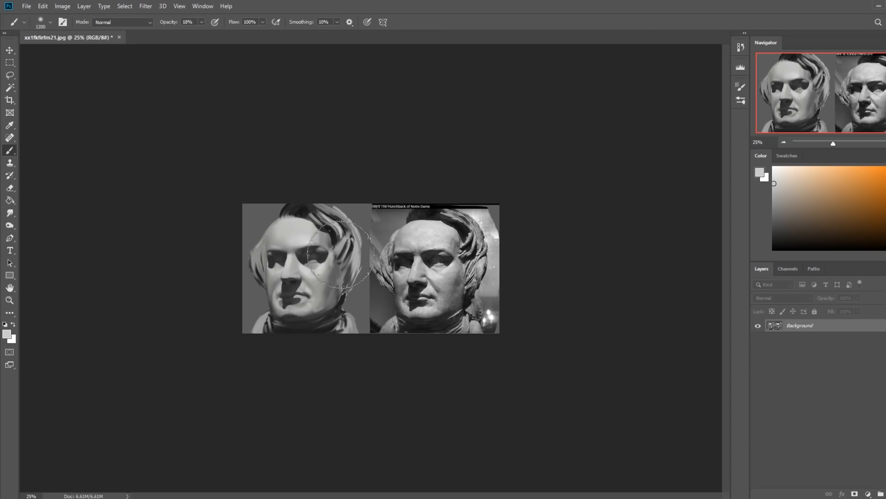
pyautogui.moveTo(355, 95)
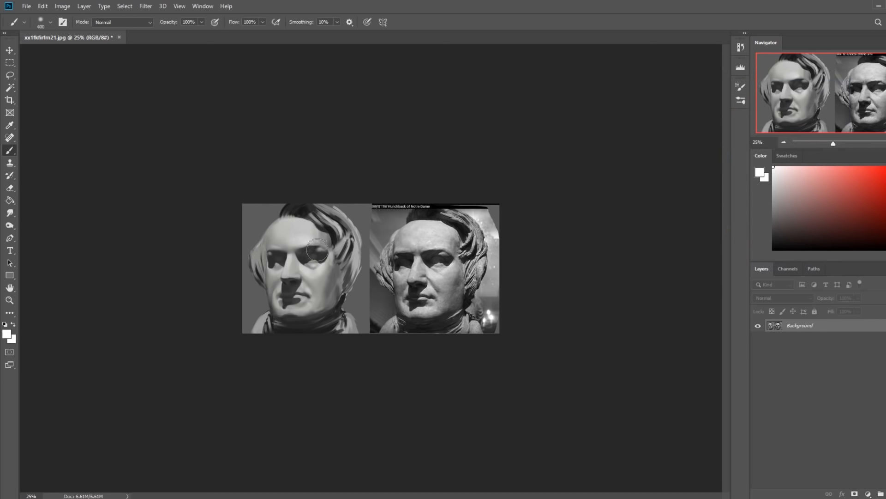
pyautogui.moveTo(309, 229)
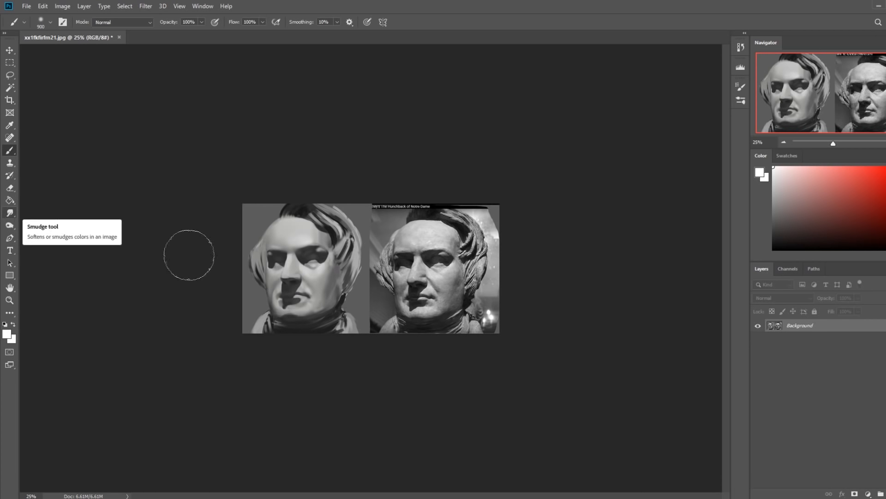
# Smudge the edges around the eye and cheek at 8% strength, then return to the Brush
pyautogui.click(10, 213)
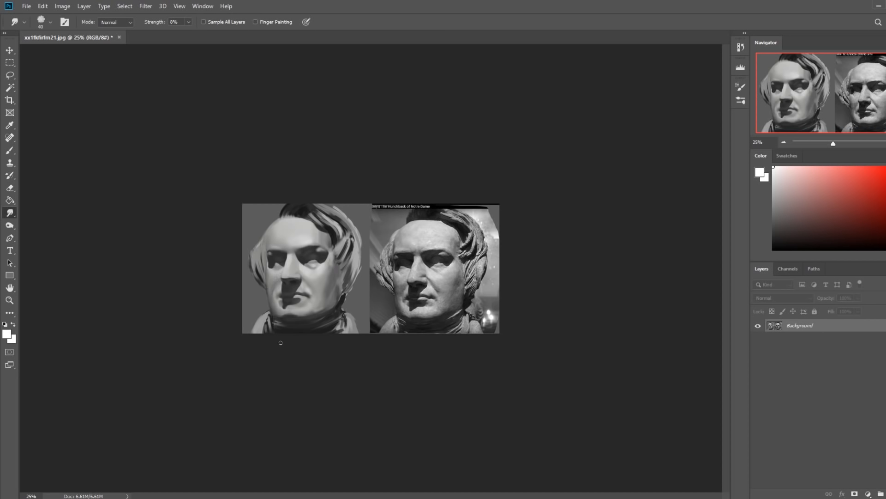
pyautogui.moveTo(319, 294)
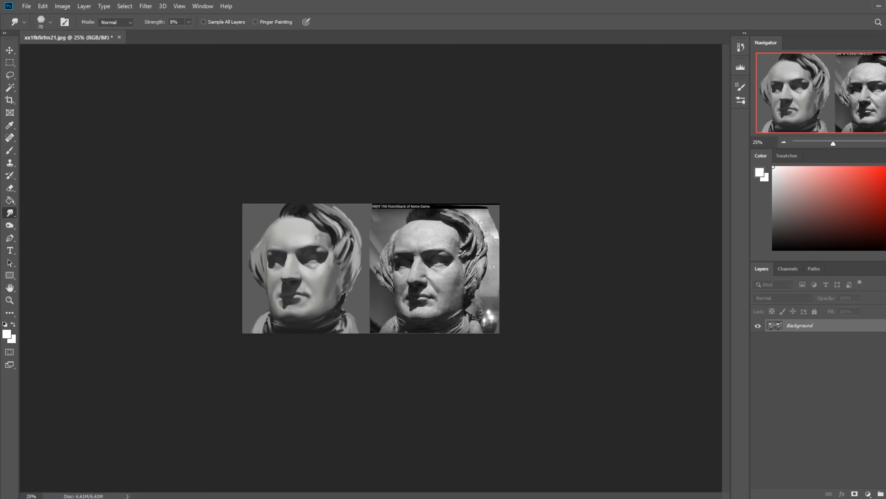
pyautogui.click(9, 150)
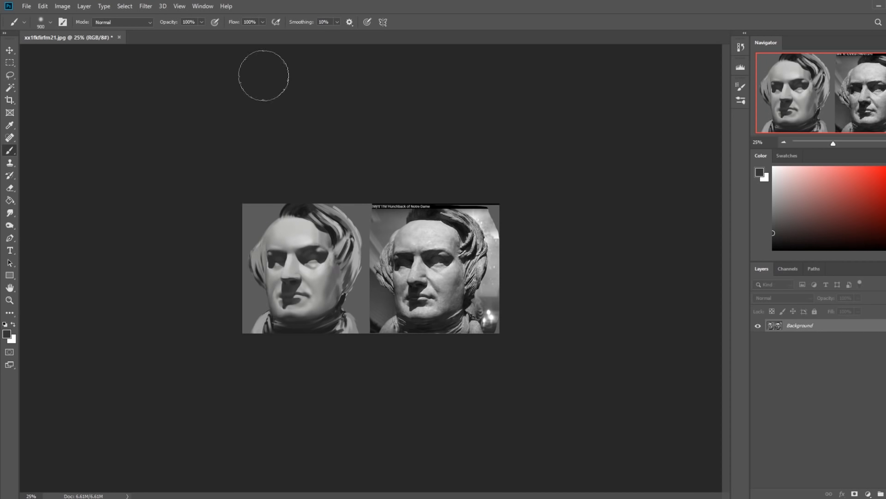
pyautogui.moveTo(457, 196)
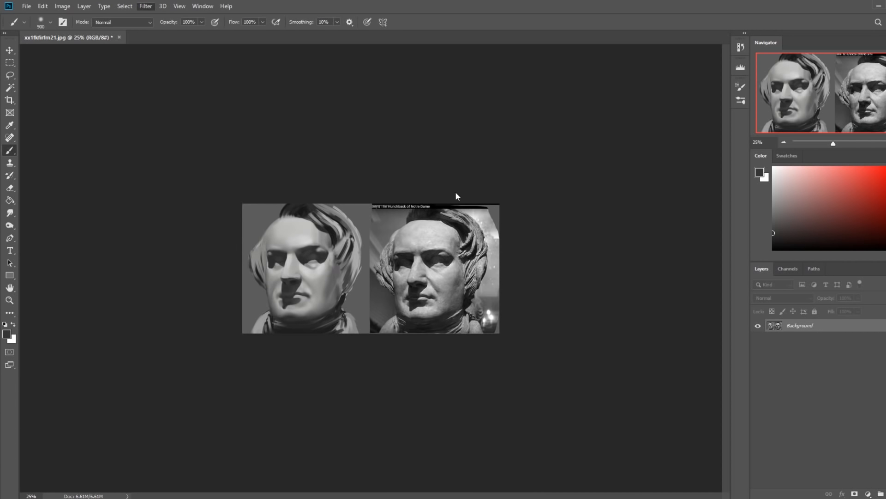
# Warp the eye and brow area with Liquify's Forward Warp and apply it
pyautogui.click(145, 6)
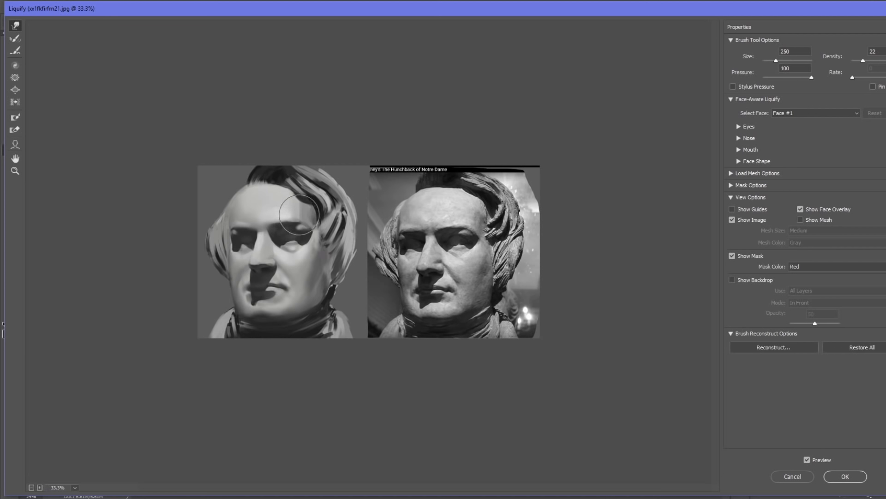
pyautogui.moveTo(285, 216)
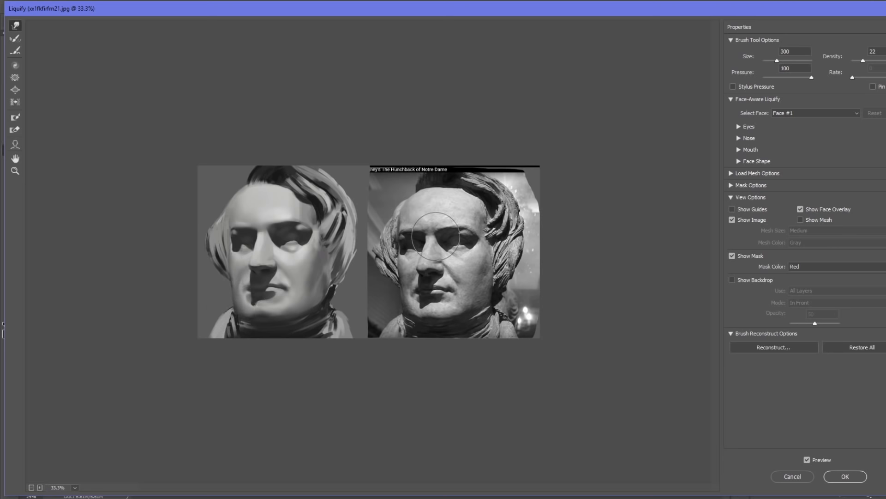
pyautogui.click(844, 476)
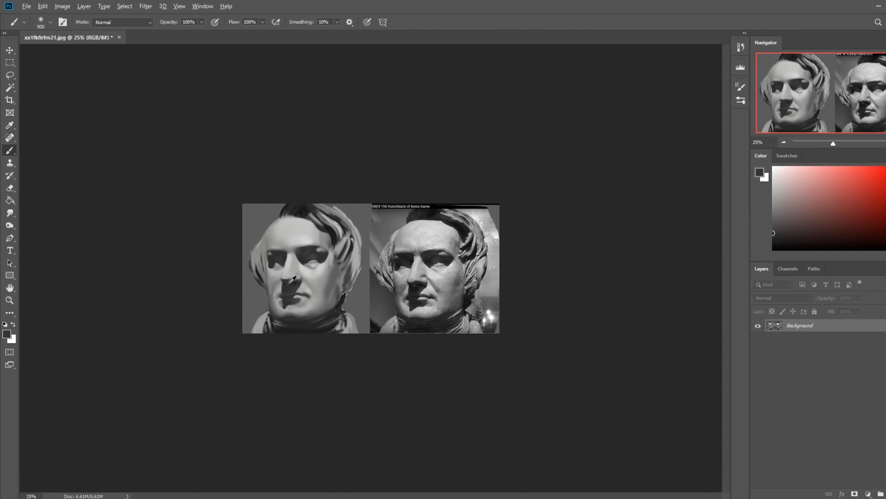
# Set the brush blending mode to Darken for shadow touch-ups
pyautogui.click(122, 22)
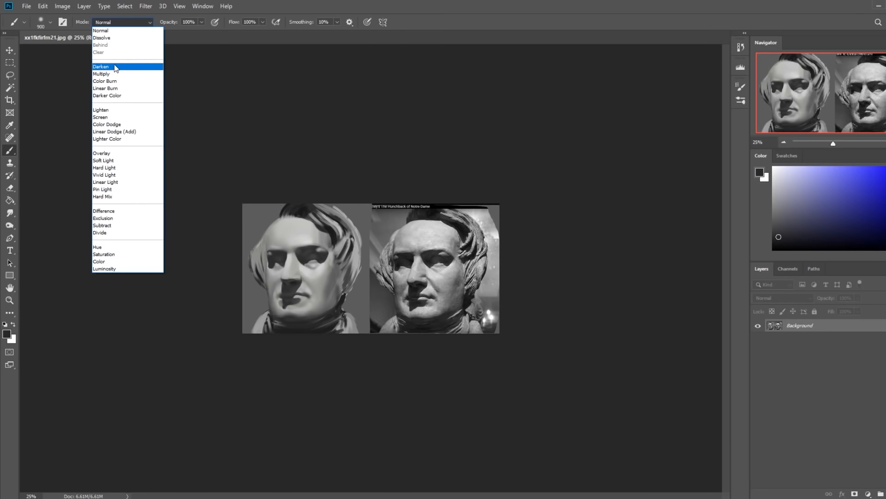
pyautogui.click(100, 67)
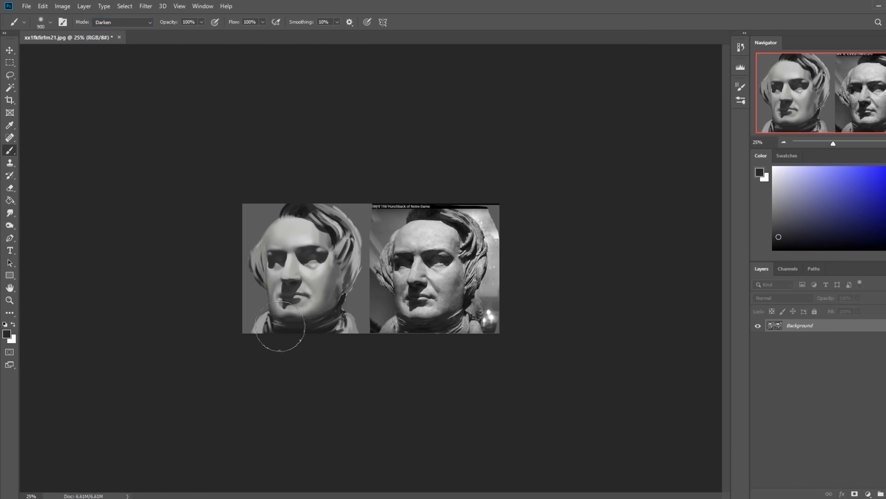
pyautogui.moveTo(269, 115)
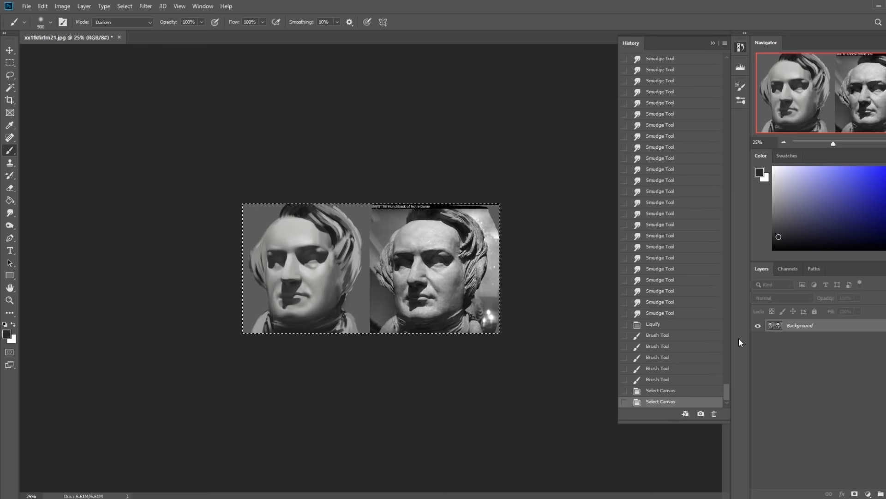
# Copy an early History state of the bust onto a new layer above the corrected one
pyautogui.scroll(3)
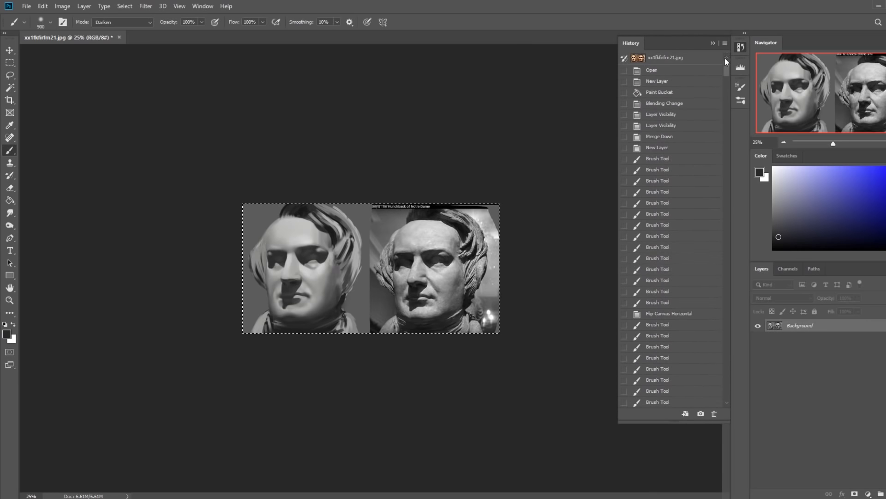
pyautogui.click(659, 92)
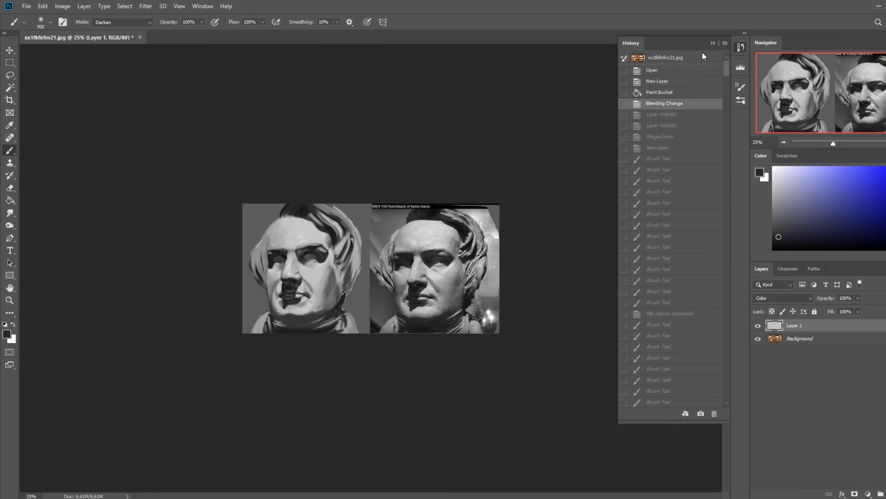
pyautogui.rightClick(795, 325)
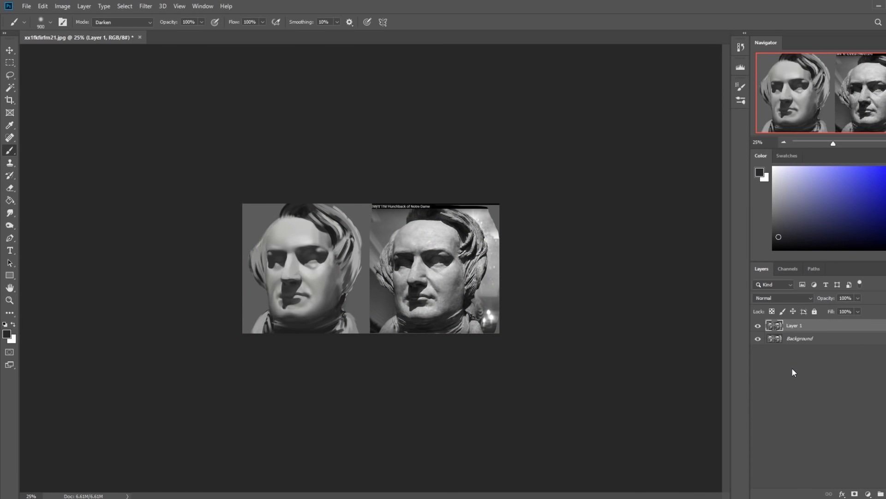
pyautogui.click(757, 328)
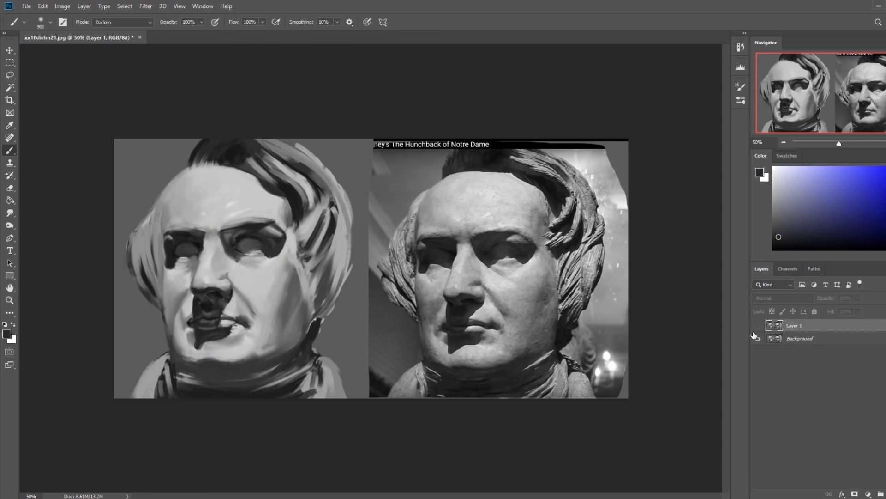
# Hide Layer 1 and zoom out to compare both heads whole
pyautogui.click(757, 330)
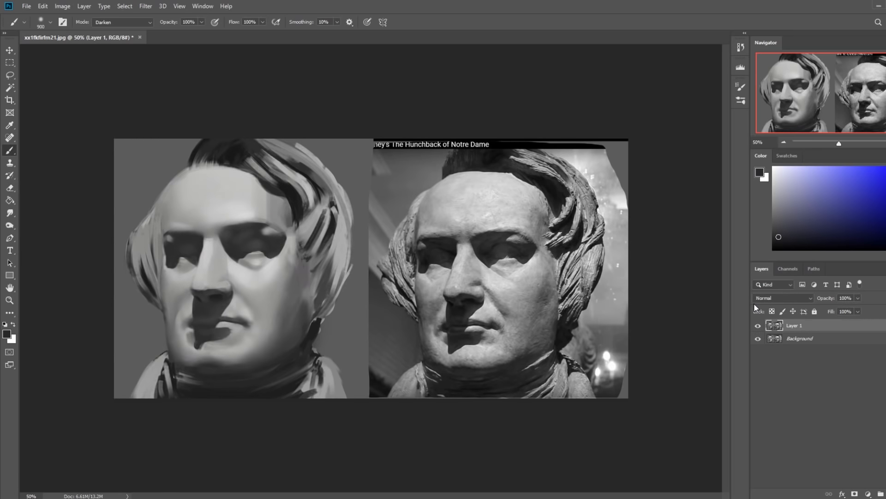
pyautogui.press('ctrl+minus')
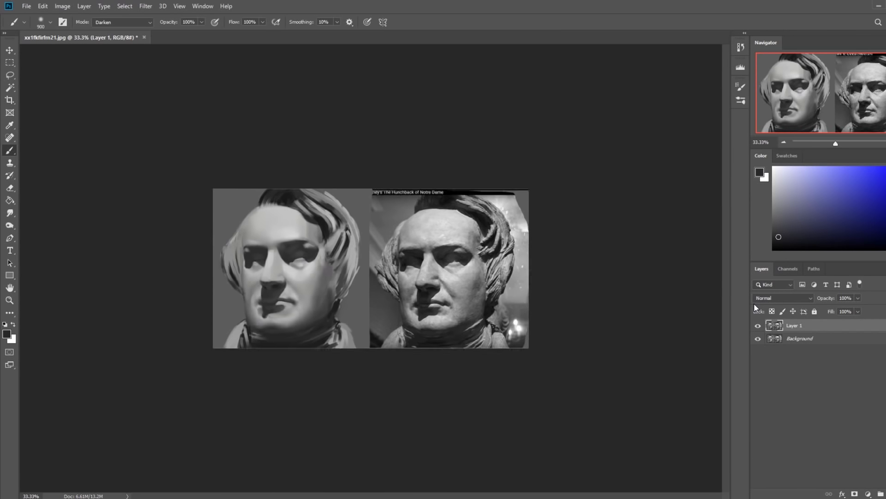